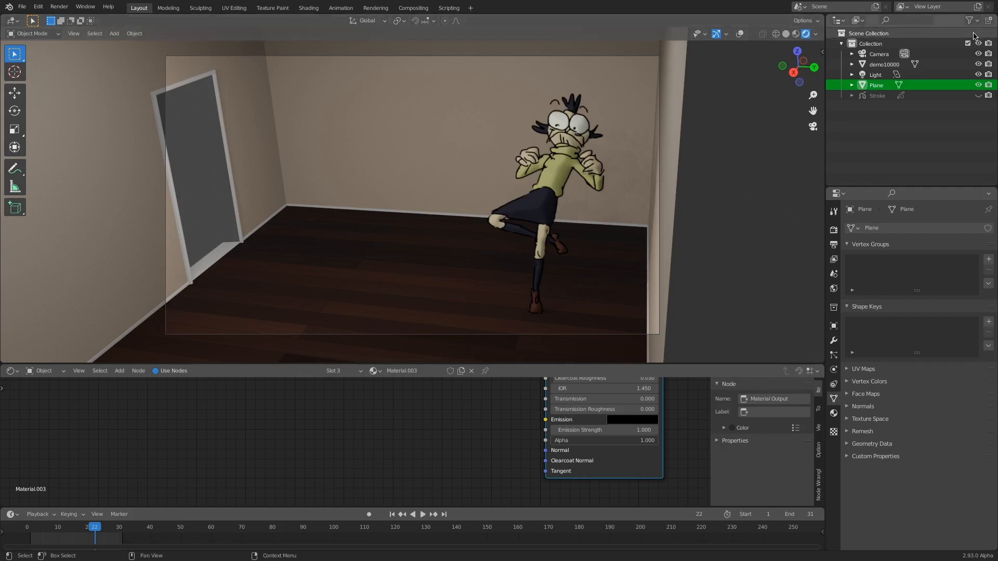
pyautogui.moveTo(968, 44)
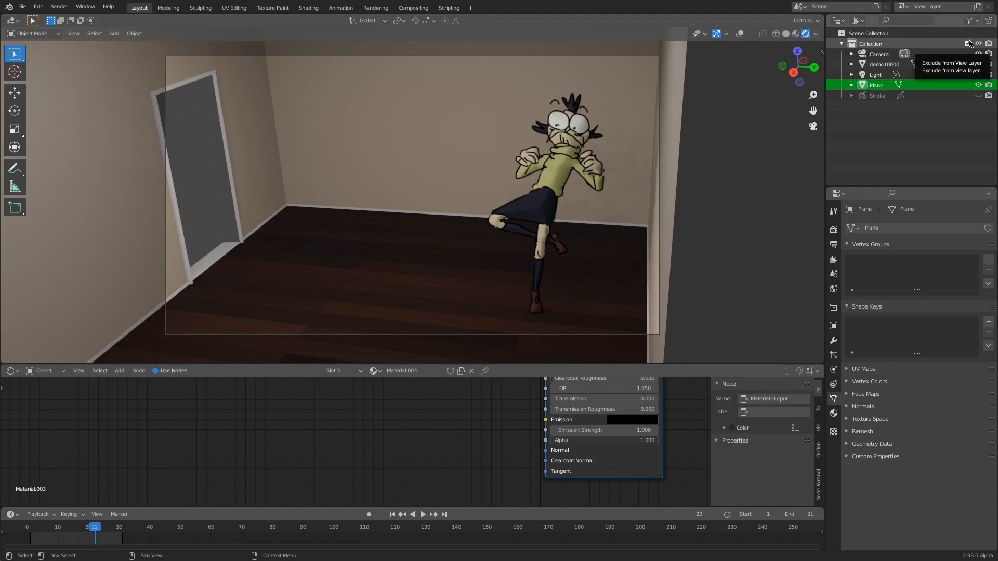
pyautogui.moveTo(978, 74)
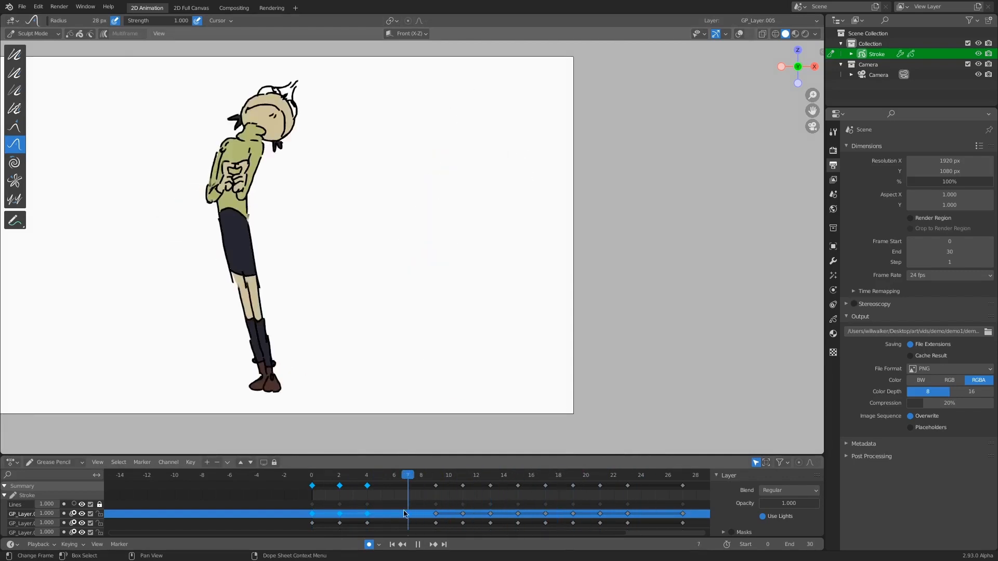
# - Stop the character animation and return the timeline to frame 0
pyautogui.click(311, 476)
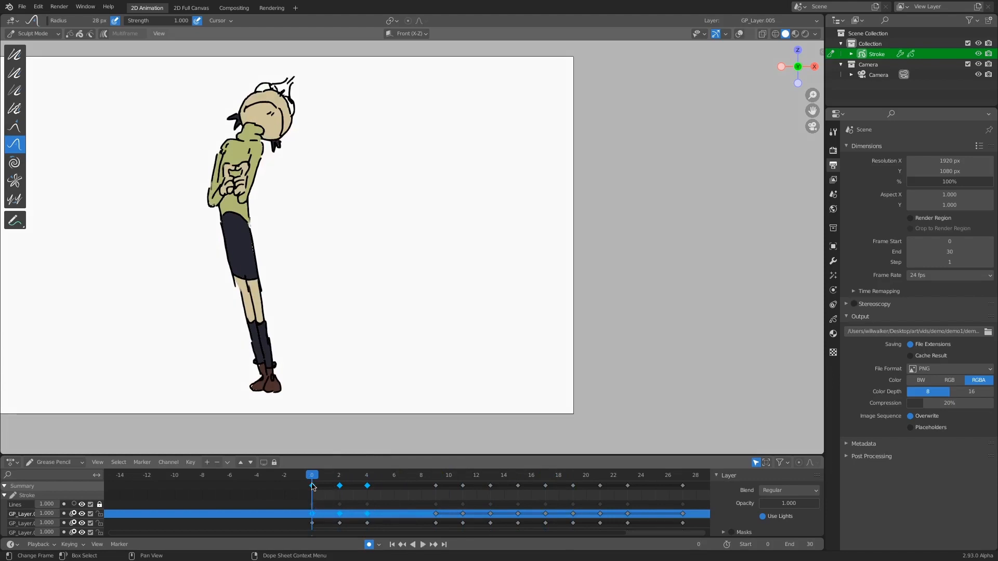
pyautogui.moveTo(427, 528)
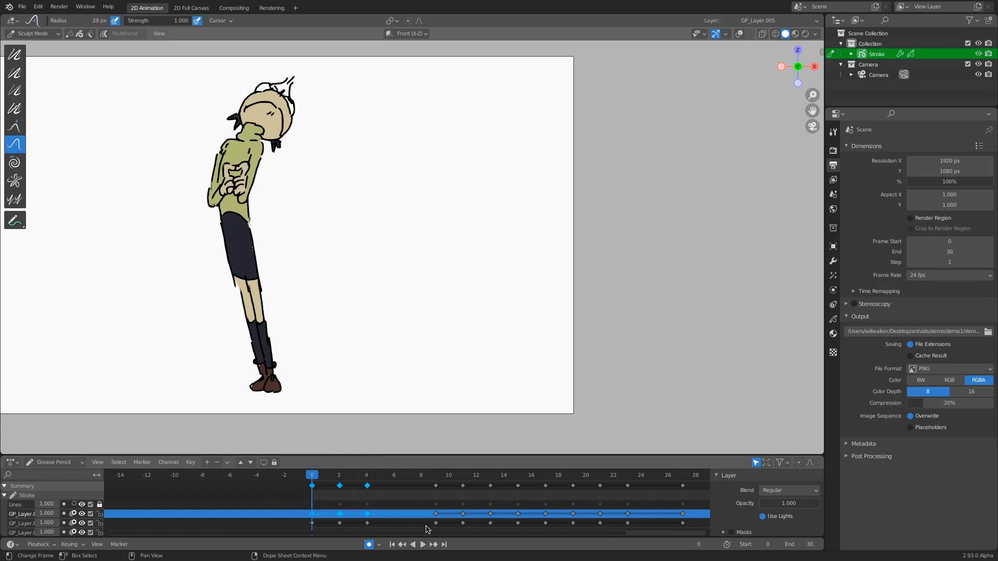
pyautogui.moveTo(433, 516)
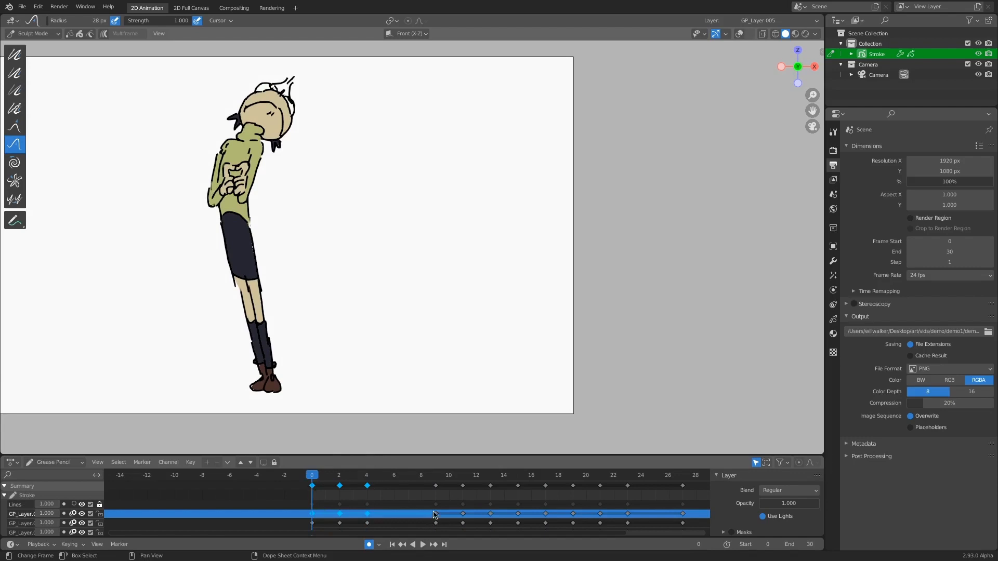
pyautogui.moveTo(436, 511)
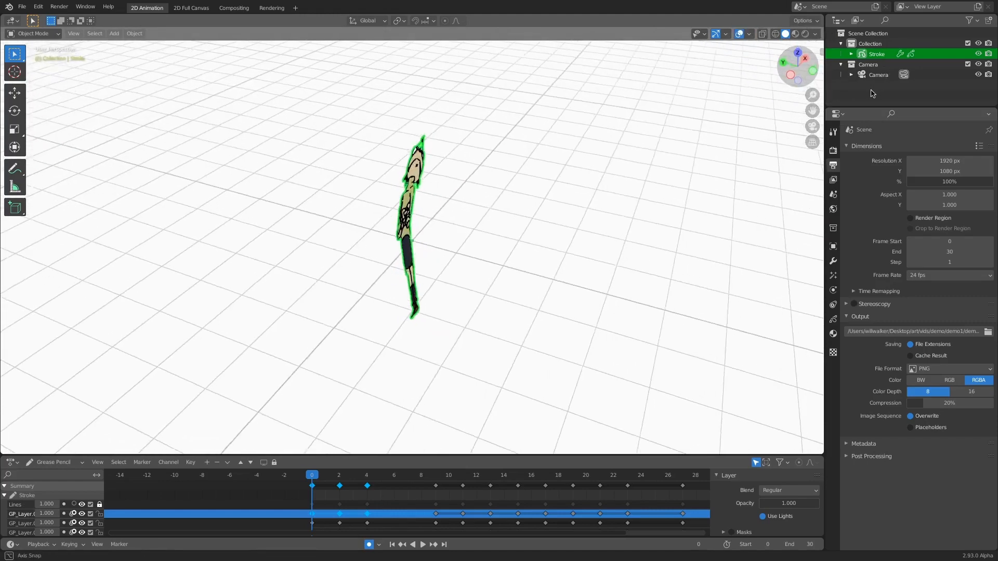
# - Put the Stroke drawing into Edit Mode and view it through the camera
pyautogui.click(33, 34)
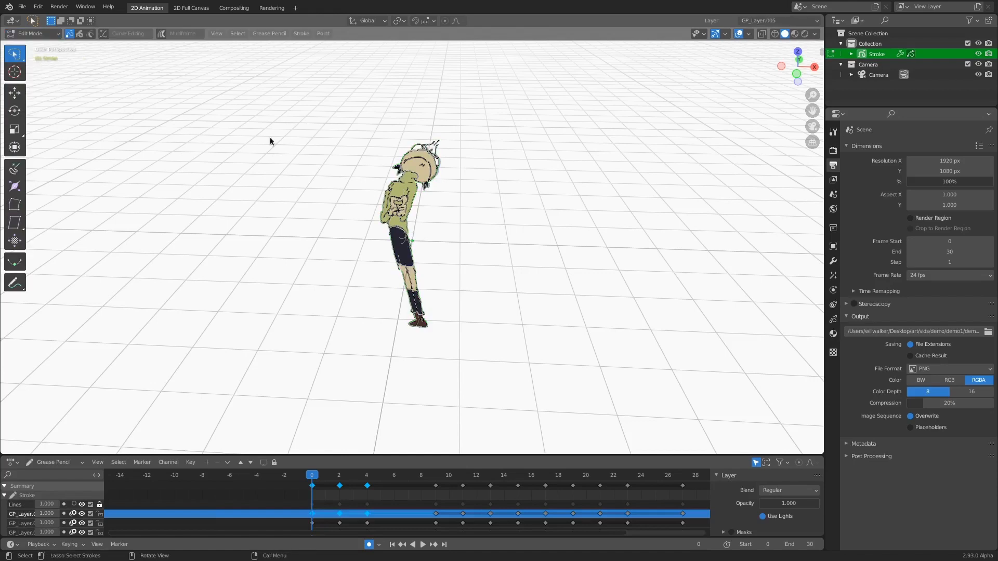
pyautogui.click(811, 142)
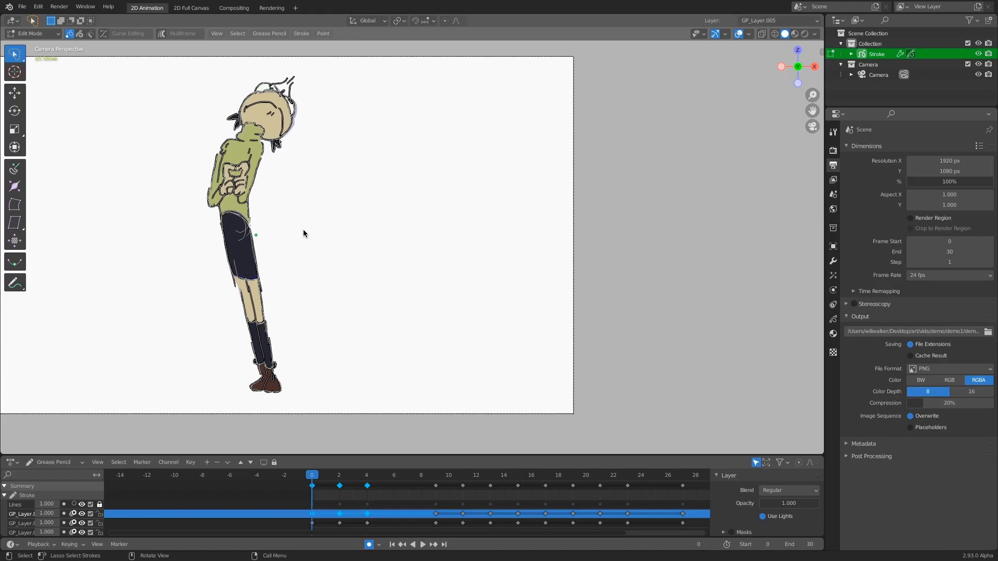
pyautogui.moveTo(697, 331)
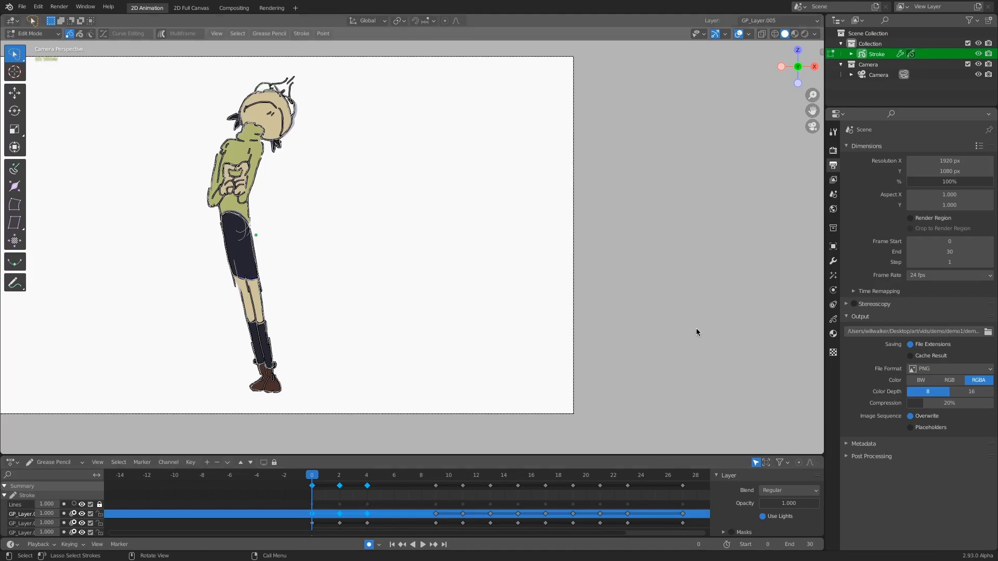
pyautogui.moveTo(396, 416)
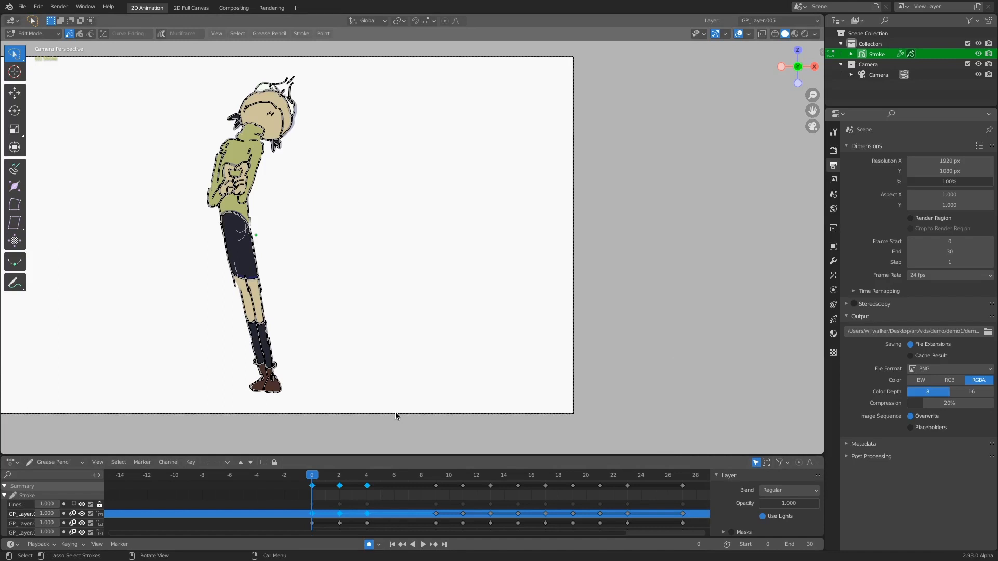
pyautogui.moveTo(558, 345)
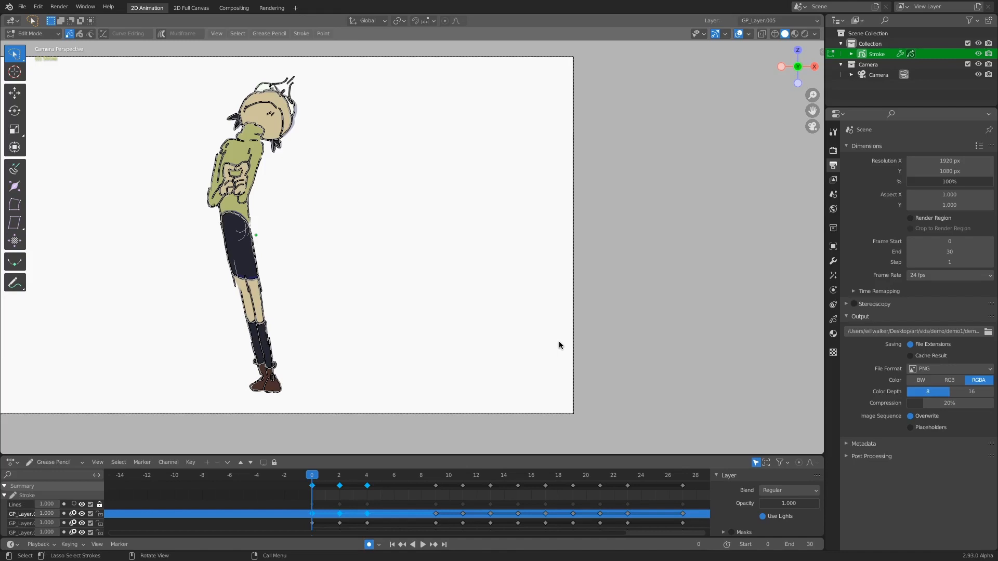
pyautogui.moveTo(82, 57)
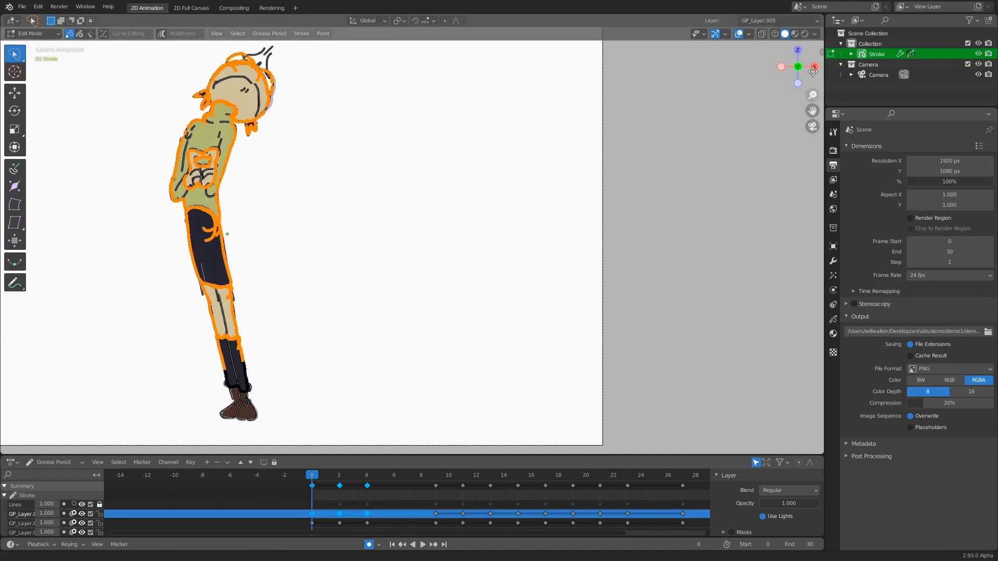
# - Zoom in on the skirt's stroke points, then change the drawing's interaction mode
pyautogui.scroll(3)
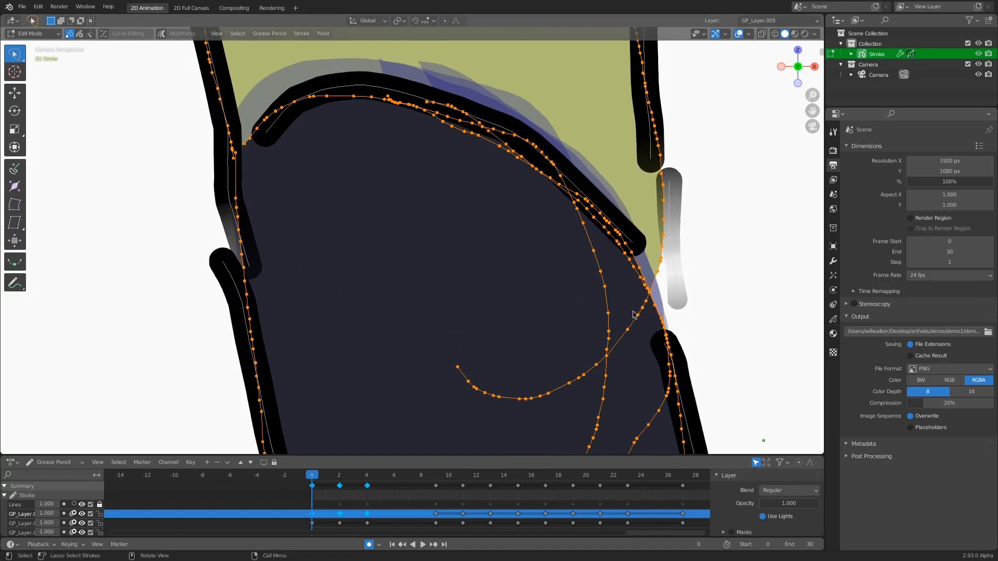
pyautogui.moveTo(622, 293)
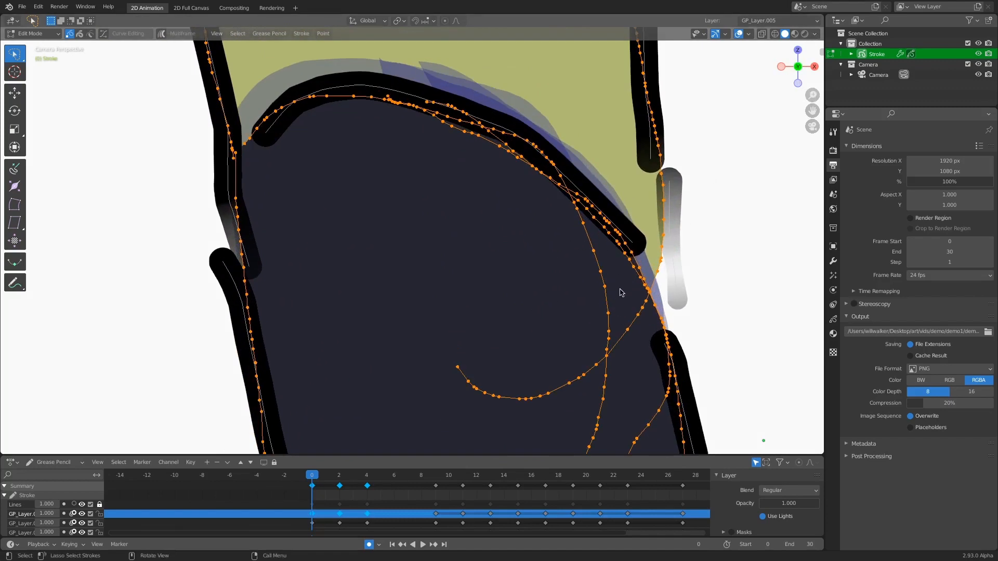
pyautogui.moveTo(586, 238)
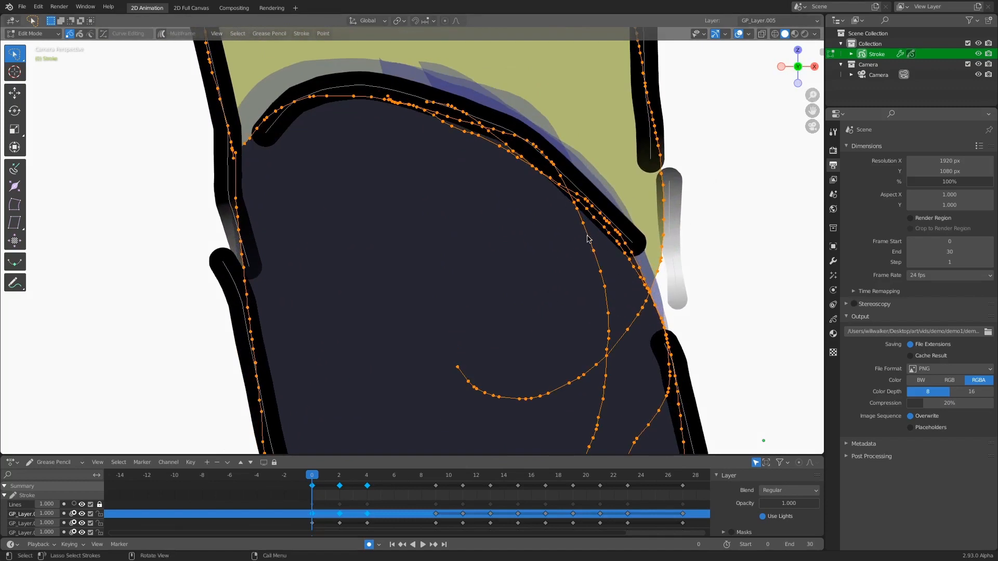
pyautogui.click(30, 33)
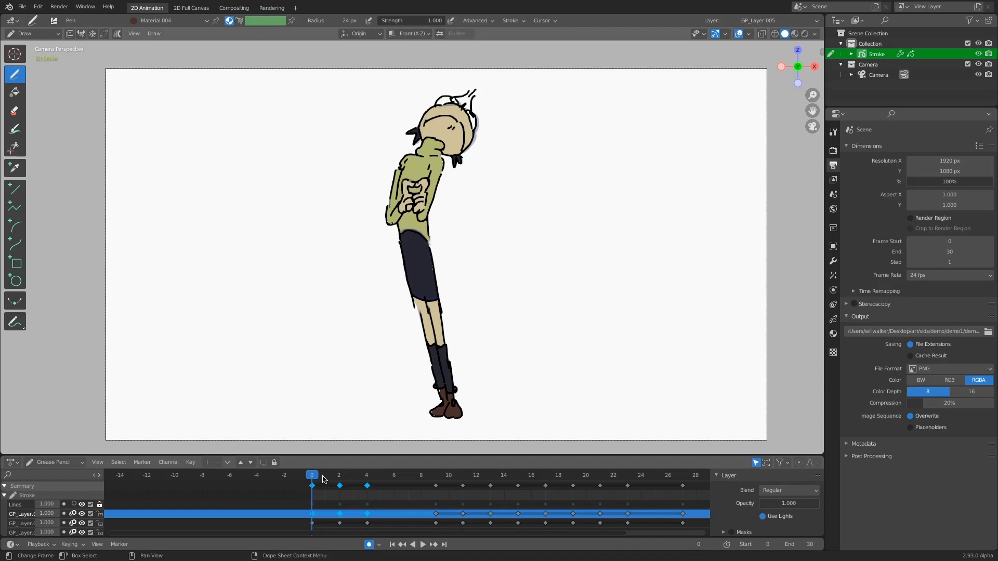
# - Play the stroke animation and stop it back on the first frame
pyautogui.click(422, 544)
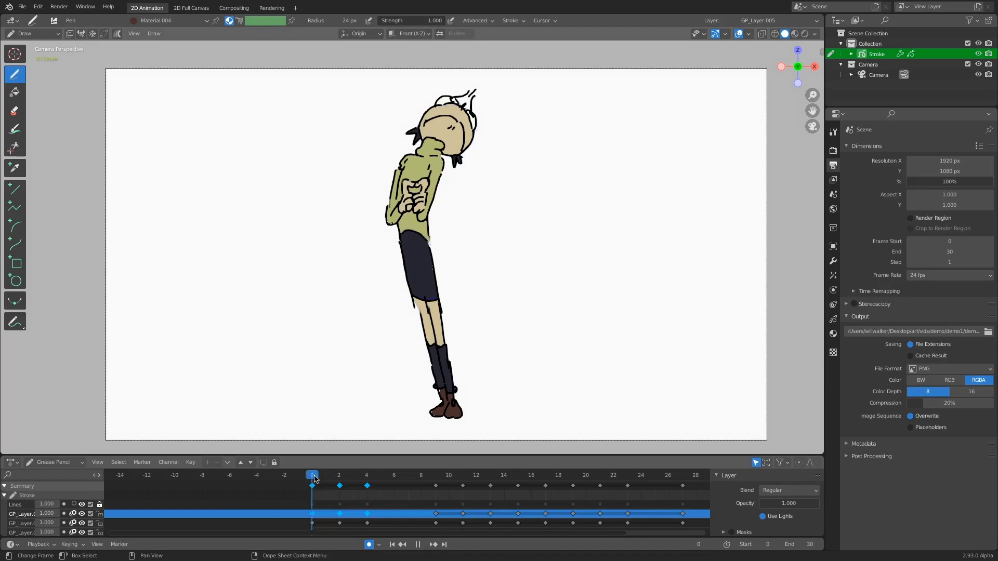
pyautogui.click(339, 474)
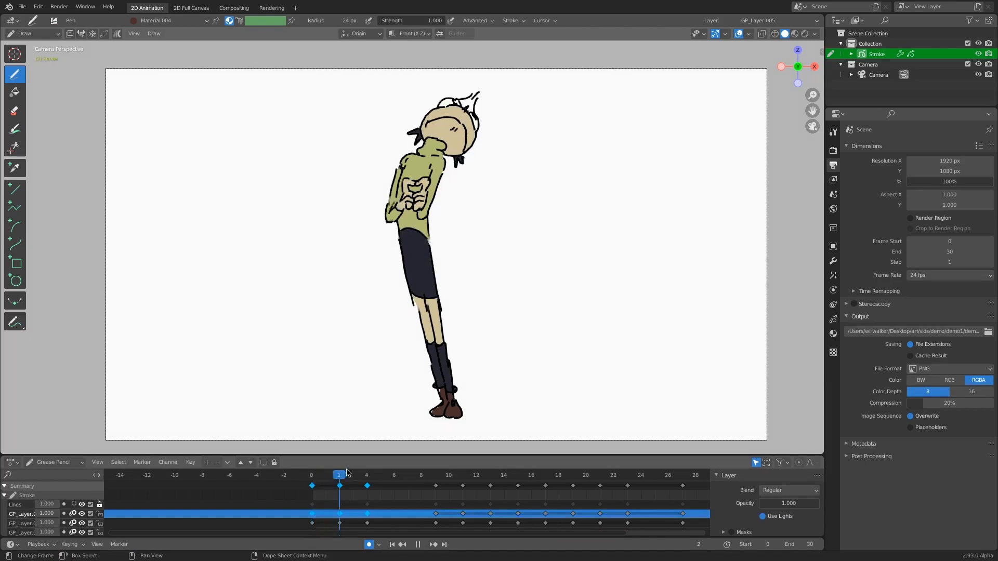
pyautogui.click(312, 475)
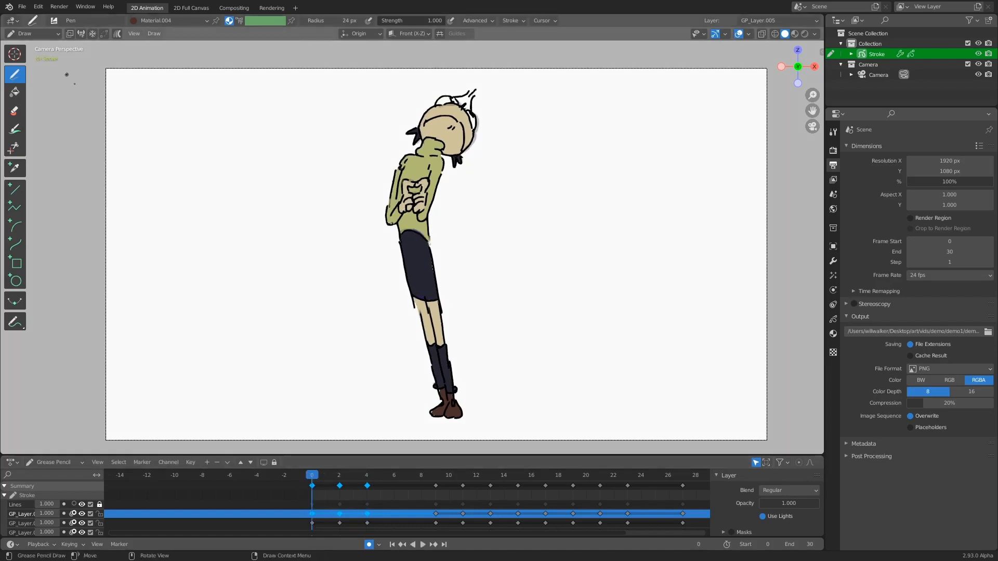
# - Switch the drawing to Sculpt Mode with a 286 px brush and replay the animation
pyautogui.click(29, 33)
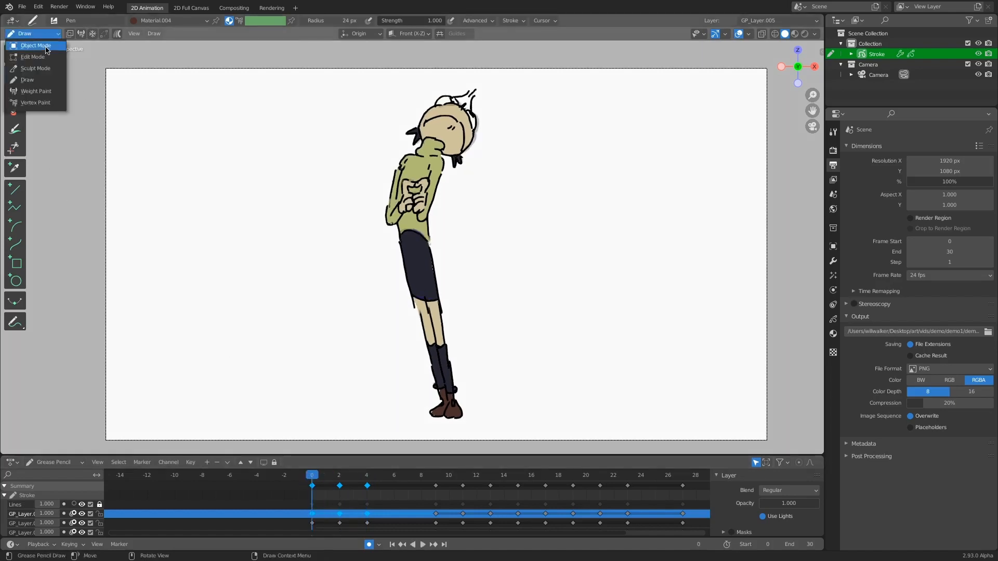
pyautogui.click(35, 68)
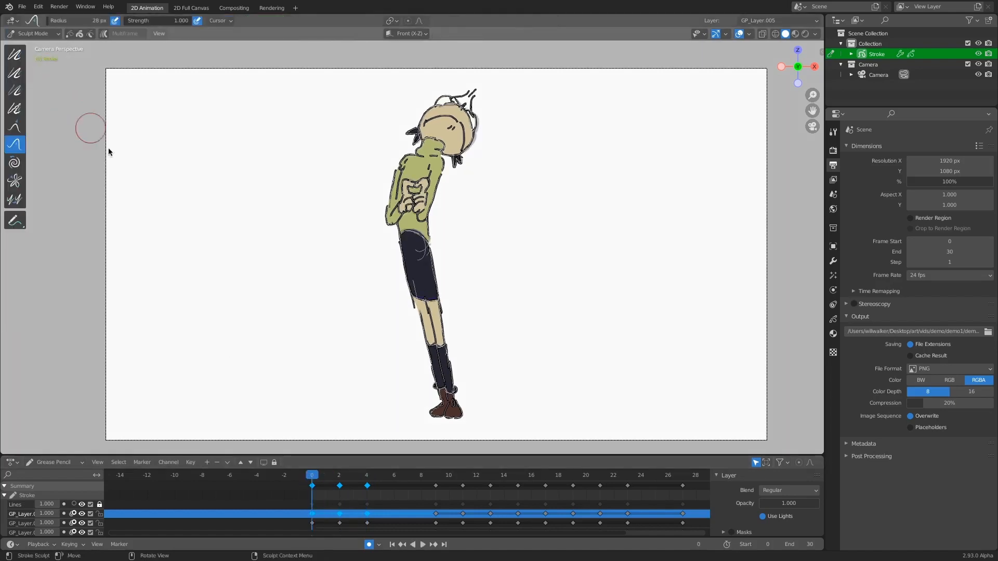
pyautogui.moveTo(384, 274)
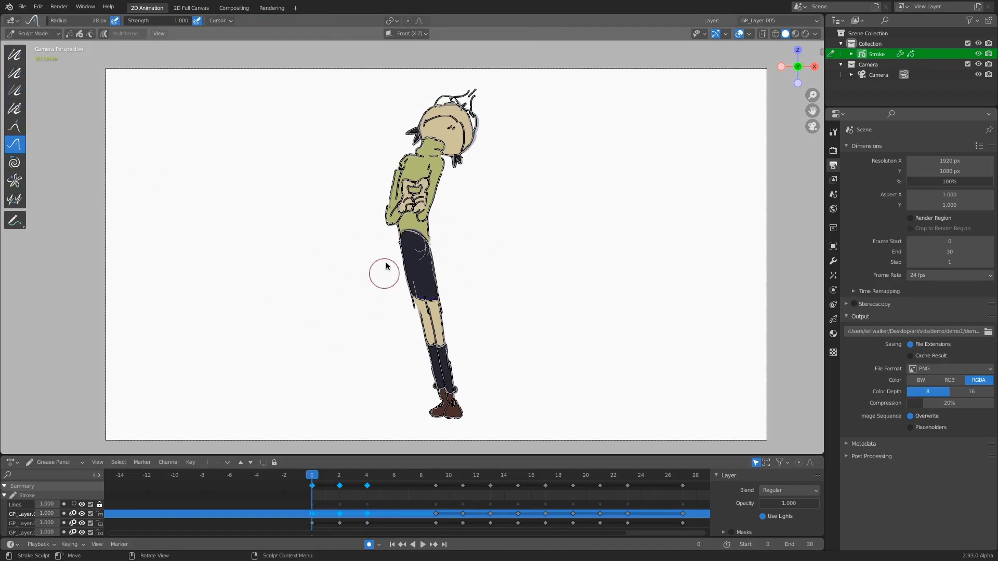
pyautogui.moveTo(398, 274)
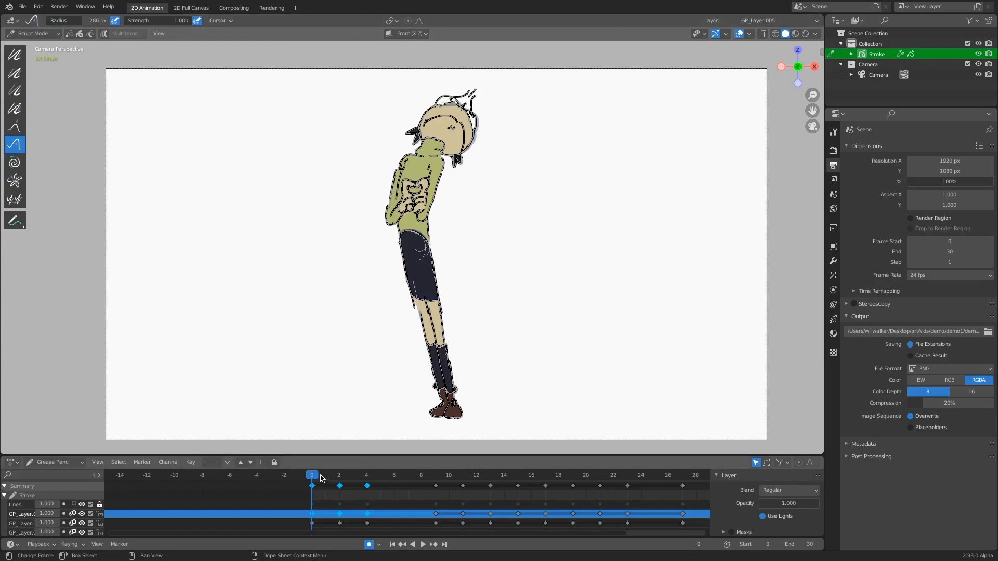
pyautogui.moveTo(322, 479)
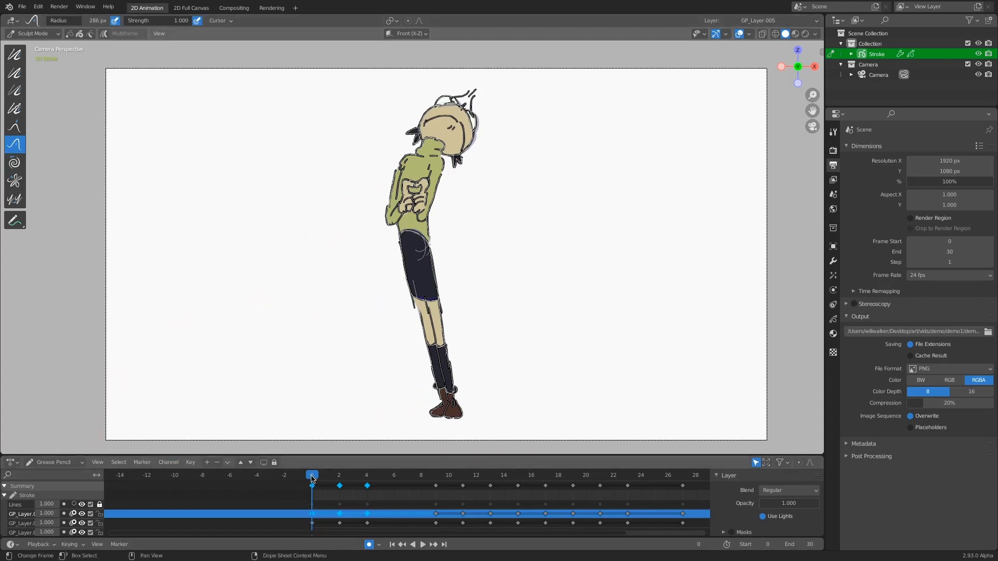
pyautogui.click(422, 545)
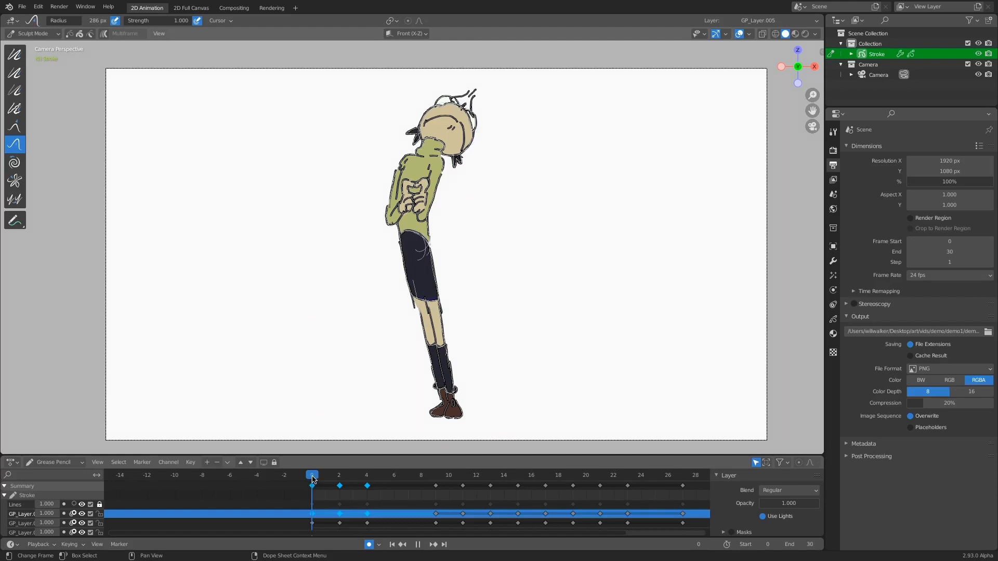
pyautogui.click(339, 475)
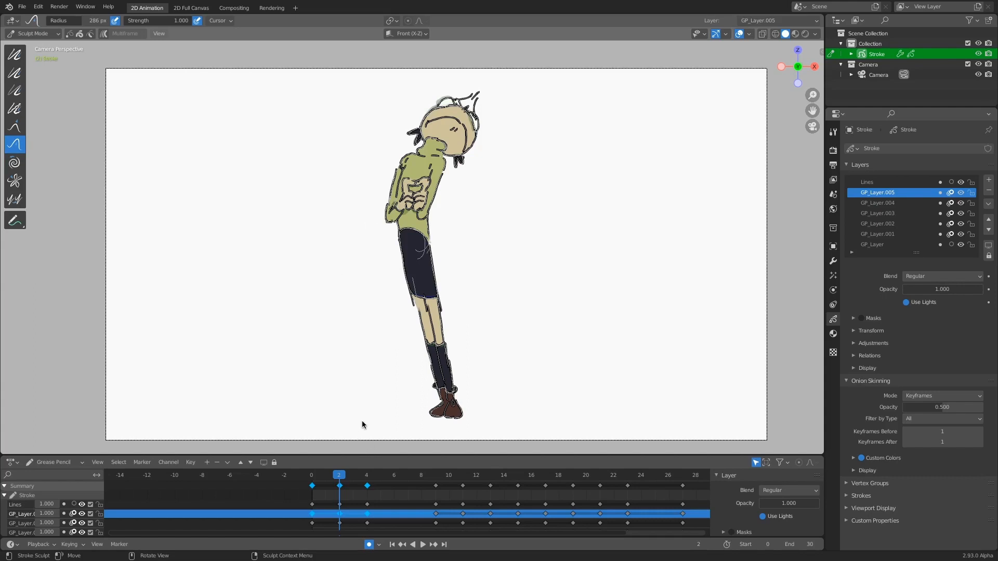
pyautogui.moveTo(509, 335)
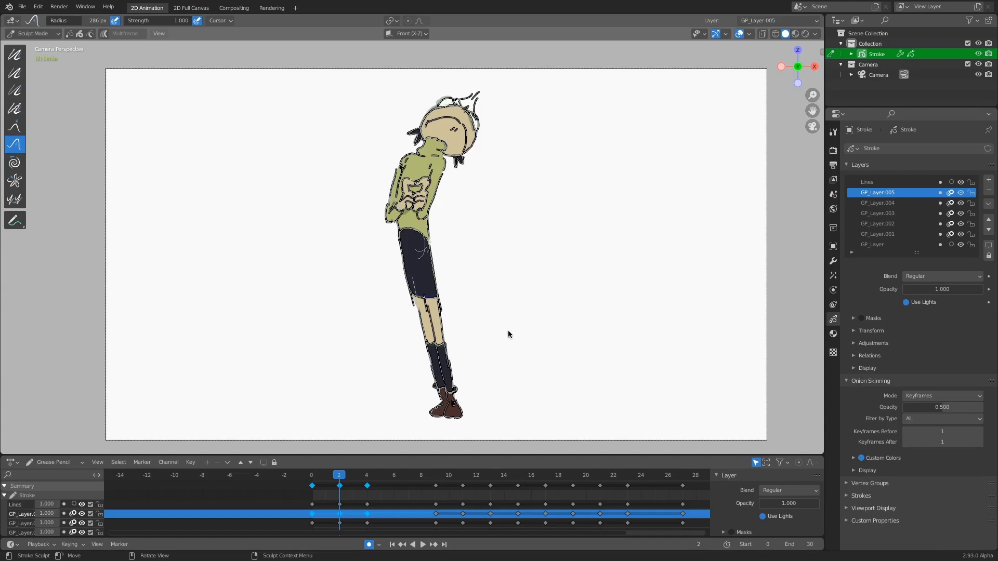
pyautogui.moveTo(970, 186)
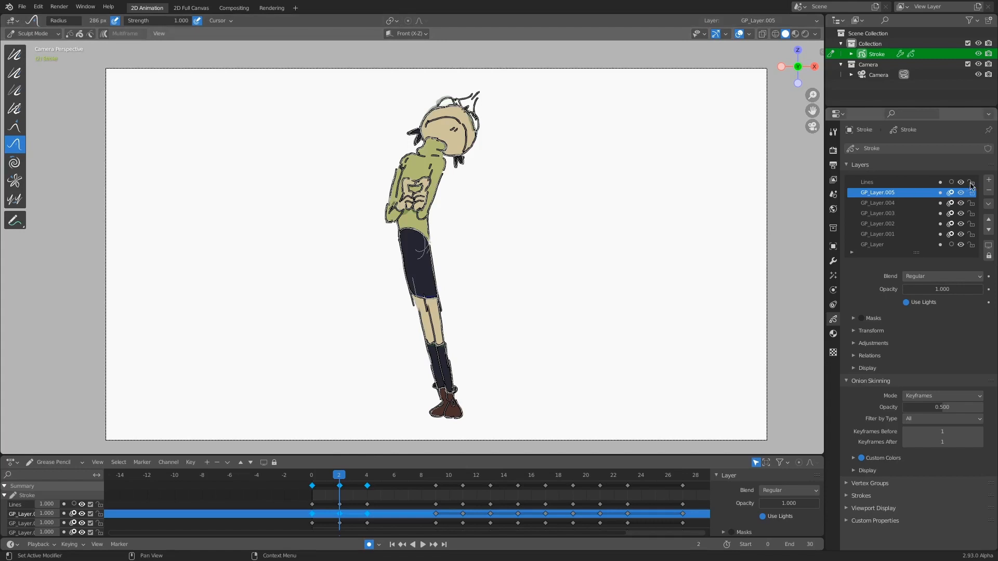
# - Lock the Lines layer and add a Noise modifier to the drawing
pyautogui.click(972, 181)
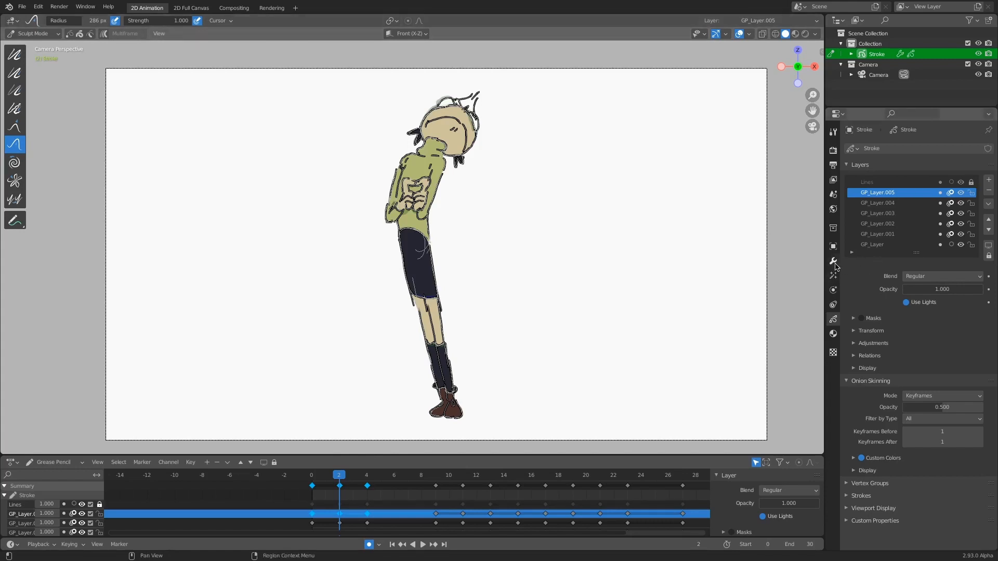
pyautogui.click(833, 262)
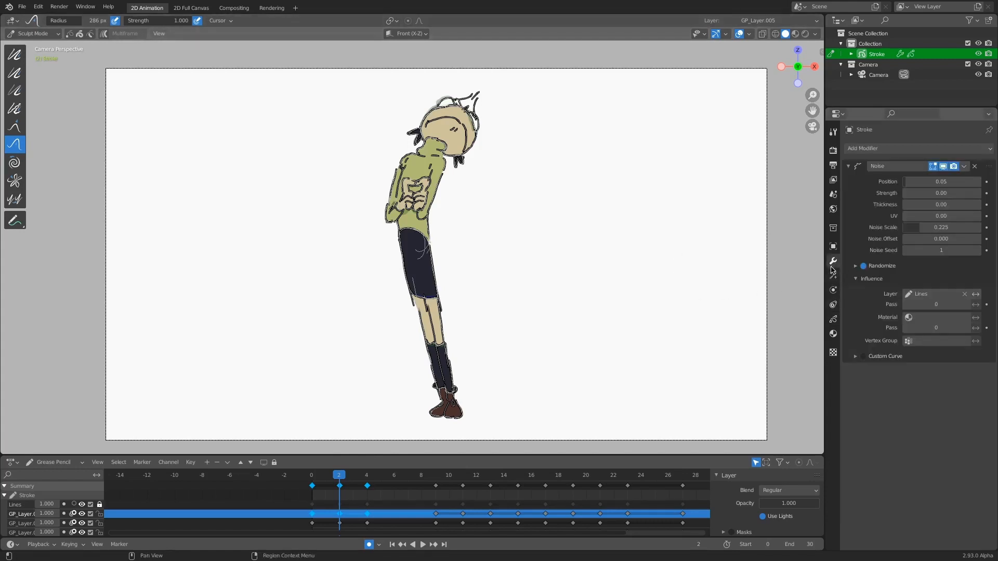
pyautogui.moveTo(834, 263)
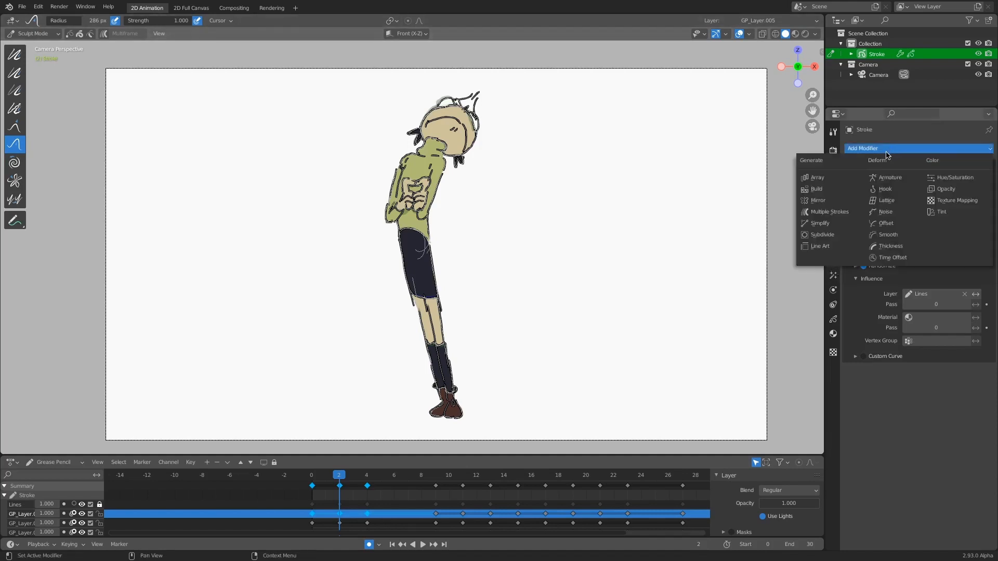
pyautogui.click(884, 211)
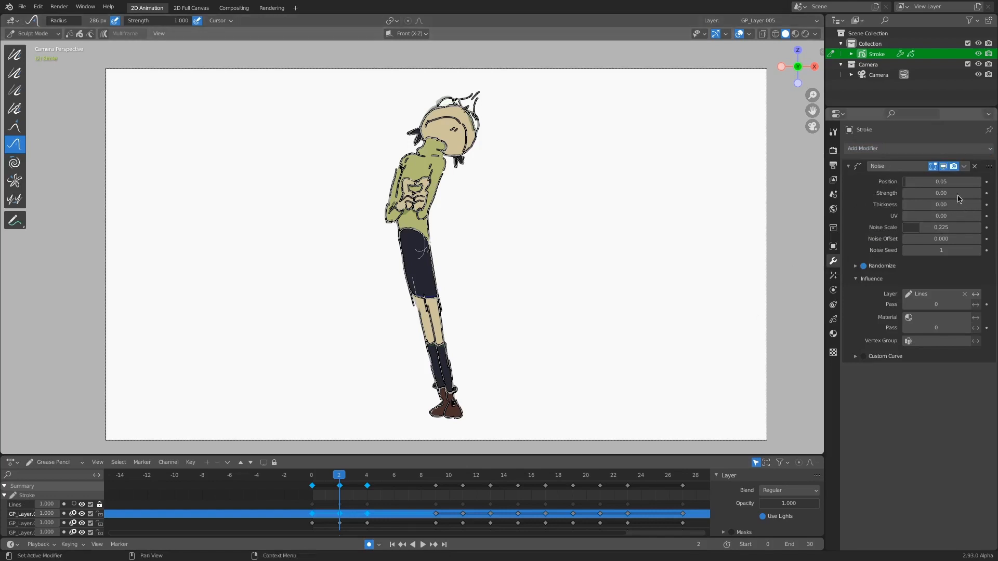
pyautogui.moveTo(890, 310)
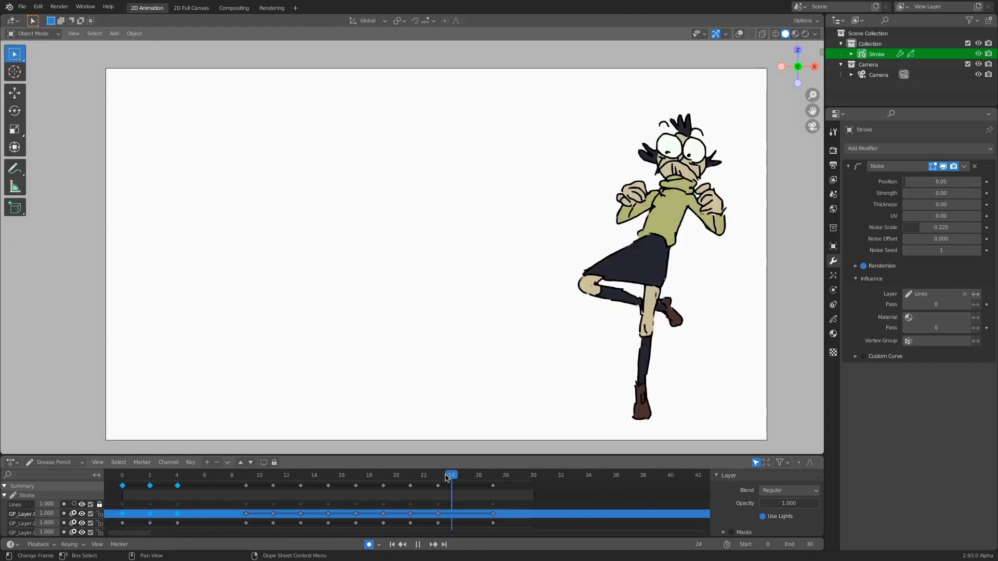
# - Pause playback and scrub frames 24–27 to review the character's poses
pyautogui.click(437, 475)
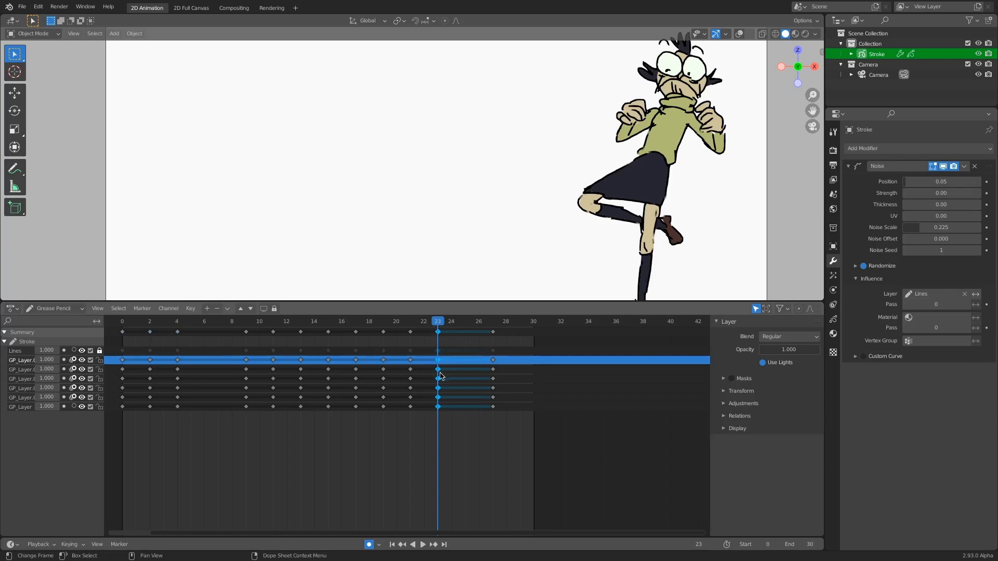
pyautogui.click(422, 545)
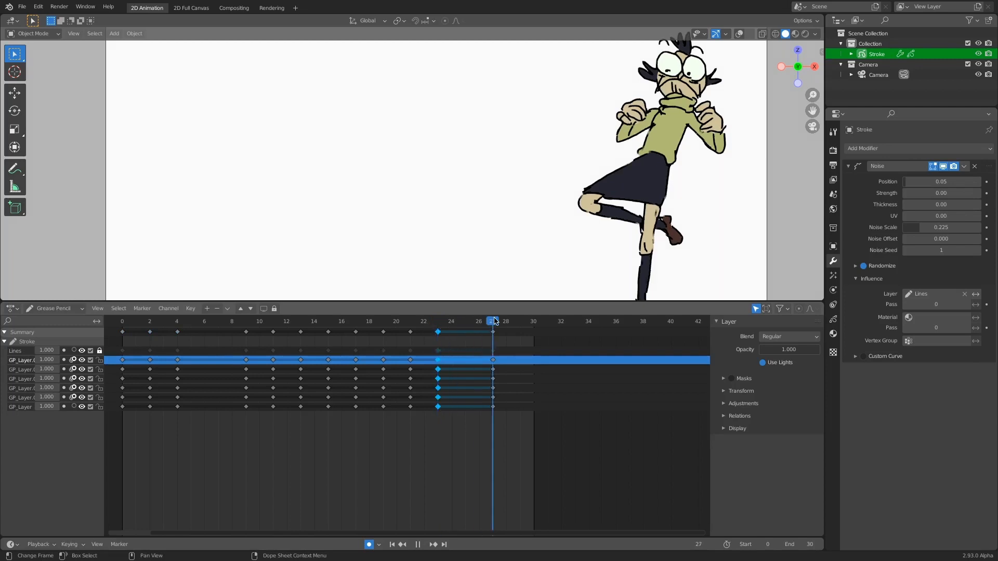
pyautogui.click(438, 321)
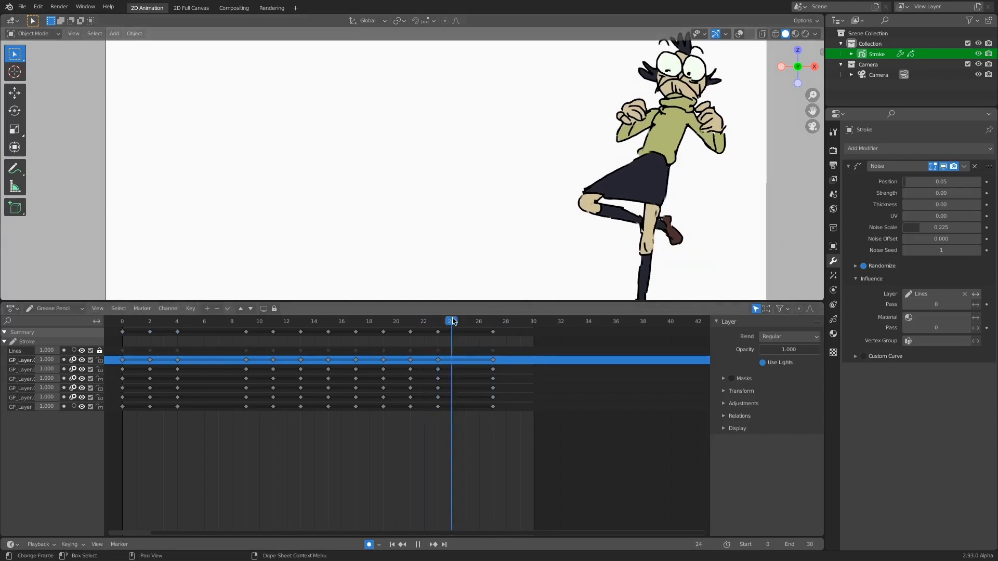
pyautogui.click(478, 320)
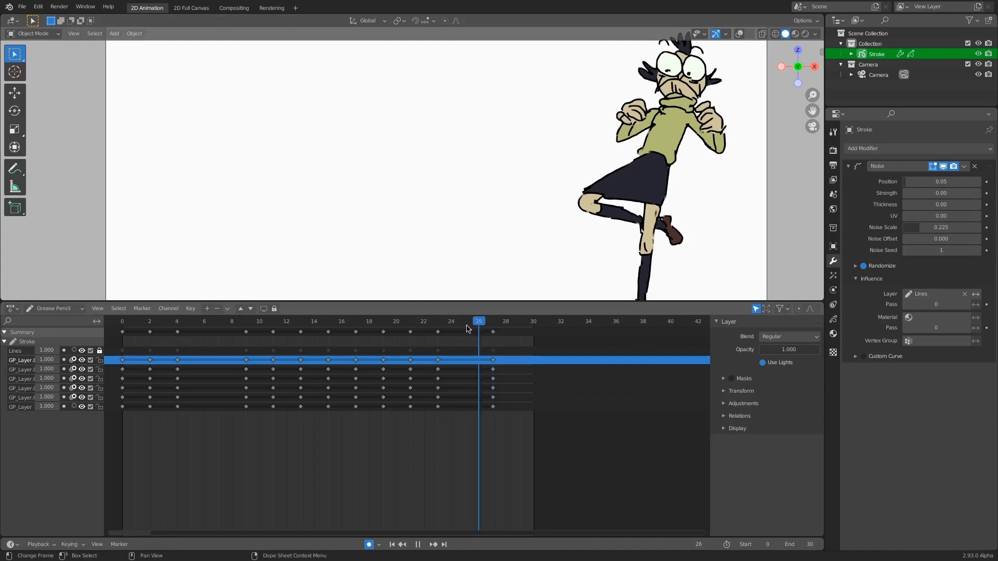
pyautogui.click(451, 321)
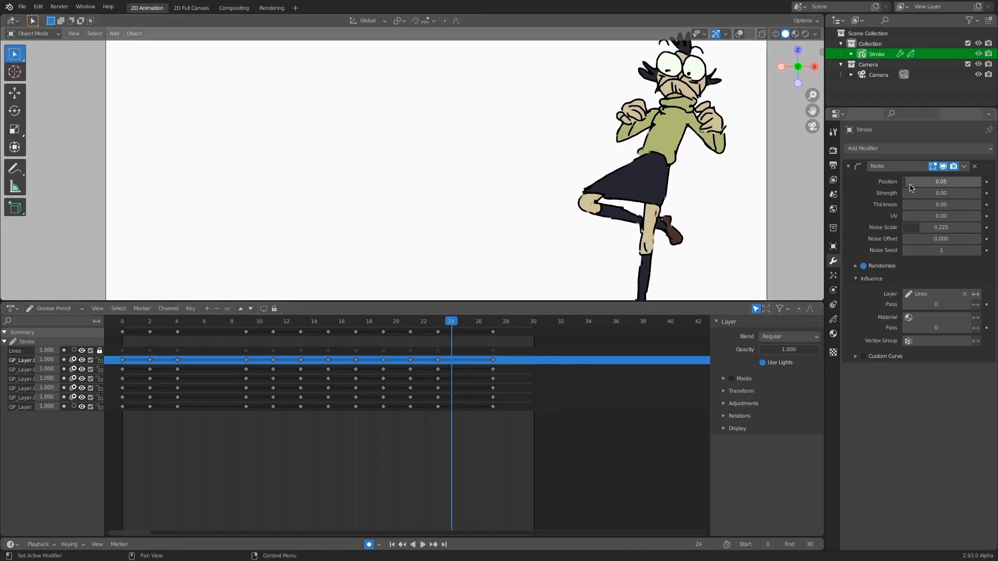
# - Replace the old Noise modifier with a new one limited to the Lines layer
pyautogui.click(975, 166)
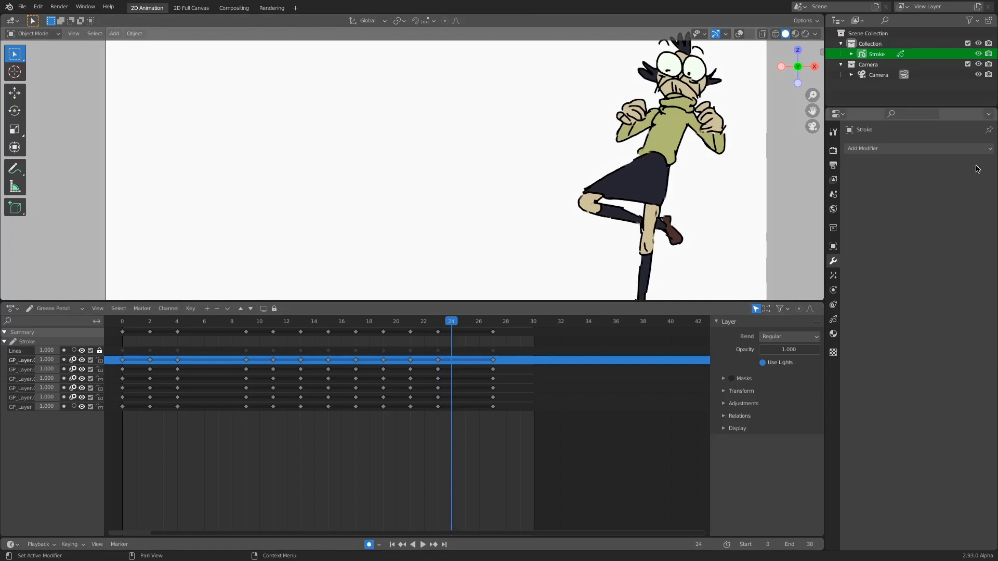
pyautogui.moveTo(910, 144)
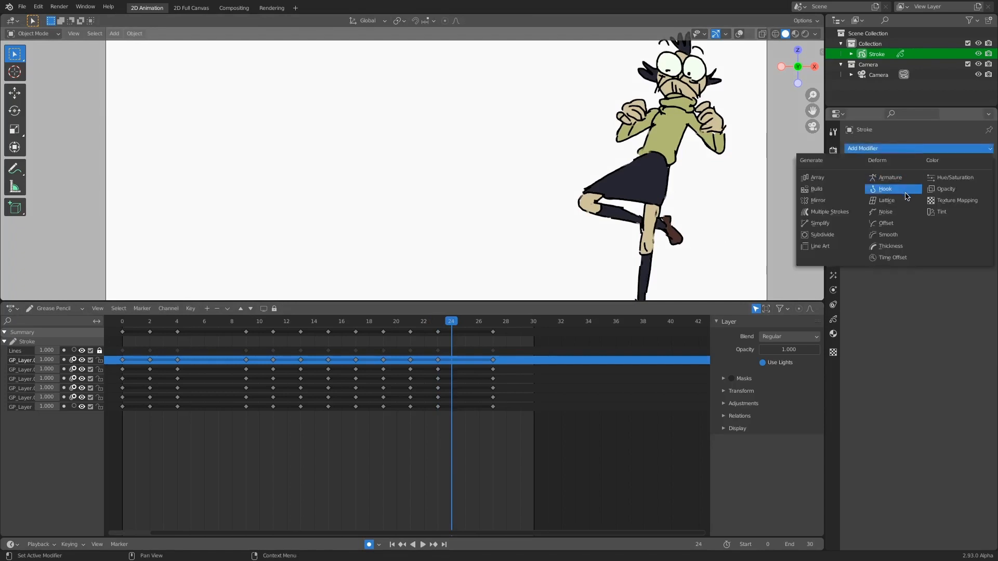
pyautogui.click(885, 212)
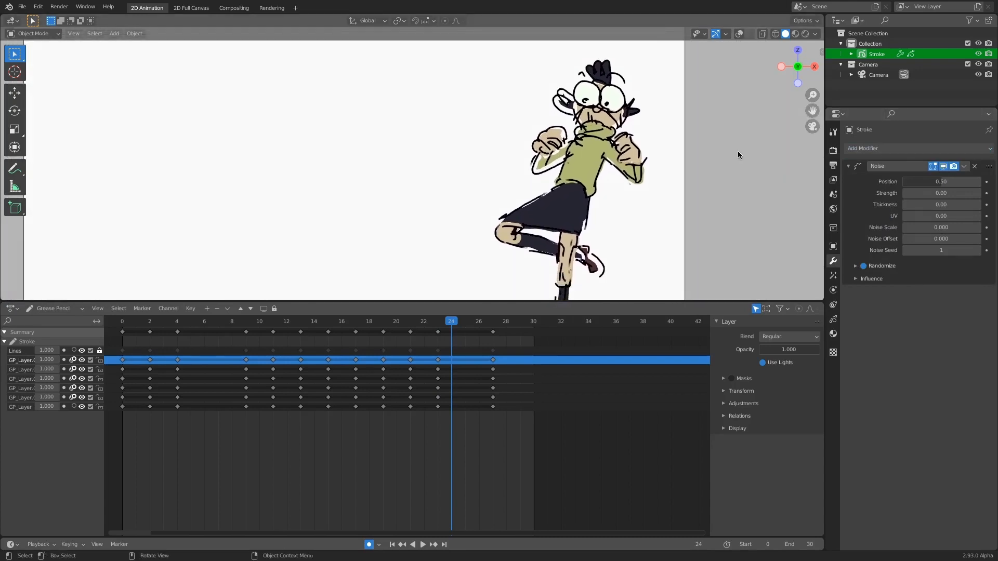
pyautogui.moveTo(847, 321)
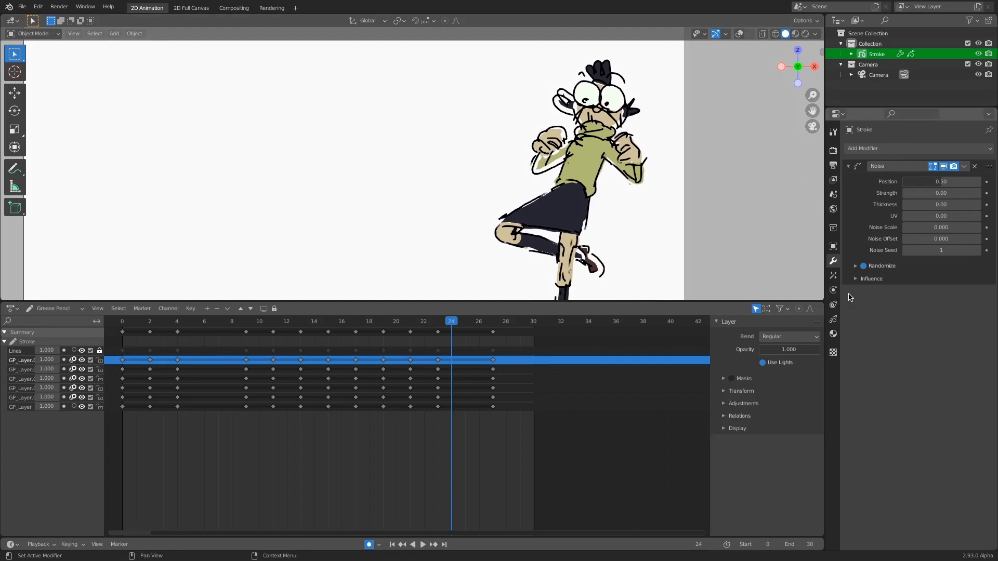
pyautogui.click(856, 278)
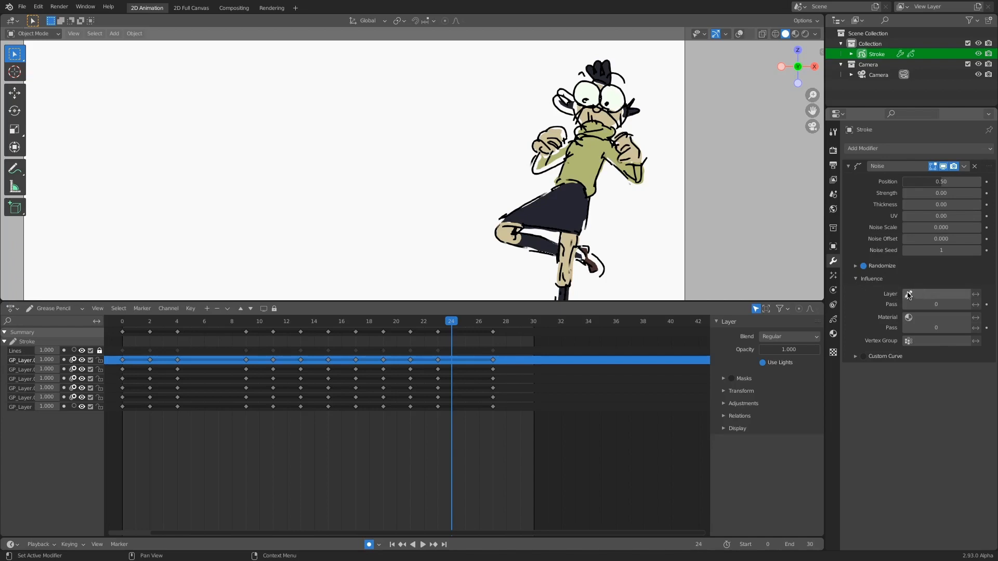
pyautogui.click(936, 294)
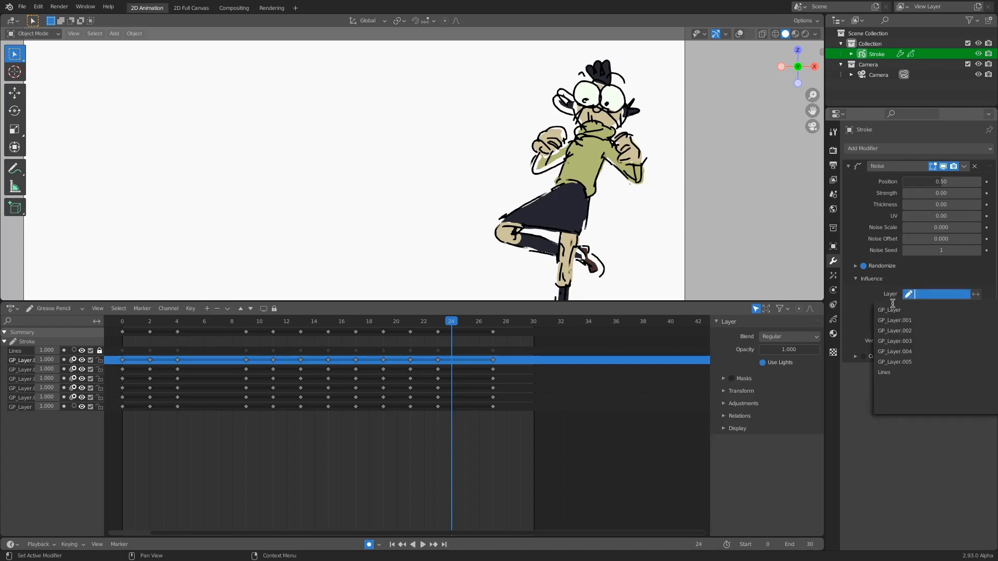
pyautogui.click(884, 372)
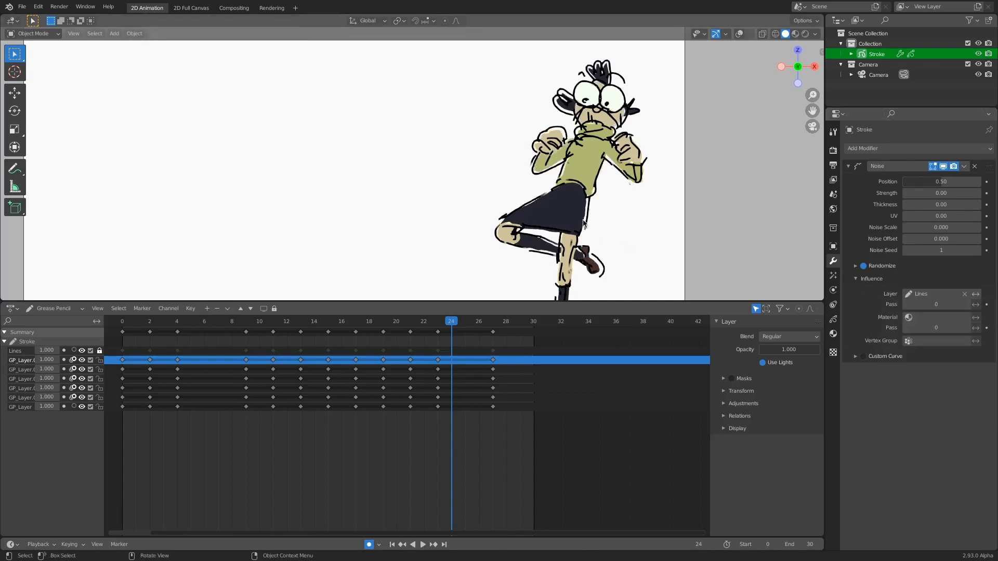
pyautogui.moveTo(464, 320)
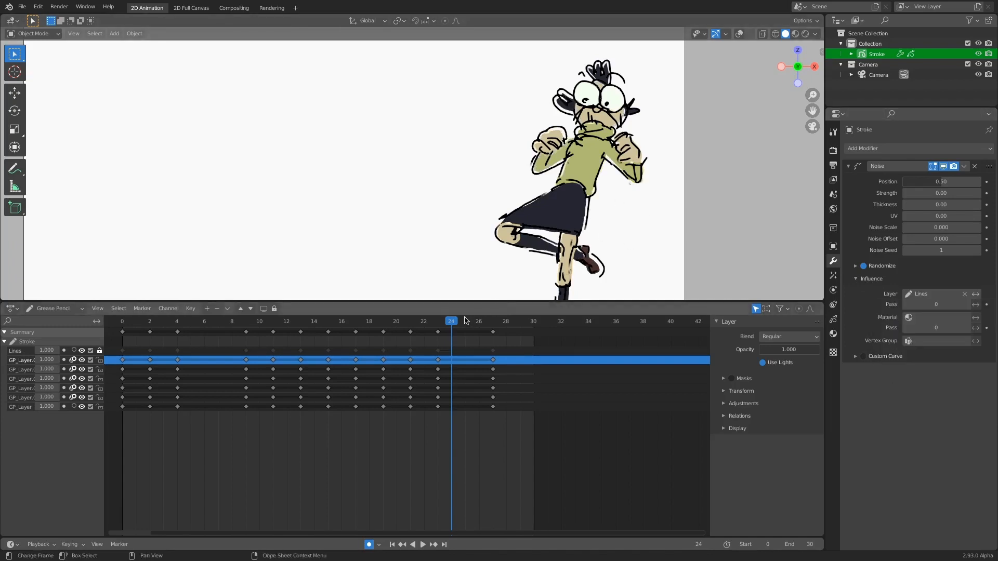
# - Lower the noise Position to 0.08 while comparing frames 23–26
pyautogui.click(423, 544)
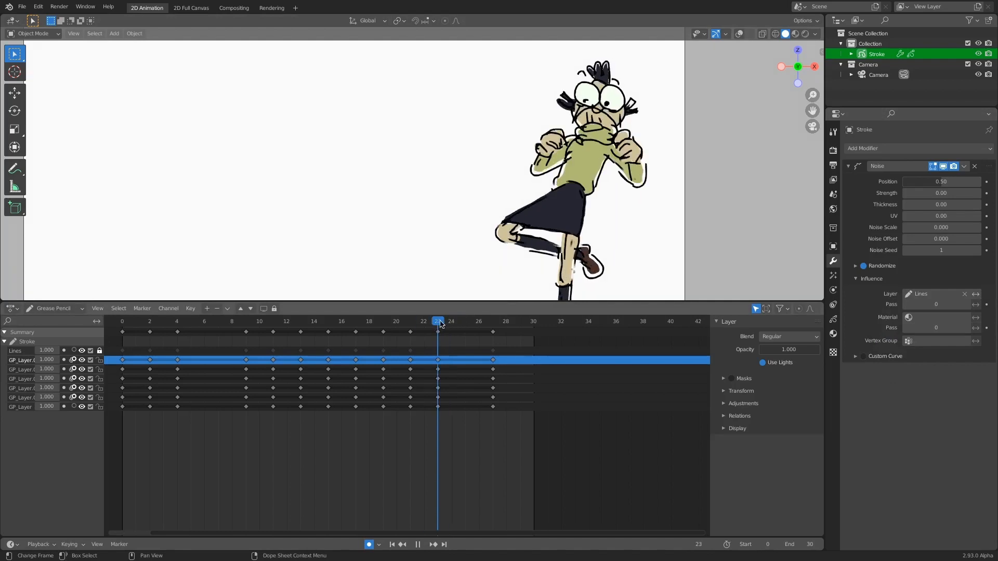
pyautogui.click(464, 321)
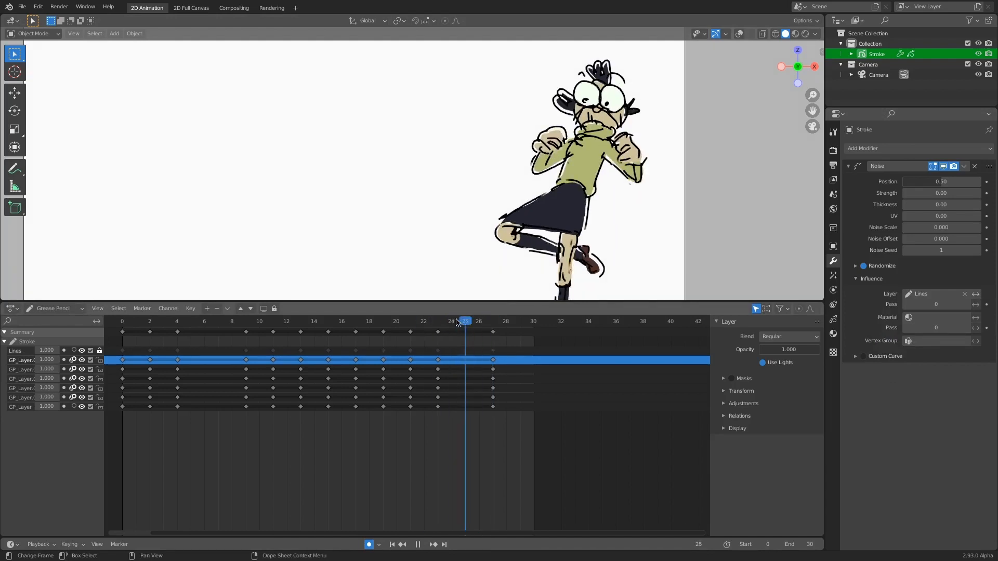
pyautogui.click(465, 321)
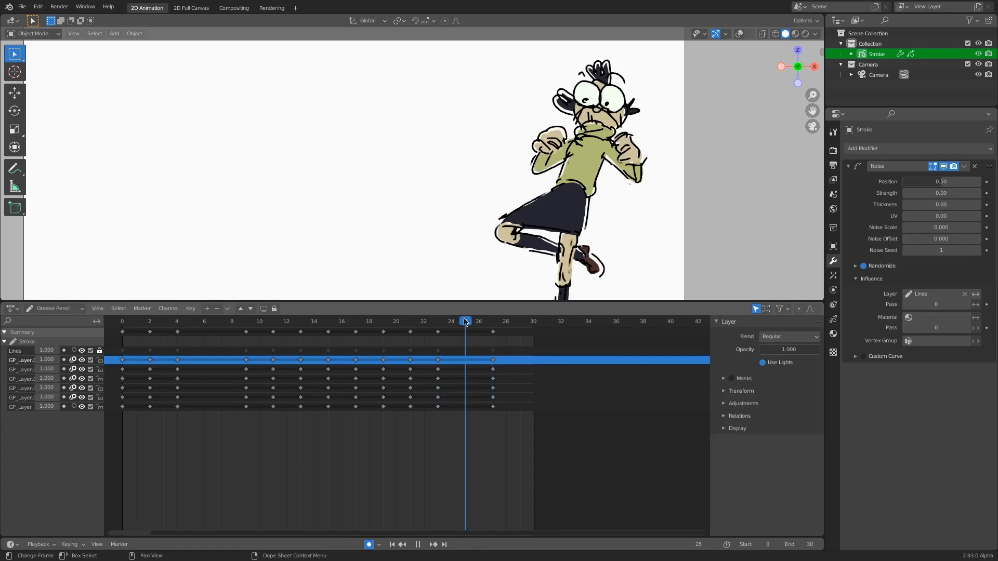
pyautogui.click(438, 322)
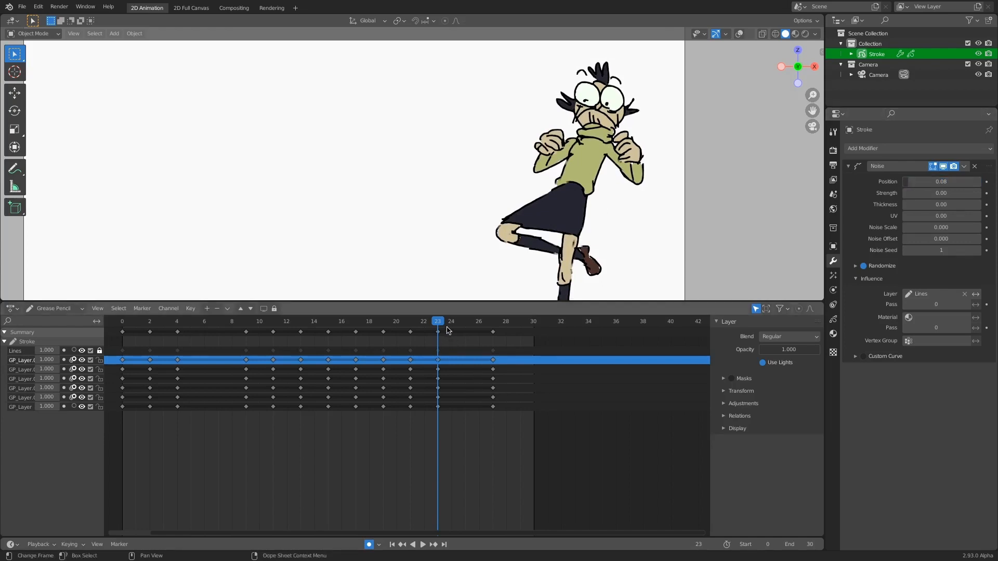
pyautogui.click(422, 544)
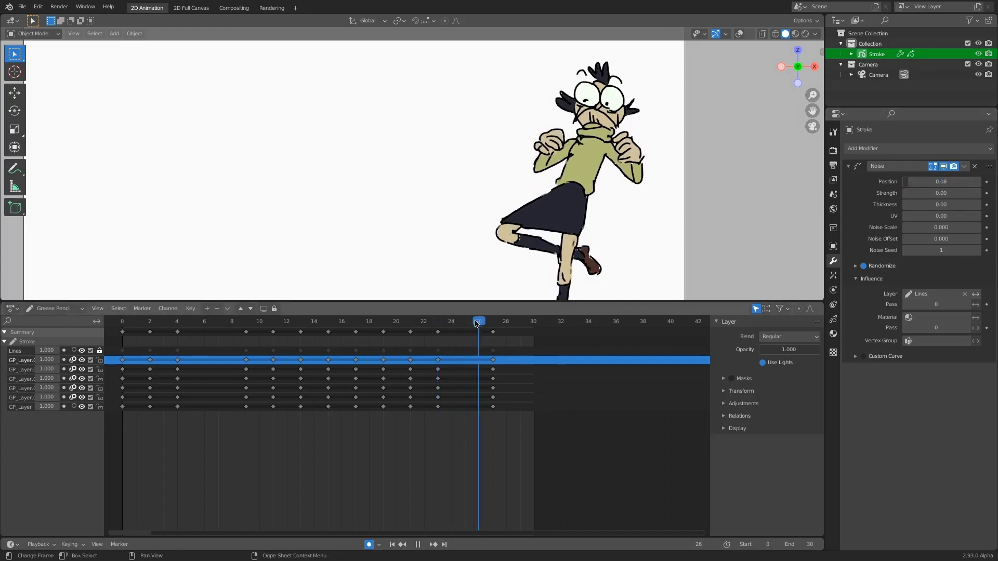
pyautogui.click(451, 321)
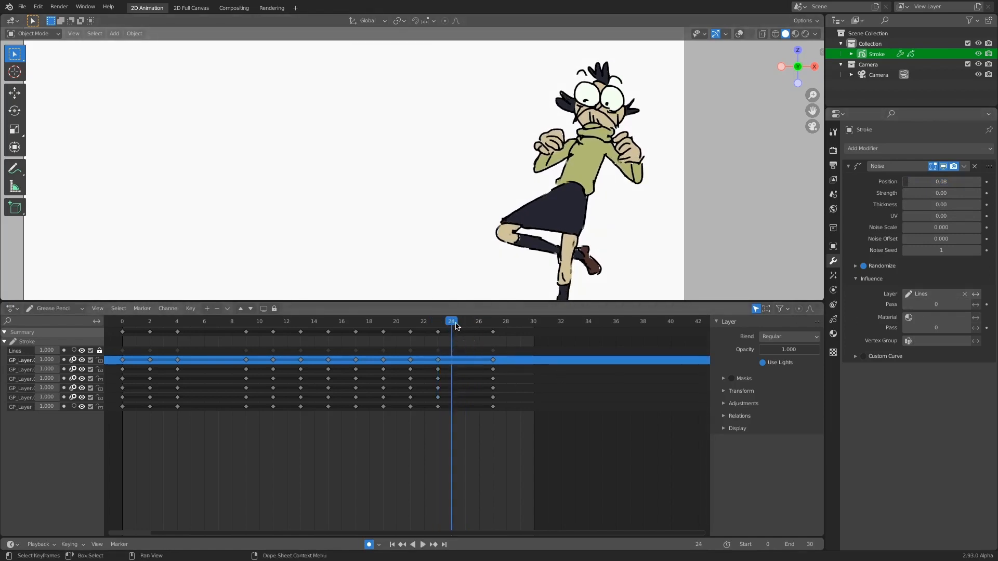
pyautogui.click(422, 545)
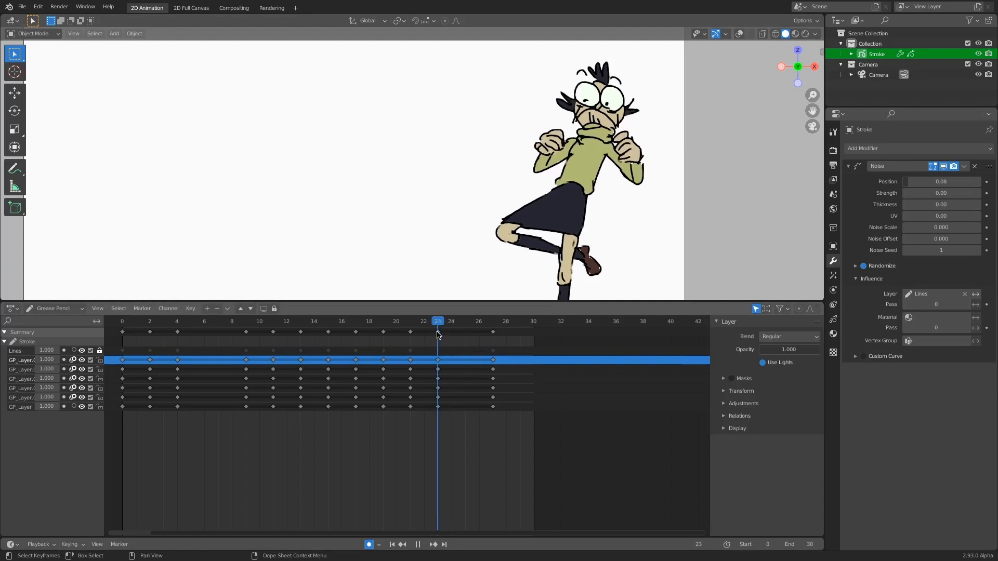
pyautogui.moveTo(439, 339)
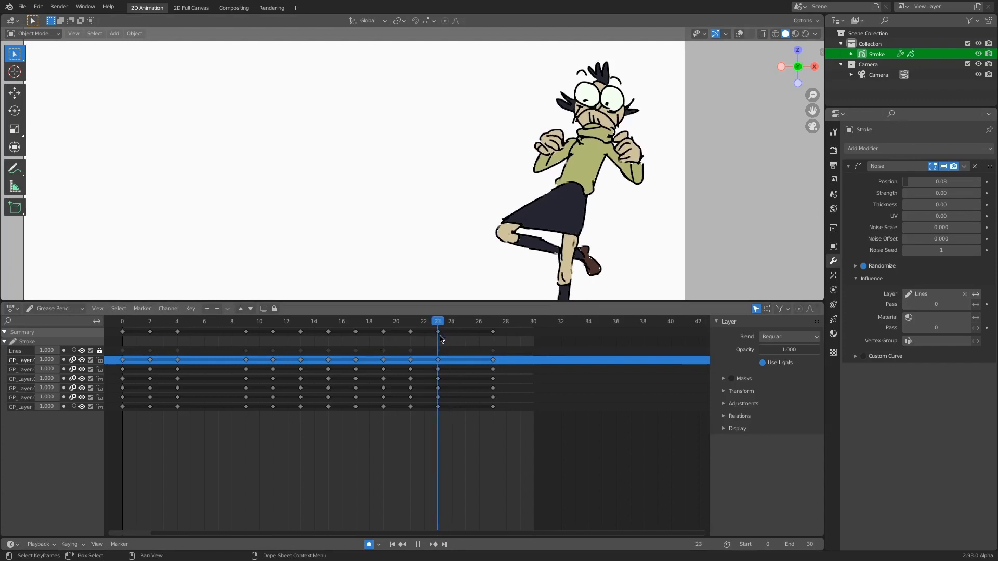
# - Set noise Position 0.05 and Noise Scale 0.225, back in Object Mode
pyautogui.click(31, 33)
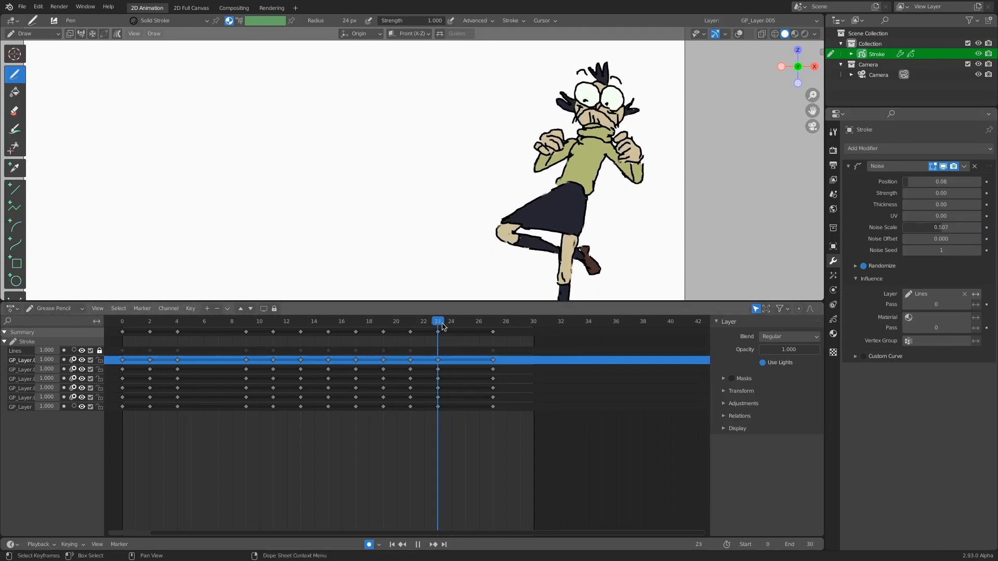
pyautogui.click(587, 321)
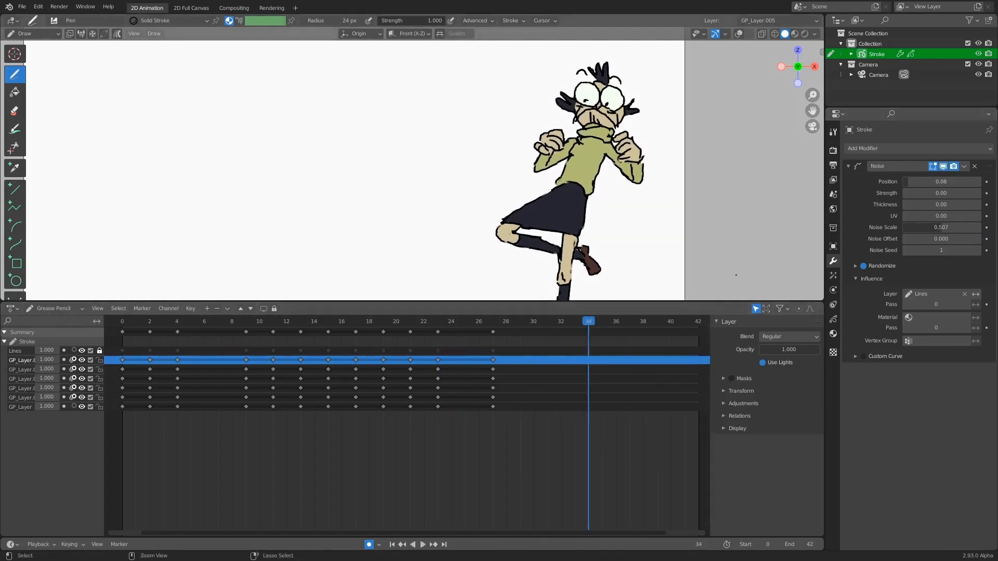
pyautogui.click(437, 321)
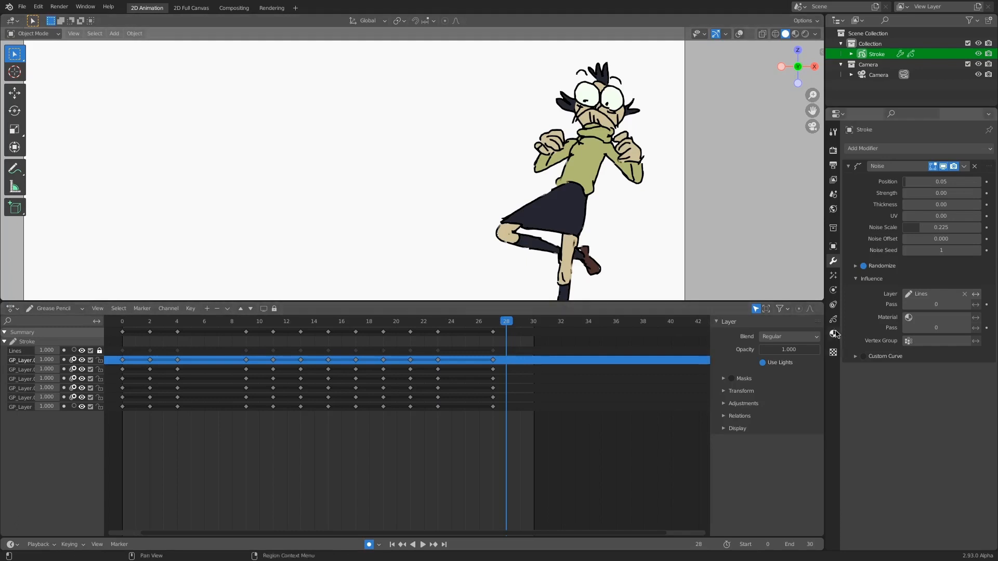
# - Select the olive green shirt material in the drawing's material settings
pyautogui.click(833, 334)
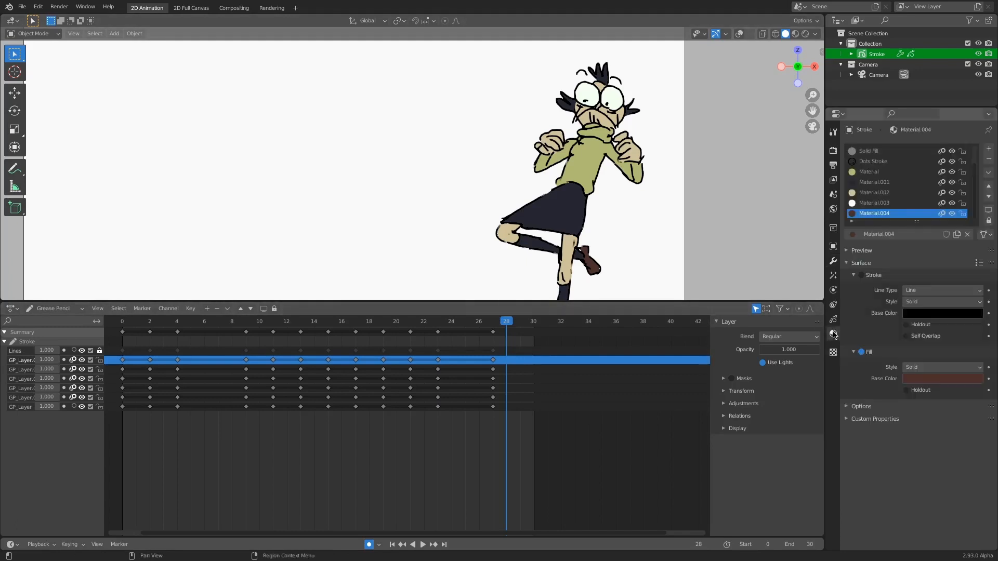
pyautogui.click(876, 171)
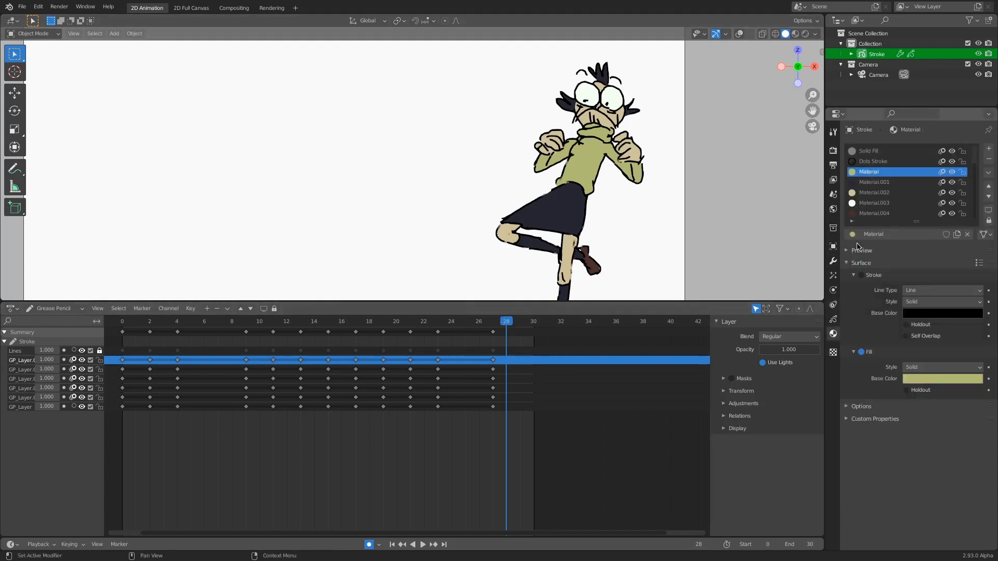
pyautogui.click(874, 182)
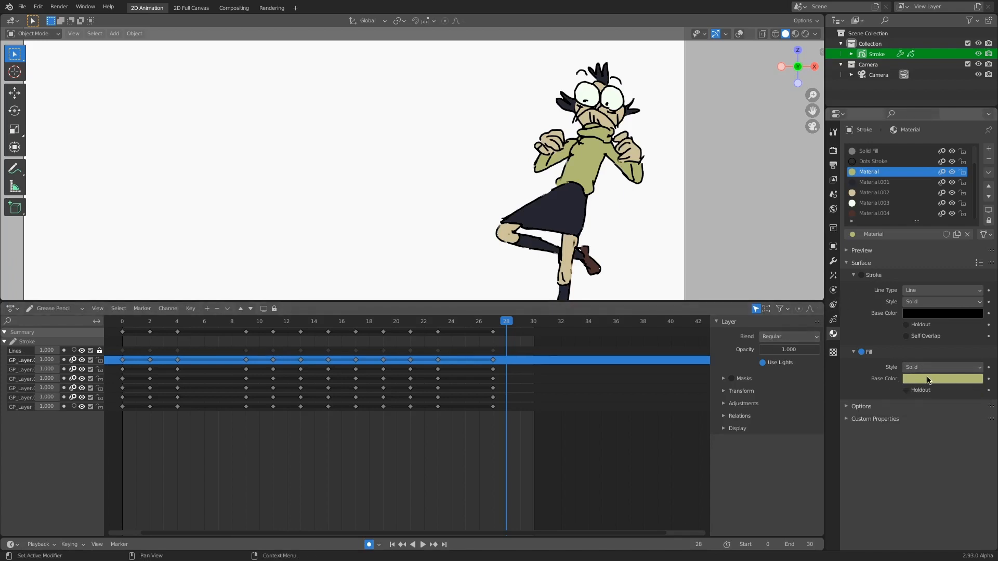
pyautogui.moveTo(932, 383)
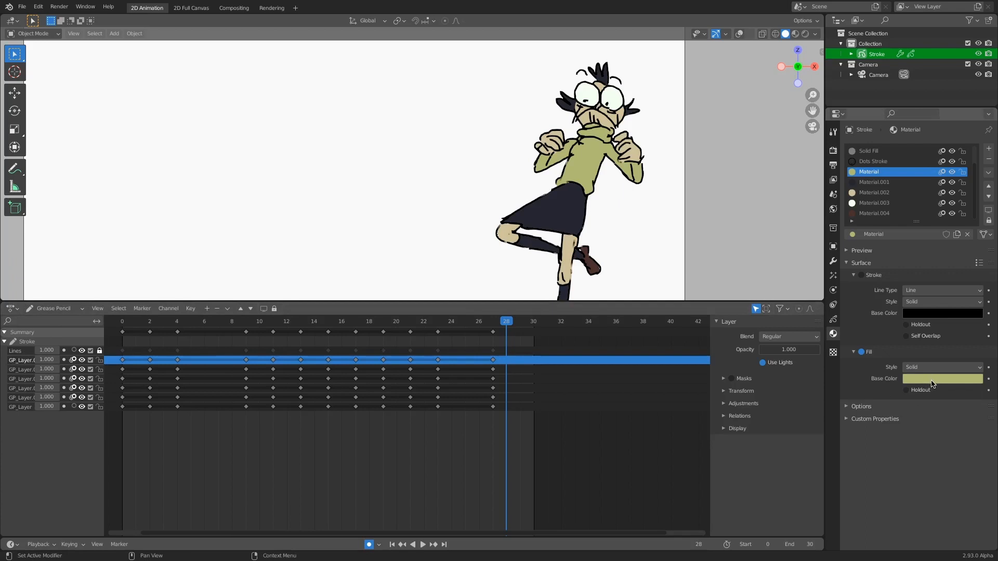
# - Turn the shirt fill red, revert it to olive green, and open Visual Effects
pyautogui.click(942, 379)
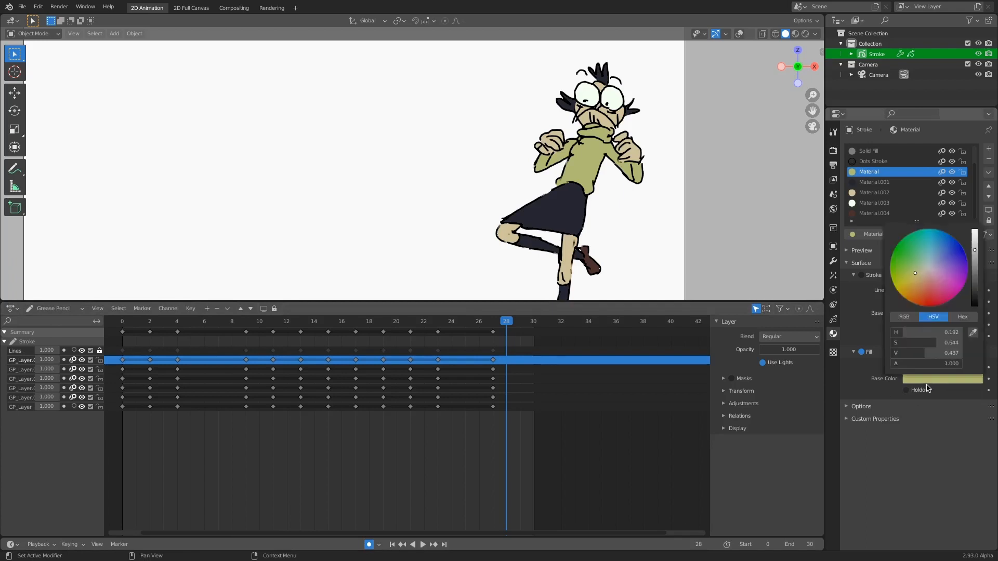
pyautogui.click(931, 292)
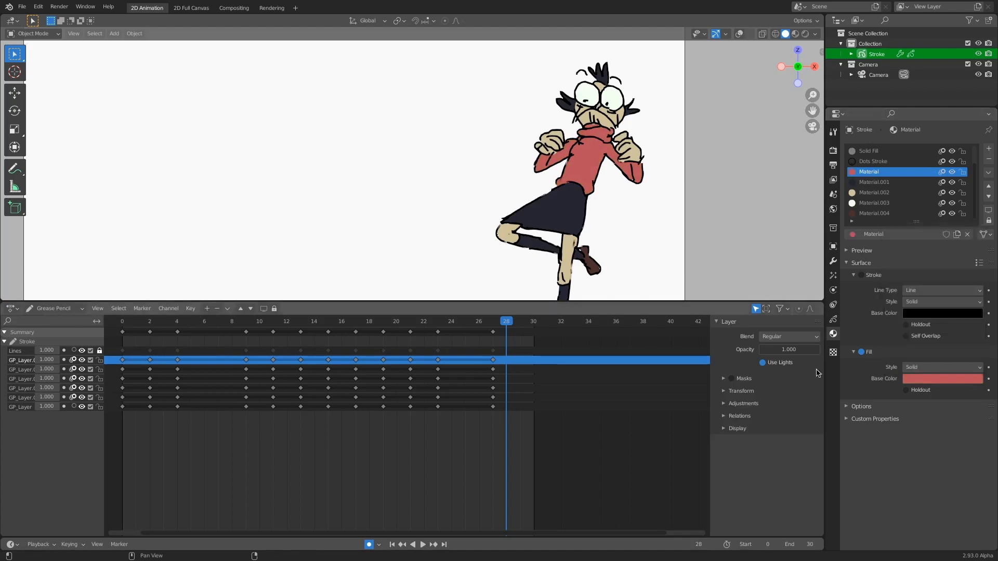
pyautogui.click(942, 378)
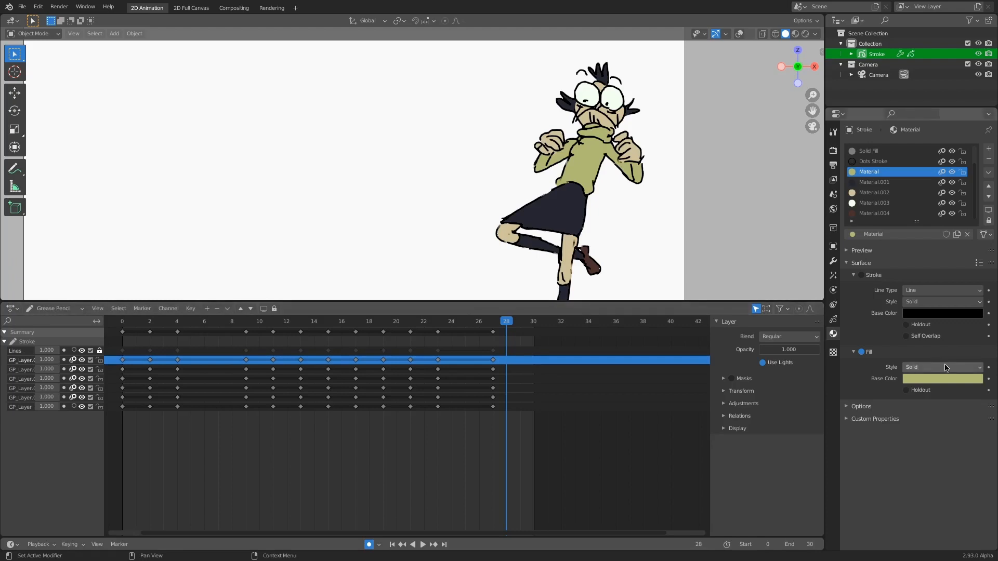
pyautogui.click(943, 379)
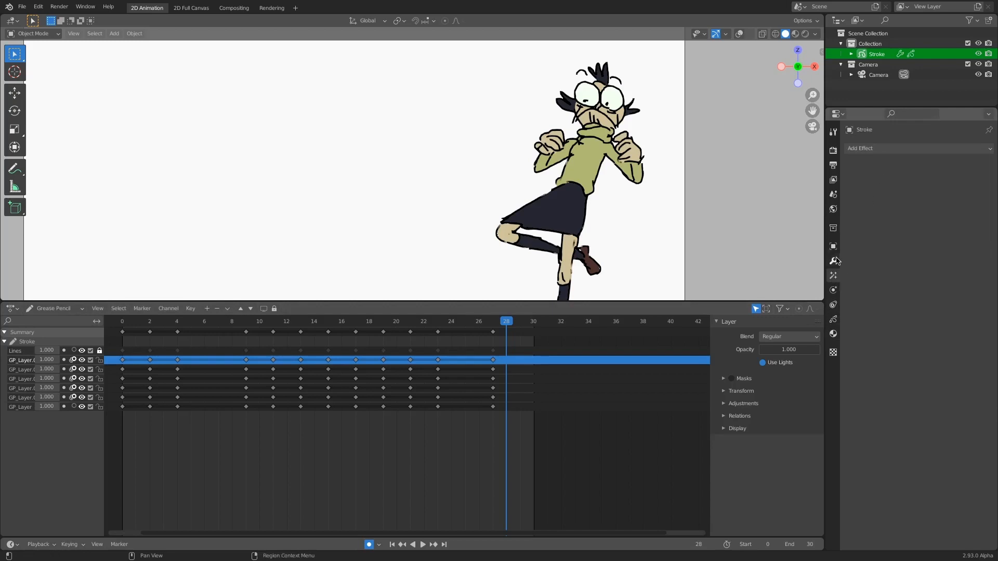
pyautogui.moveTo(834, 275)
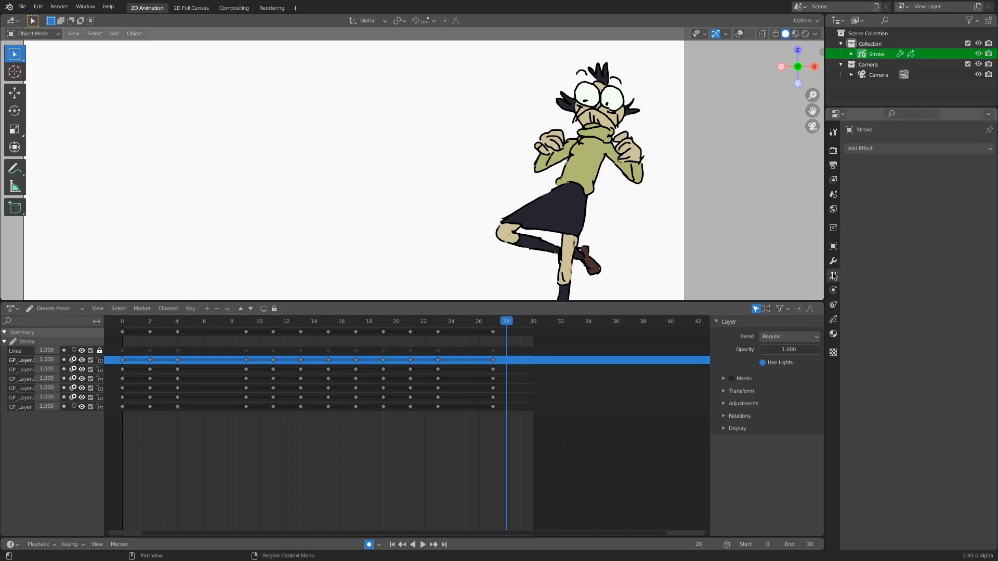
pyautogui.moveTo(833, 263)
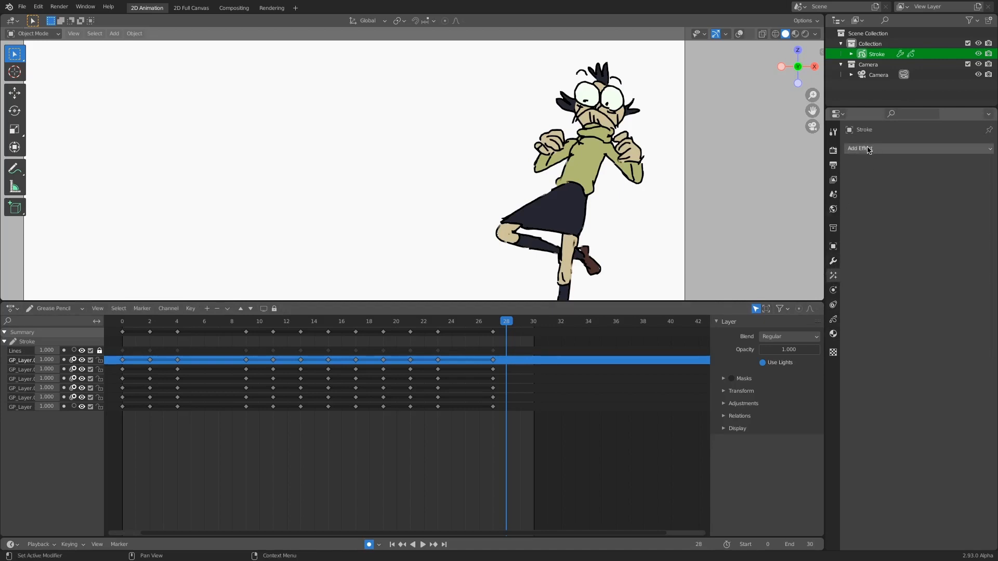
pyautogui.click(860, 148)
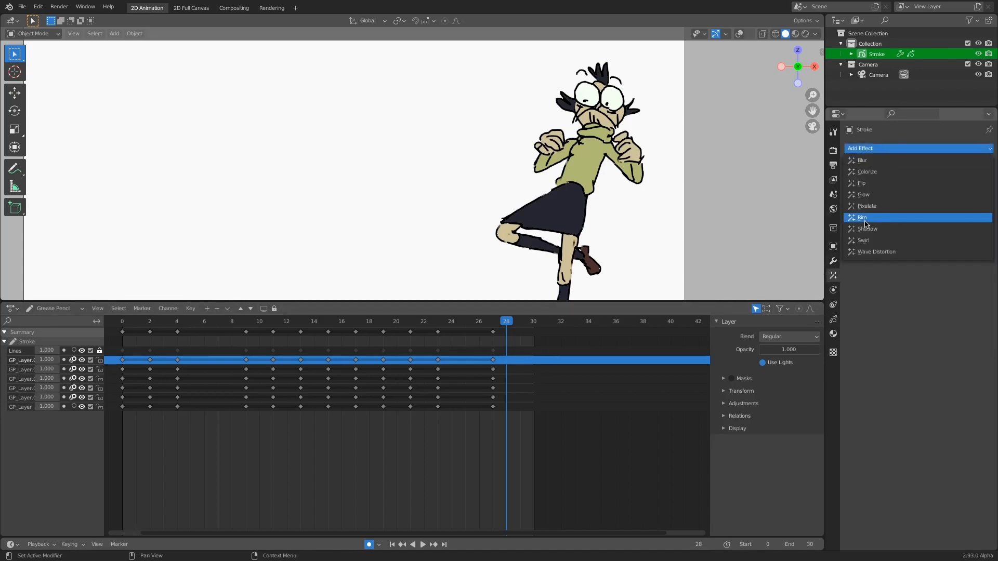
pyautogui.moveTo(862, 218)
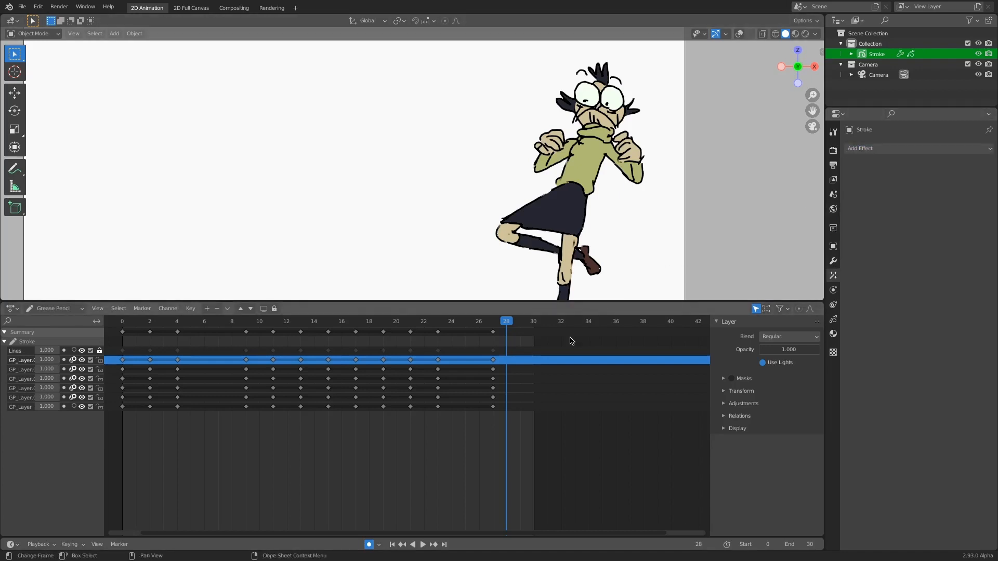
pyautogui.moveTo(587, 365)
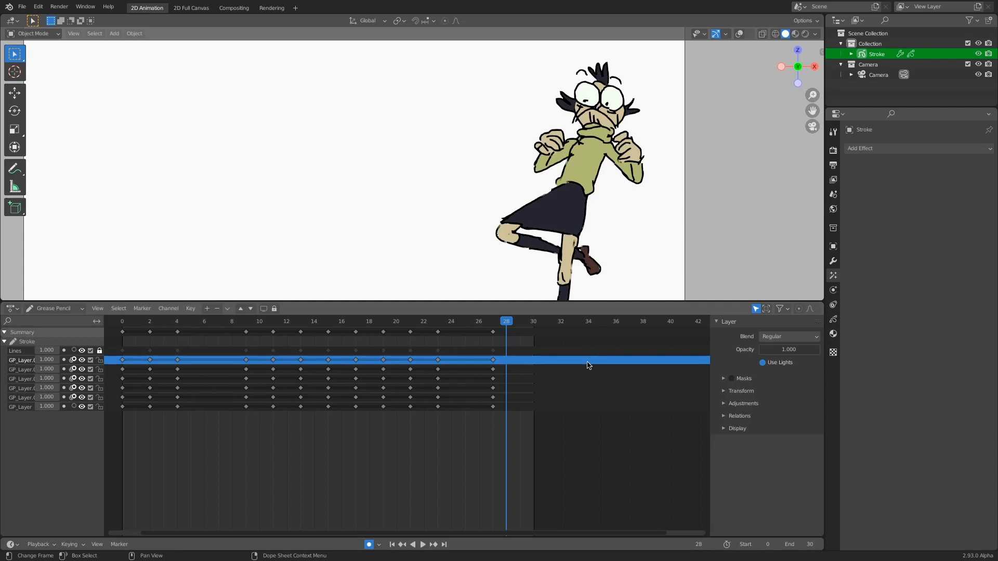
# - Switch to the room-scene workspace and select Stroke's visual effects settings
pyautogui.click(138, 8)
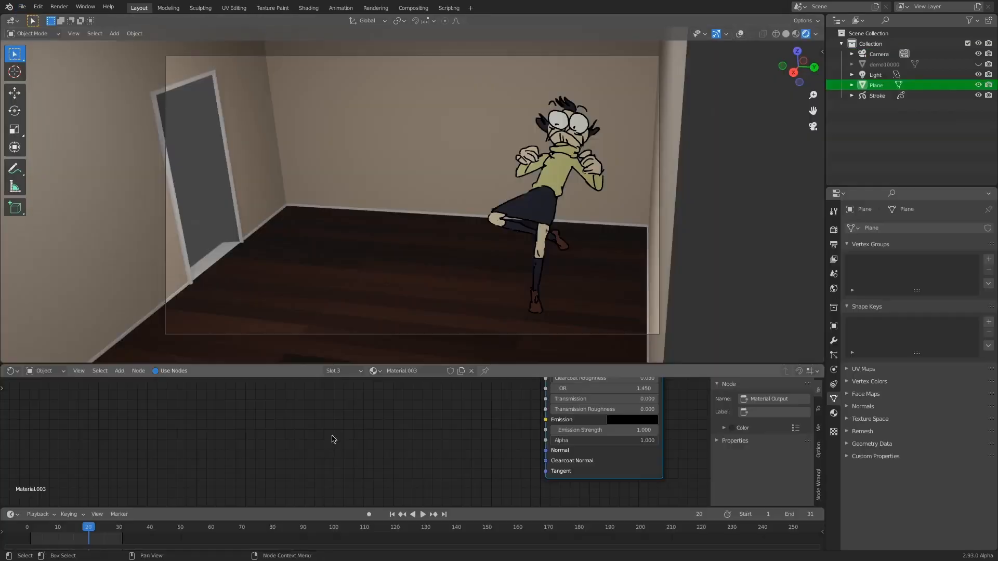
pyautogui.click(877, 96)
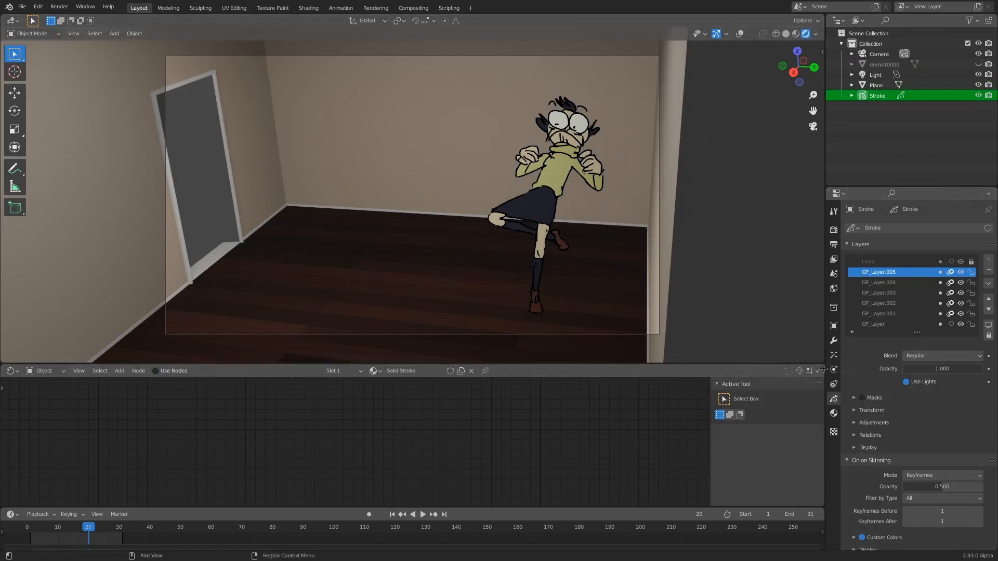
pyautogui.click(834, 355)
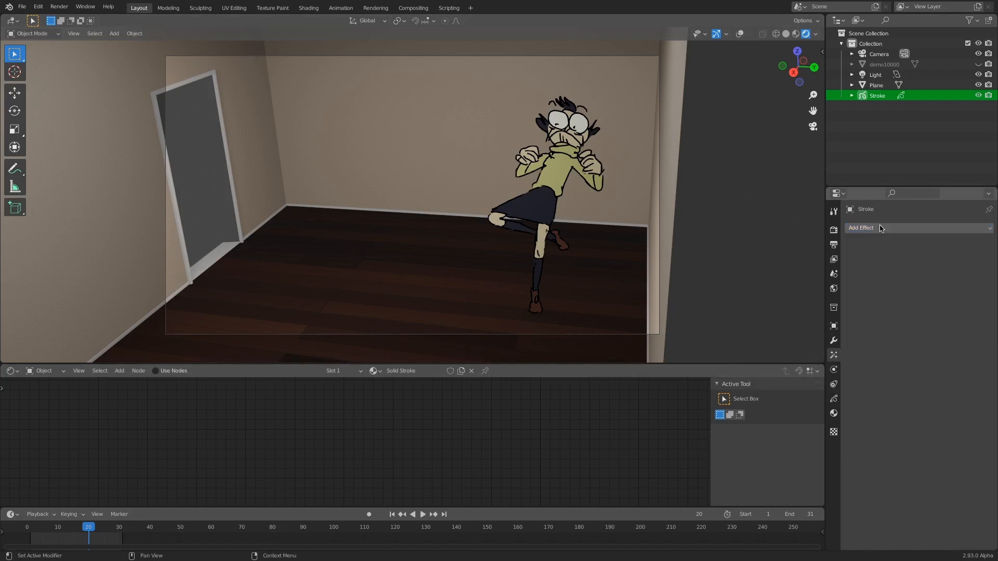
# - Add a Rim effect with offsets 24 and 116 px and preview the animation
pyautogui.click(861, 228)
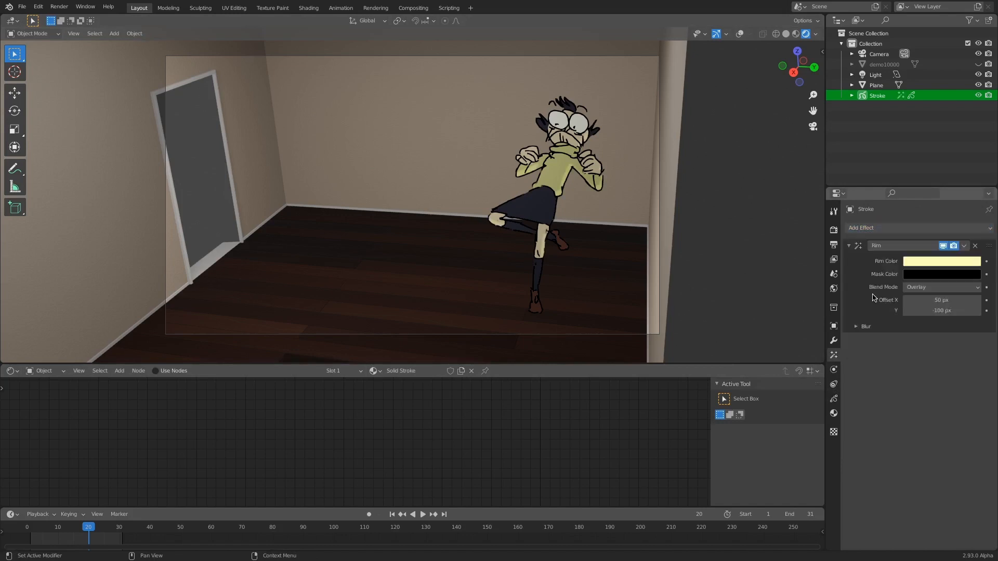
pyautogui.moveTo(894, 312)
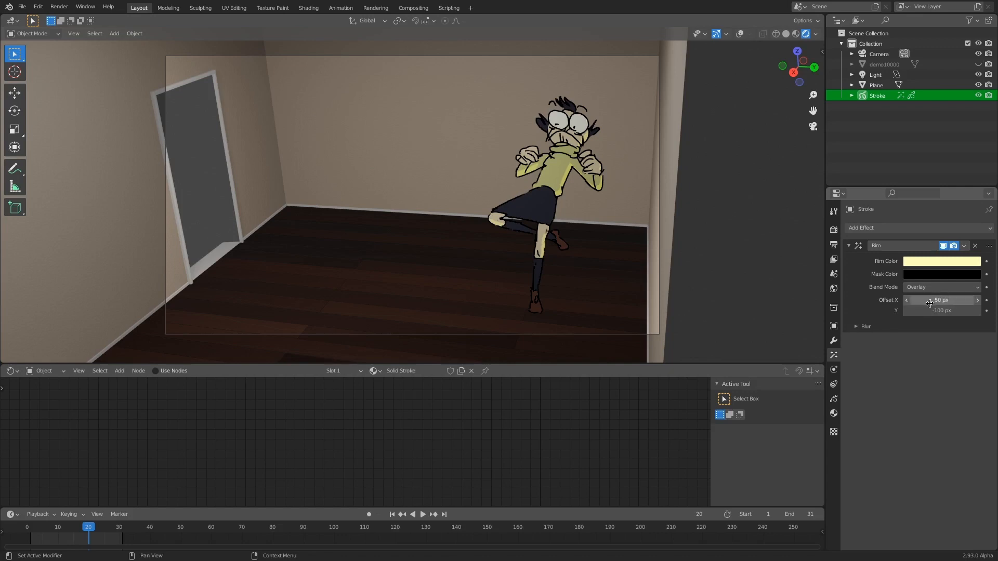
pyautogui.click(942, 299)
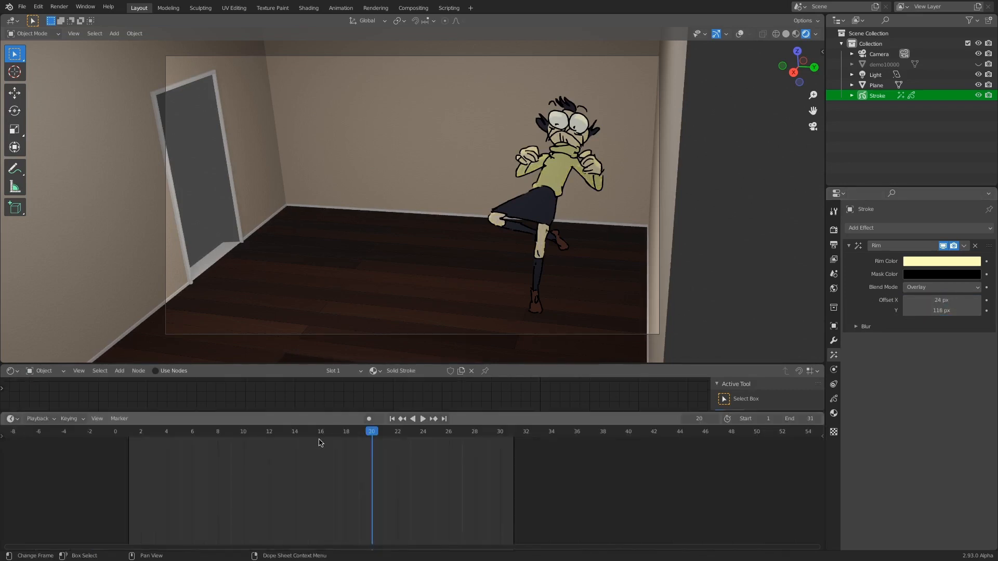
pyautogui.click(423, 418)
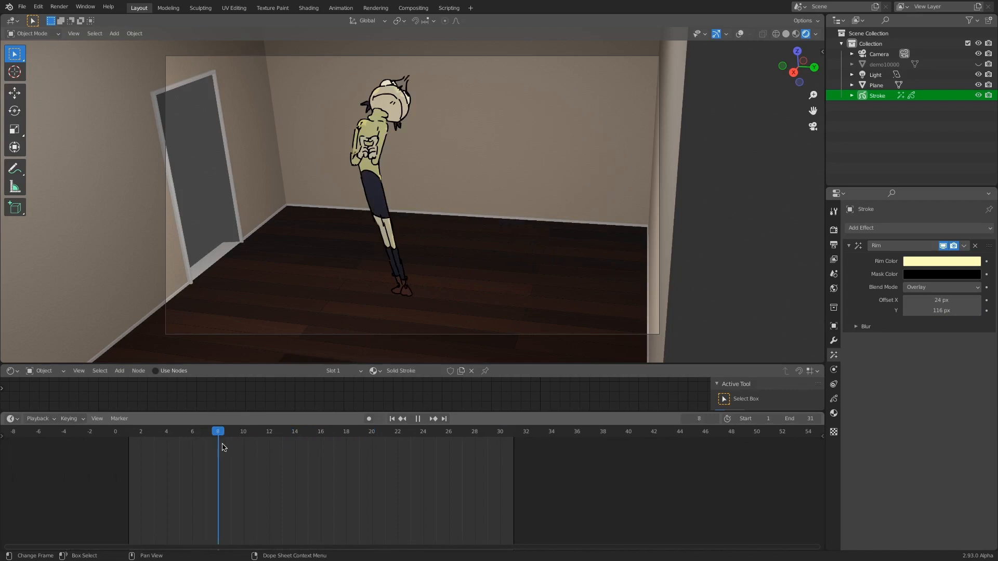
pyautogui.click(269, 431)
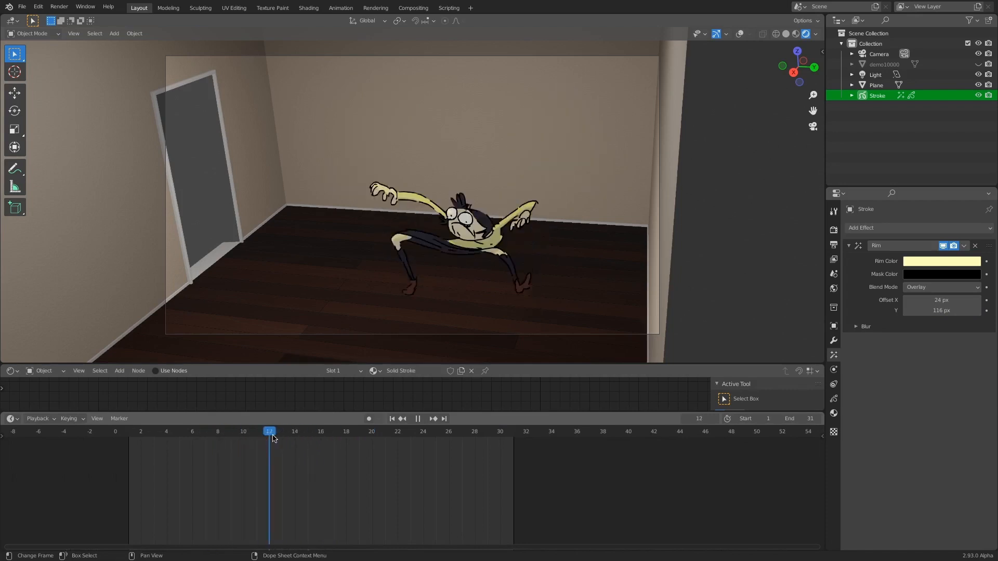
pyautogui.click(294, 431)
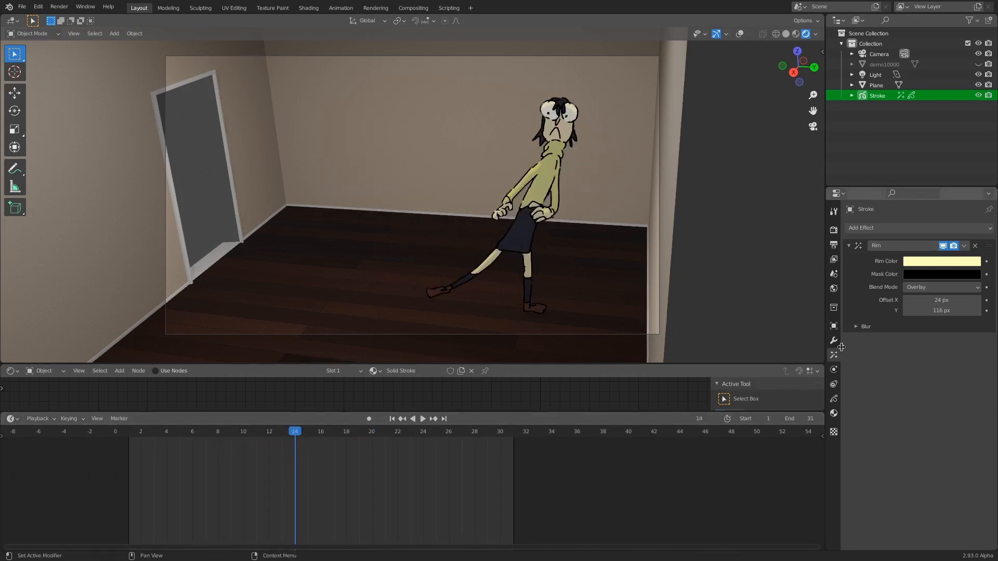
# - Blur the Rim effect by 94 px on X and Y with 6 samples
pyautogui.click(866, 326)
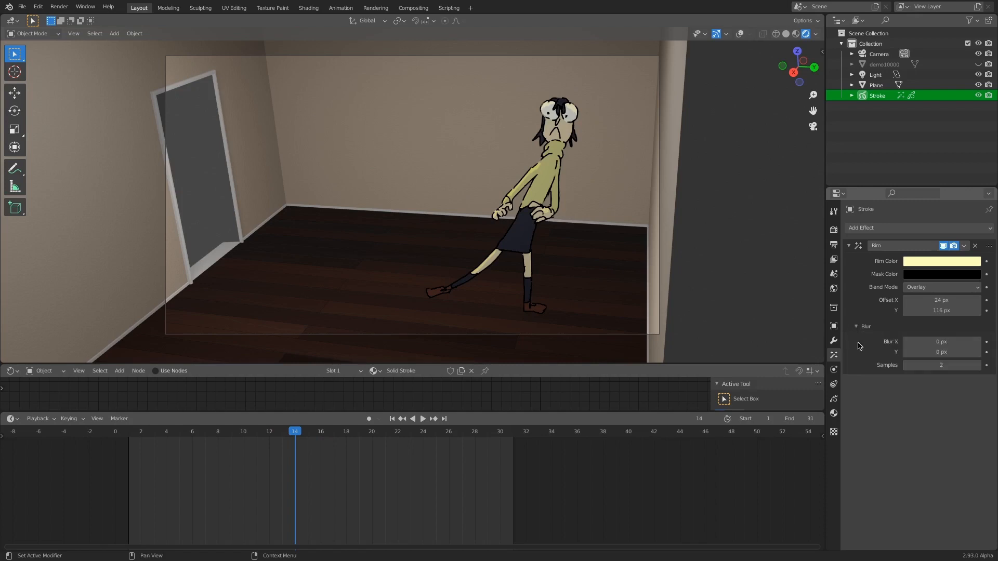
pyautogui.moveTo(940, 351)
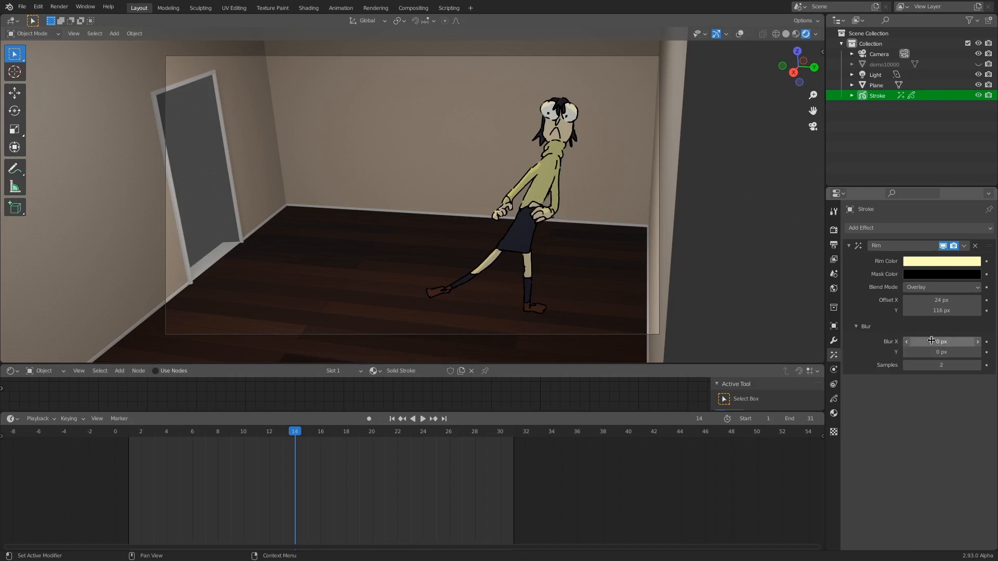
pyautogui.click(941, 342)
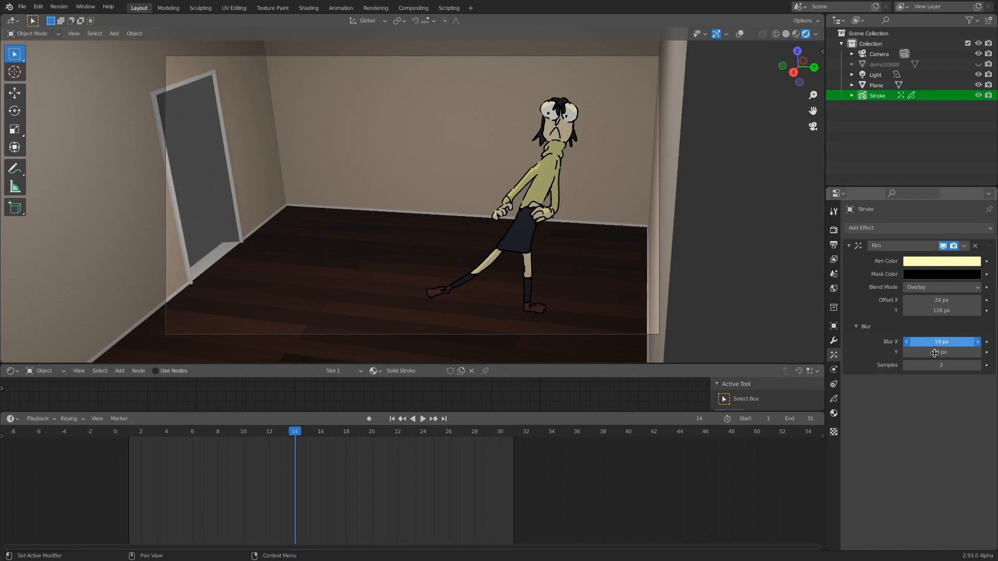
pyautogui.click(856, 326)
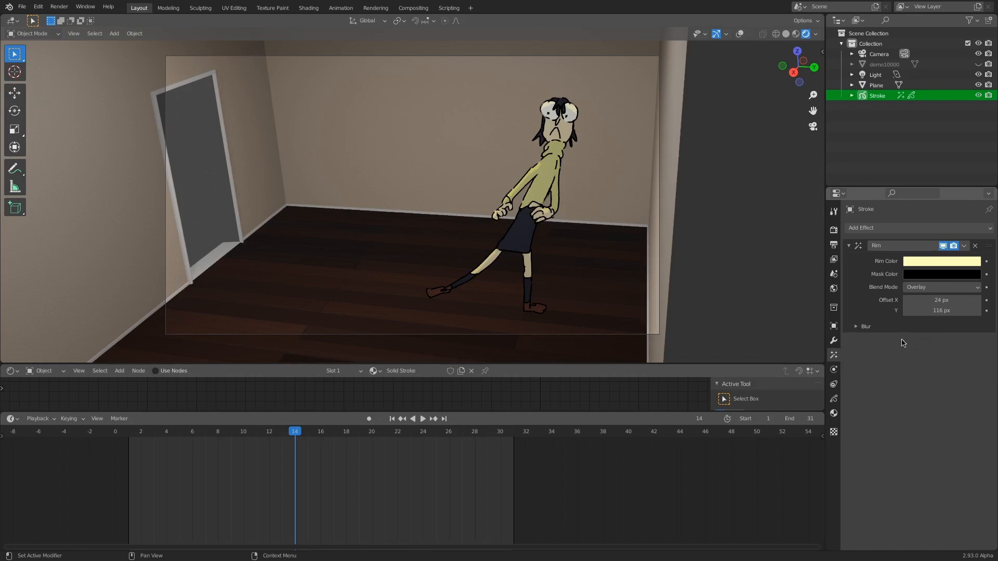
pyautogui.click(865, 326)
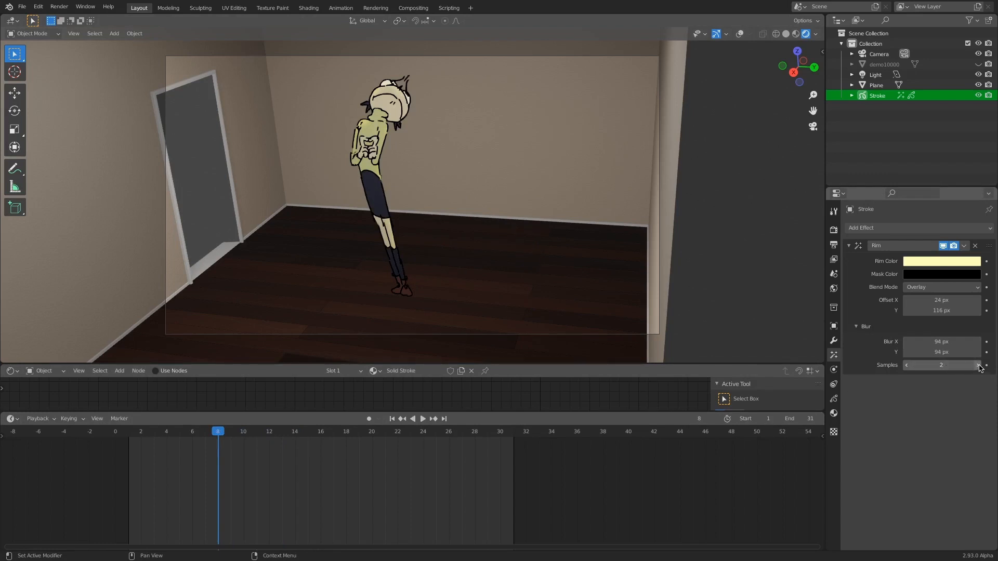
pyautogui.click(978, 365)
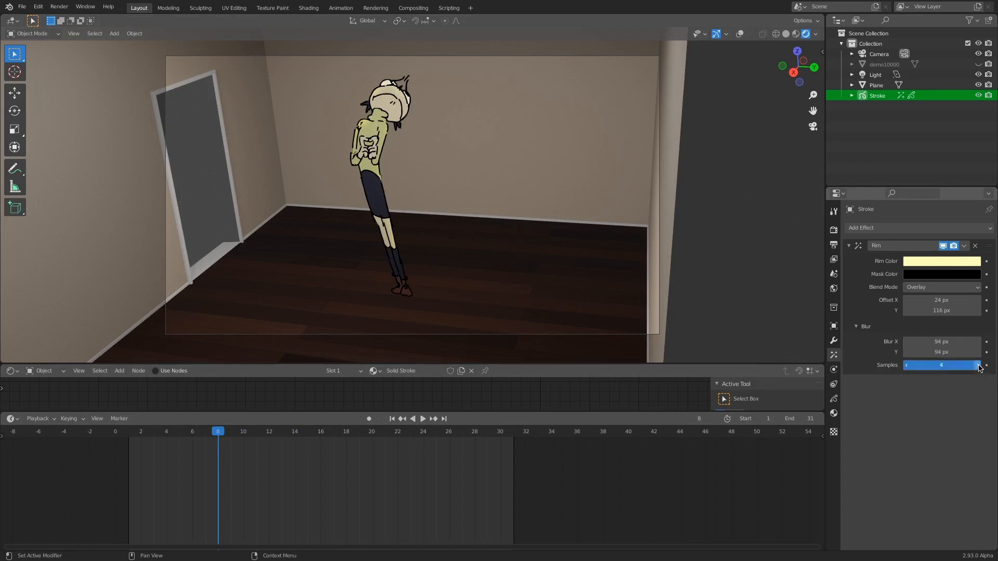
pyautogui.click(423, 417)
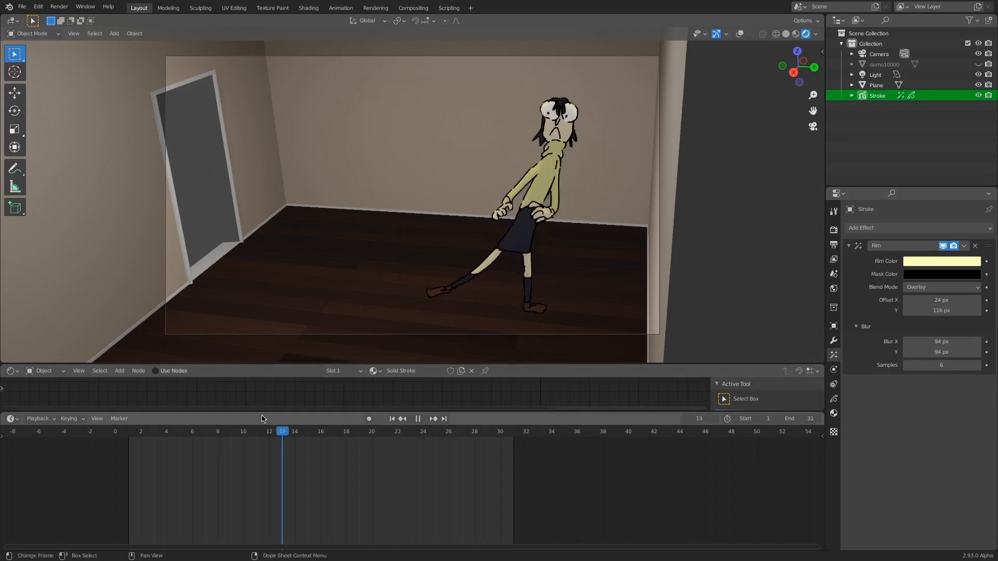
# - Play the animation and jump between frames to preview the blurred rim
pyautogui.click(243, 431)
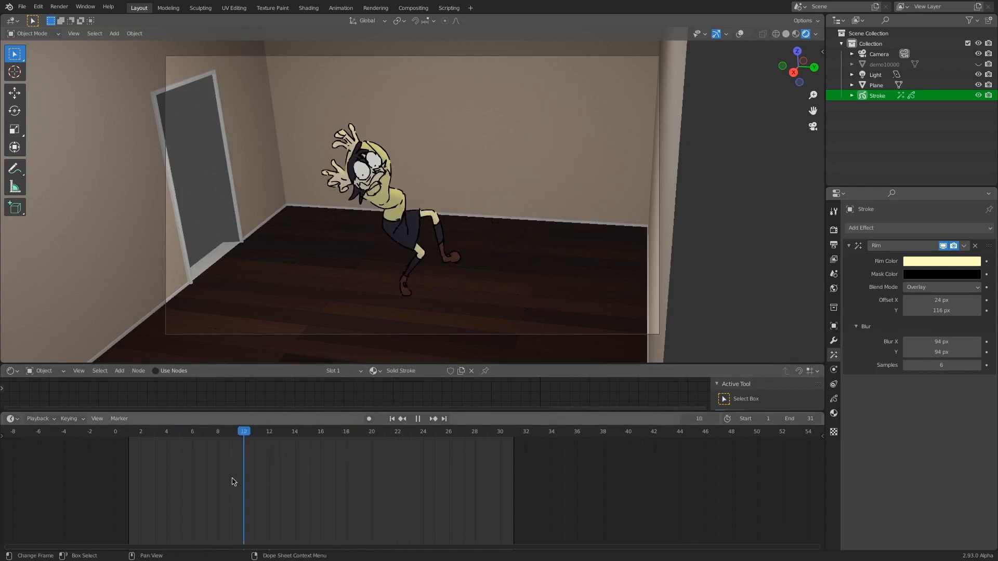
pyautogui.click(282, 431)
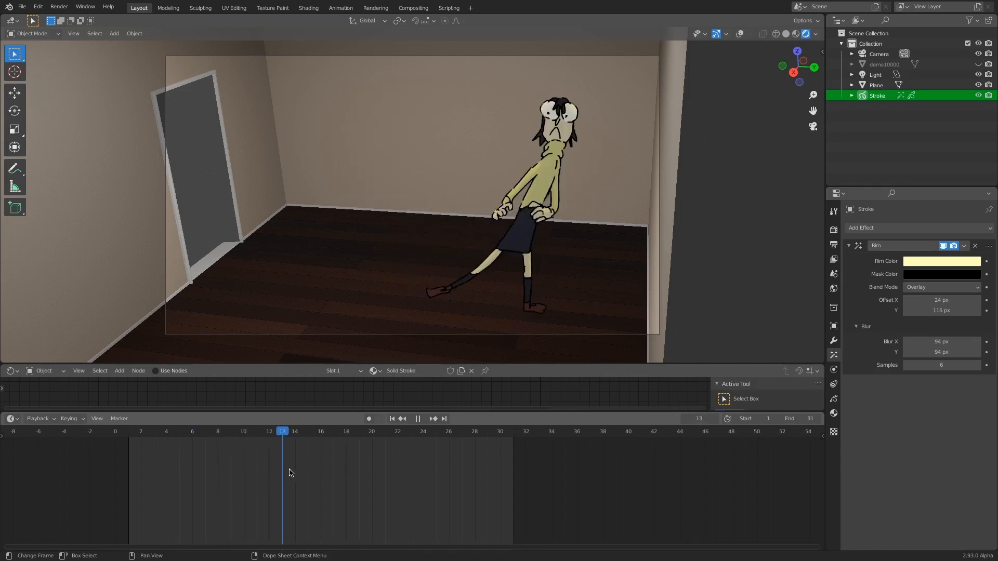
pyautogui.click(204, 431)
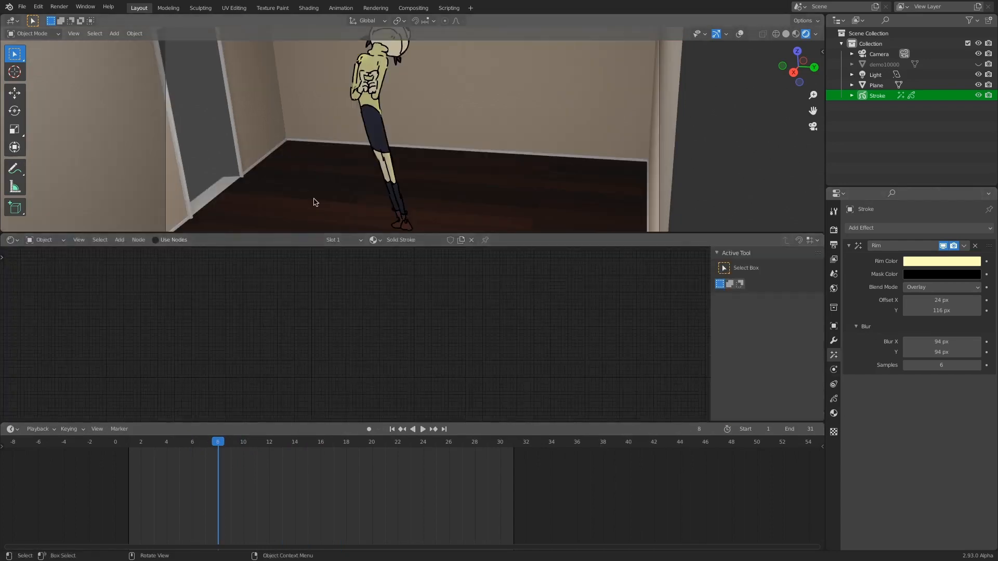
# - Select the ground Plane and move its Material.003 Principled BSDF node aside
pyautogui.click(877, 85)
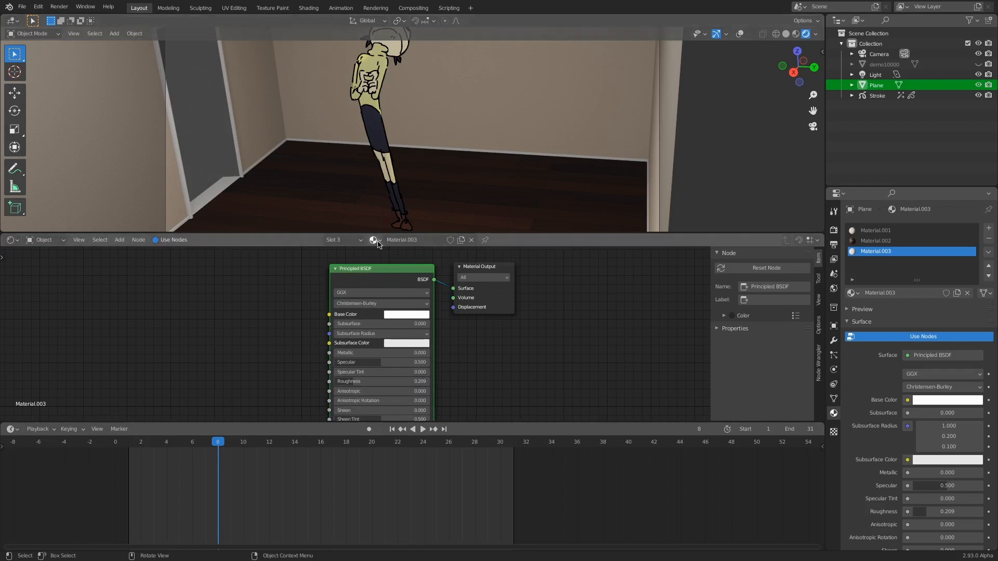
pyautogui.moveTo(397, 274)
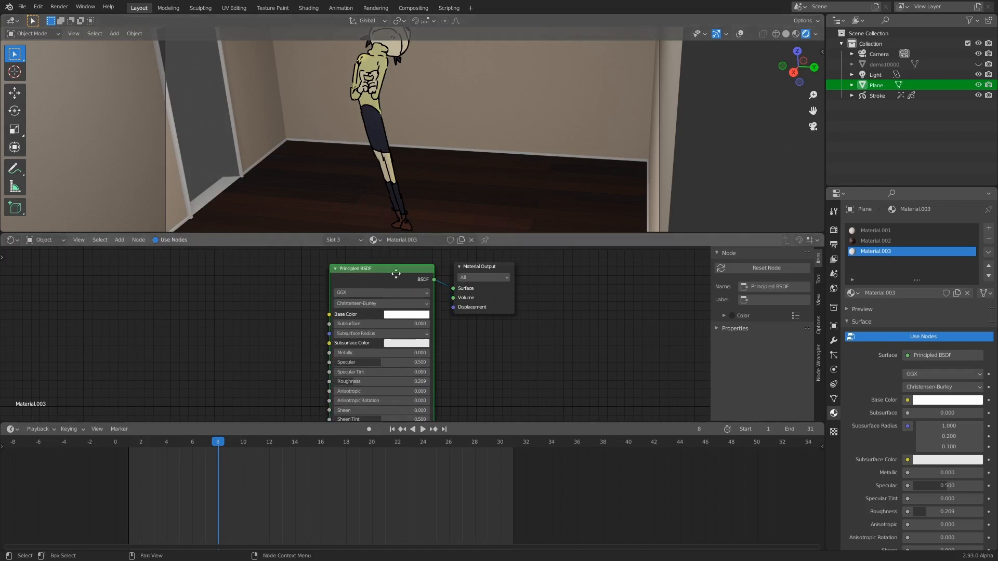
pyautogui.moveTo(355, 268); pyautogui.dragTo(355, 284)
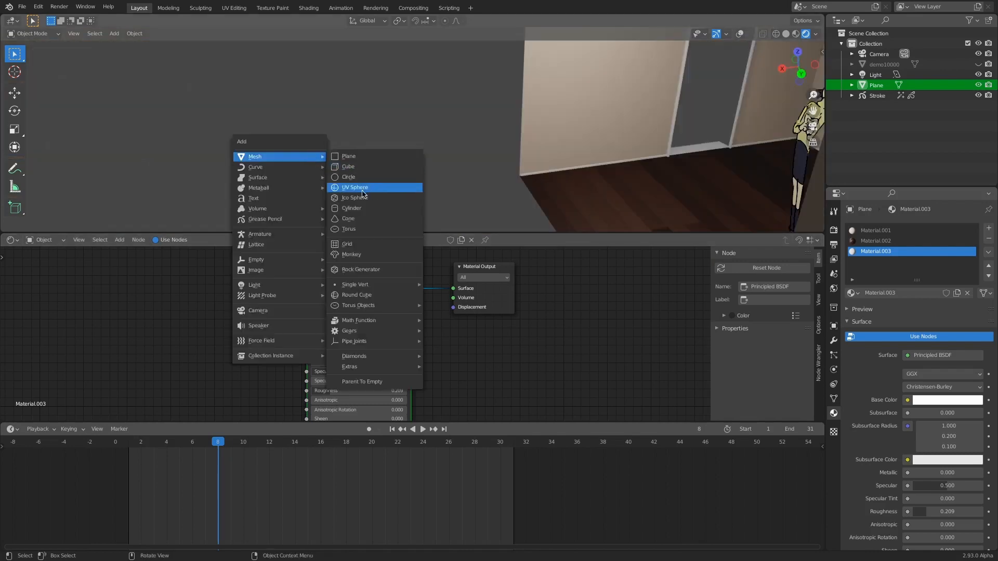
# - Add a UV sphere with Diffuse BSDF and ColorRamp nodes, then reselect the Plane
pyautogui.click(354, 187)
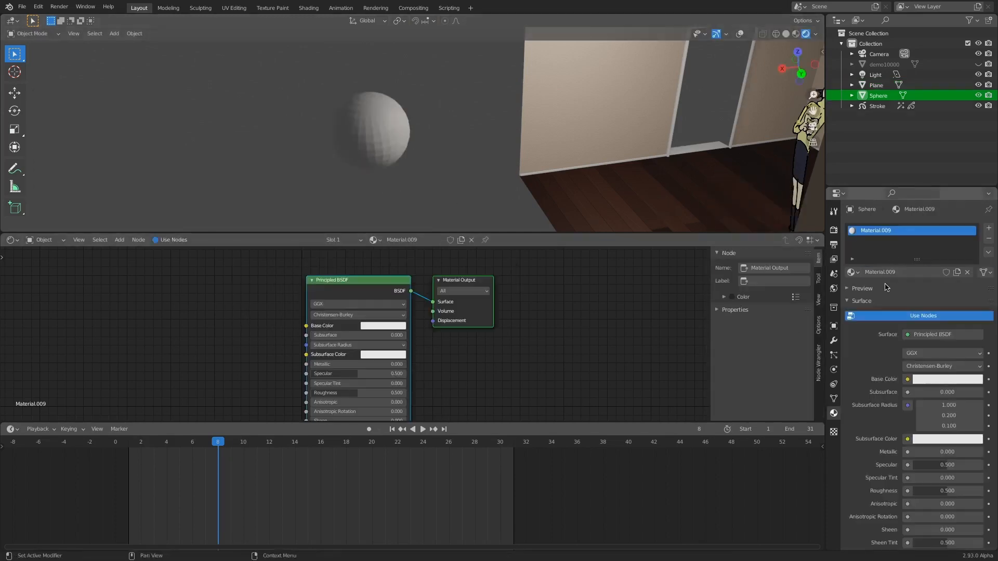
pyautogui.click(332, 280)
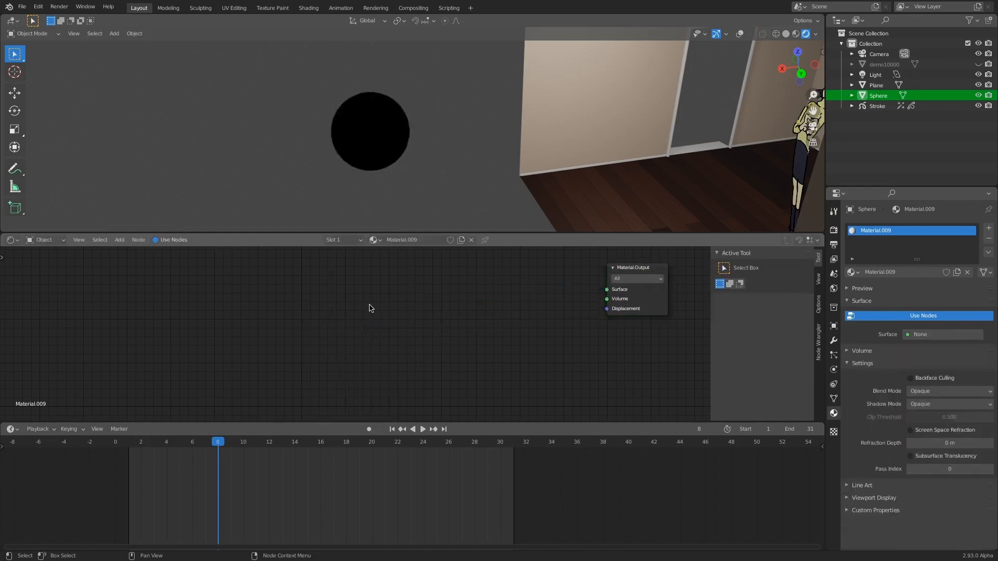
pyautogui.click(118, 240)
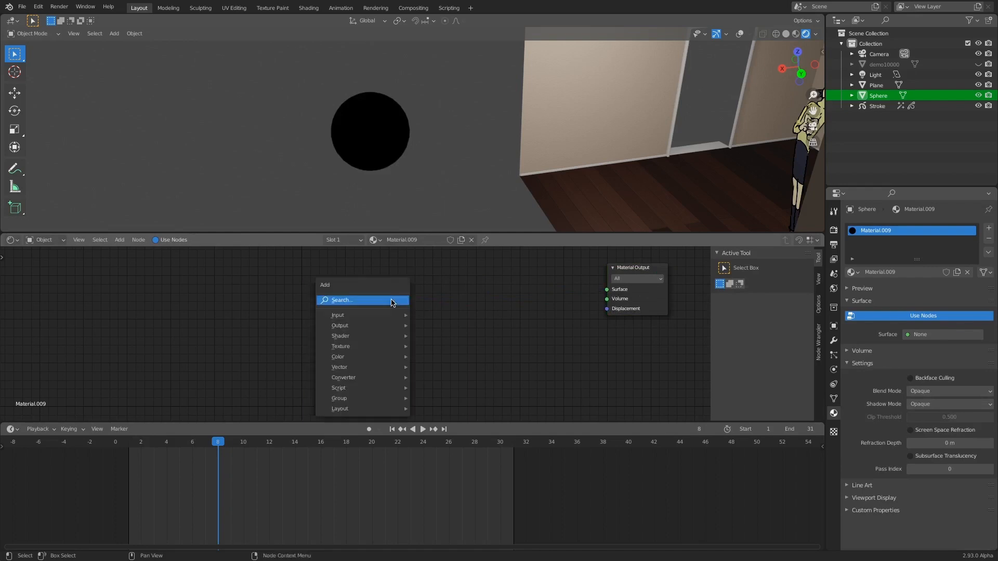
pyautogui.click(342, 300)
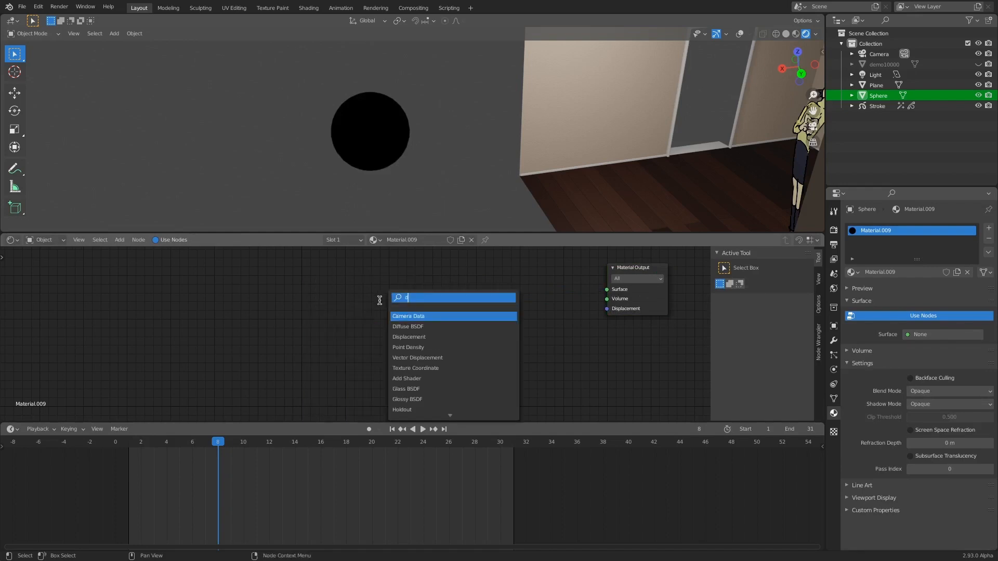
pyautogui.click(407, 327)
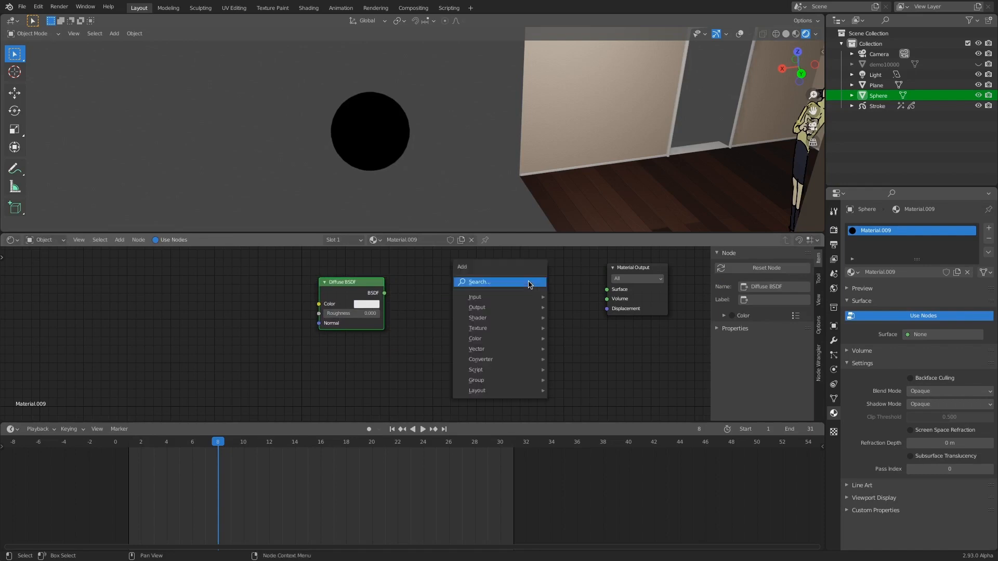
pyautogui.write('co')
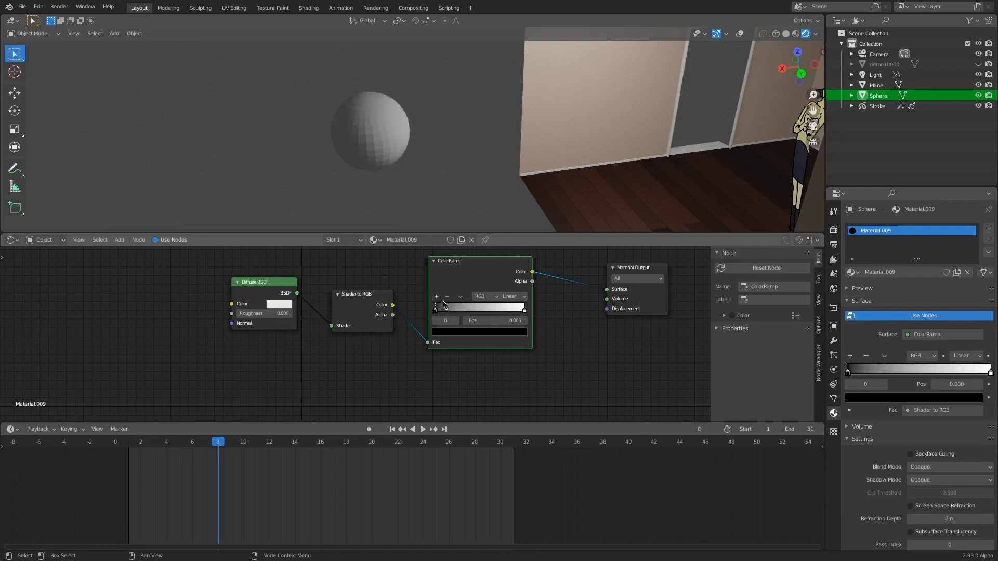
pyautogui.click(876, 85)
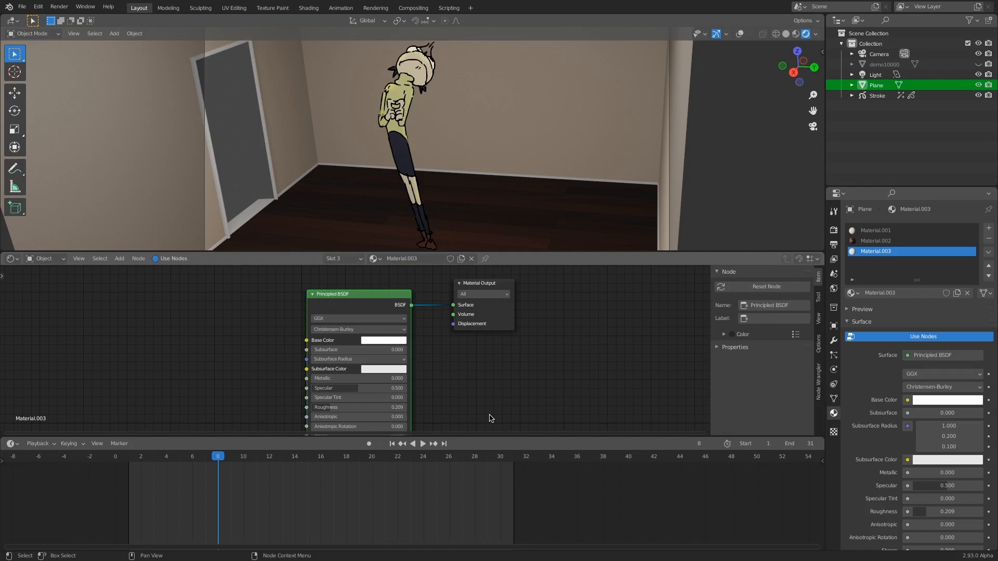
pyautogui.moveTo(676, 343)
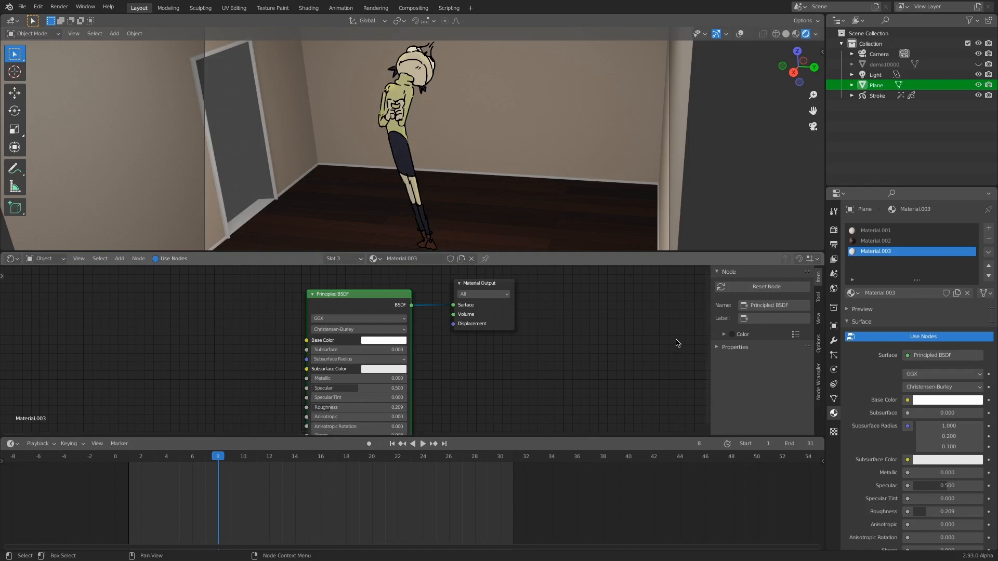
pyautogui.moveTo(669, 348)
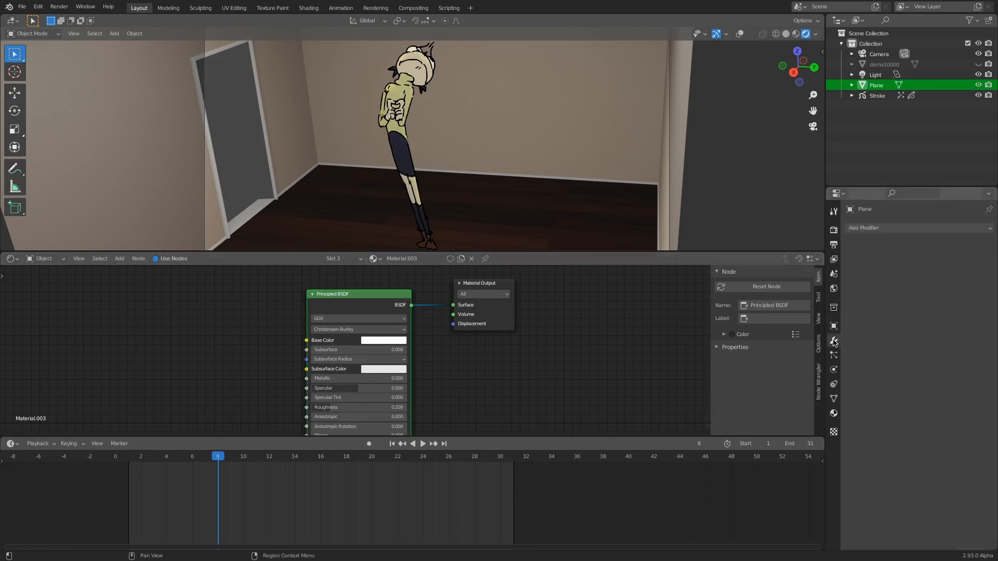
# - View the Plane's particle settings, then select Stroke and show its Rim visual effect
pyautogui.click(833, 341)
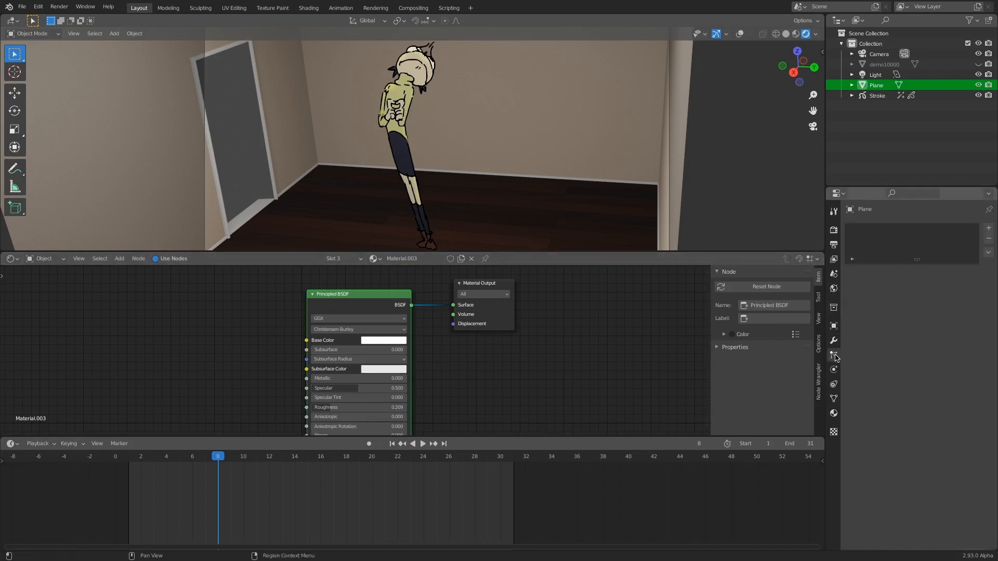
pyautogui.click(877, 95)
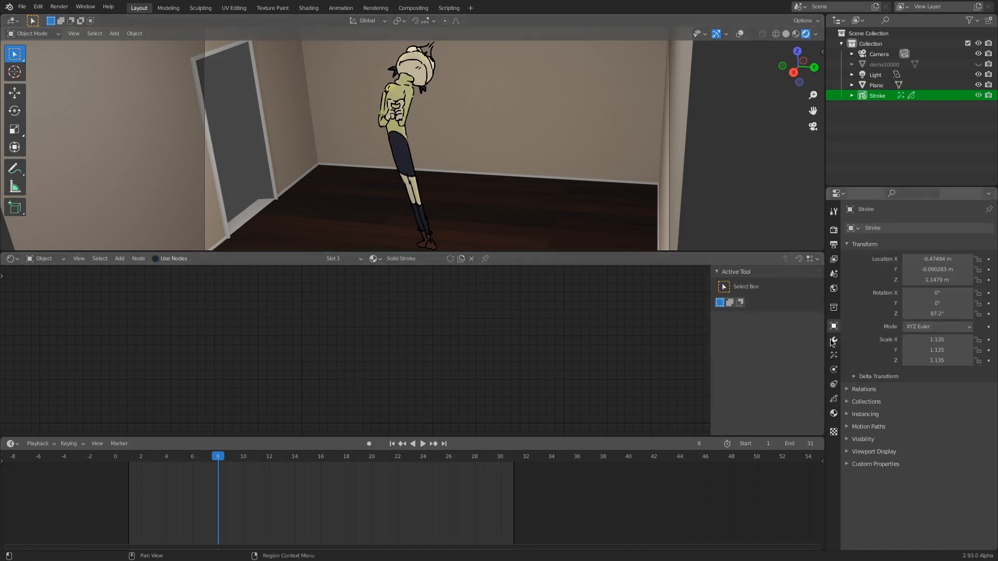
pyautogui.click(833, 340)
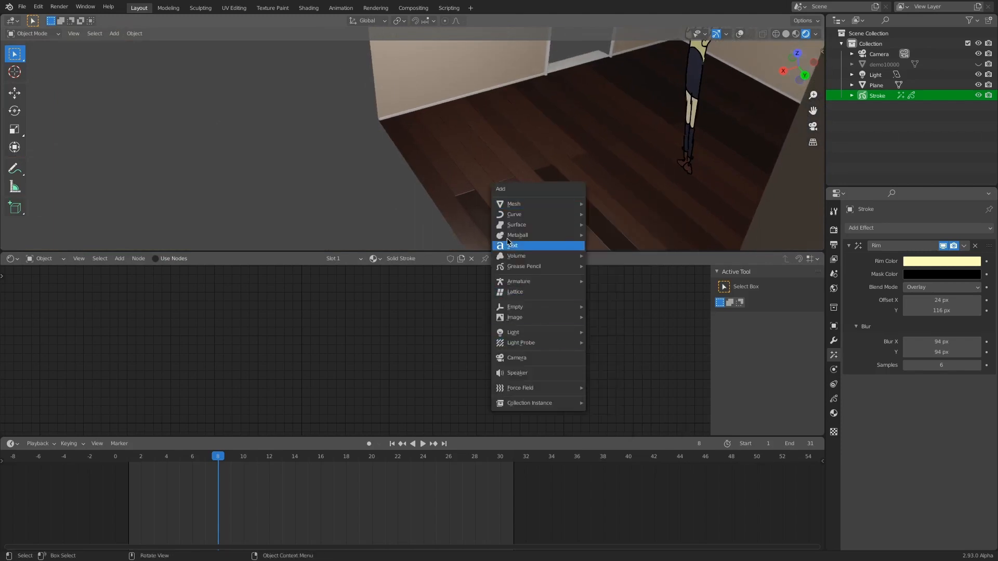
# - Add a point light near the character with 1000 W power
pyautogui.click(513, 331)
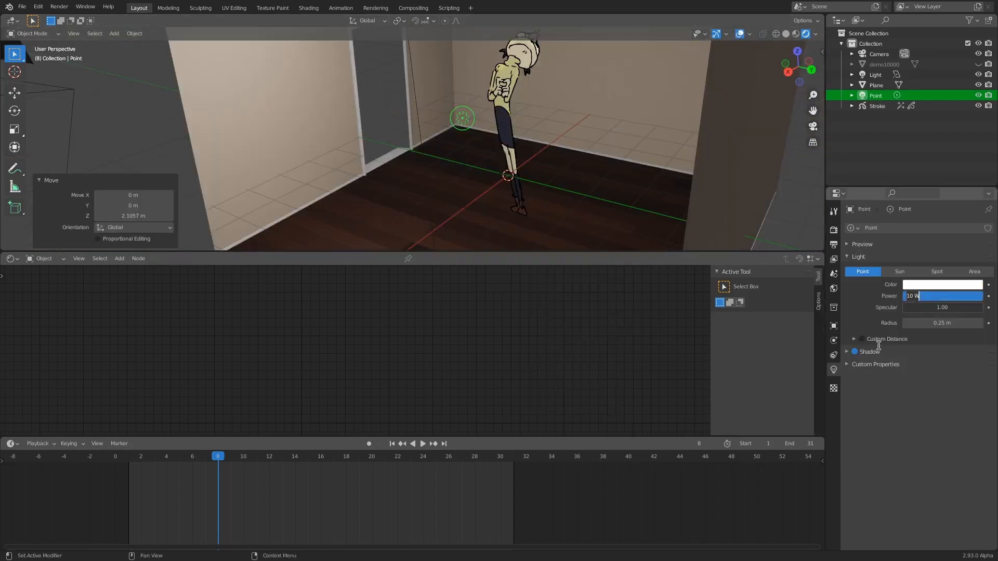
pyautogui.write('100')
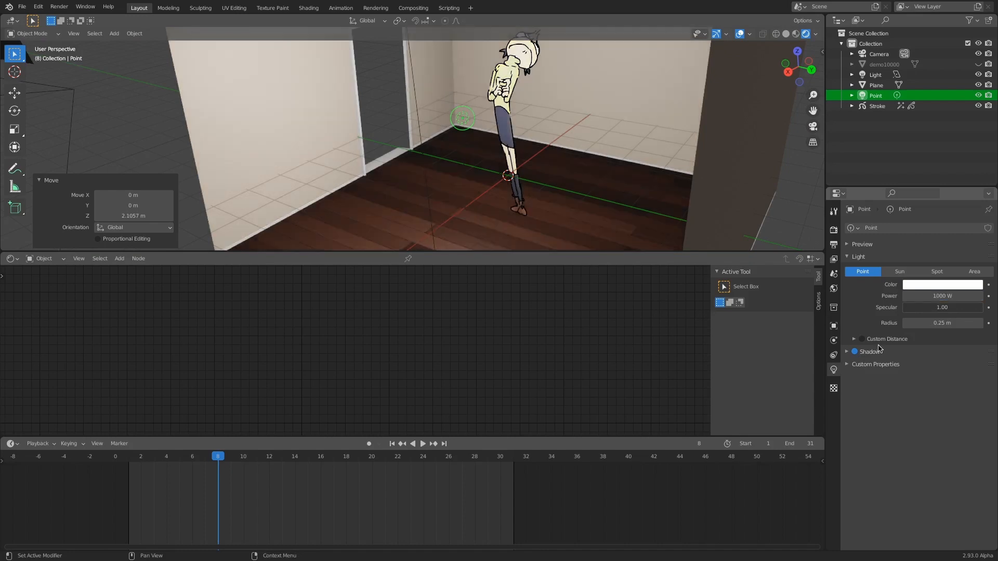
pyautogui.moveTo(800, 78)
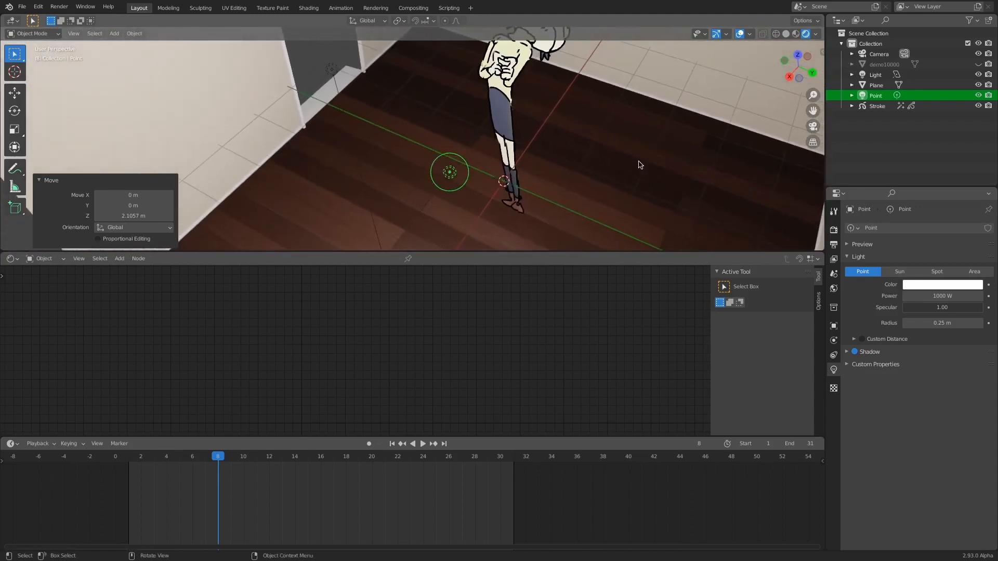
pyautogui.moveTo(639, 151)
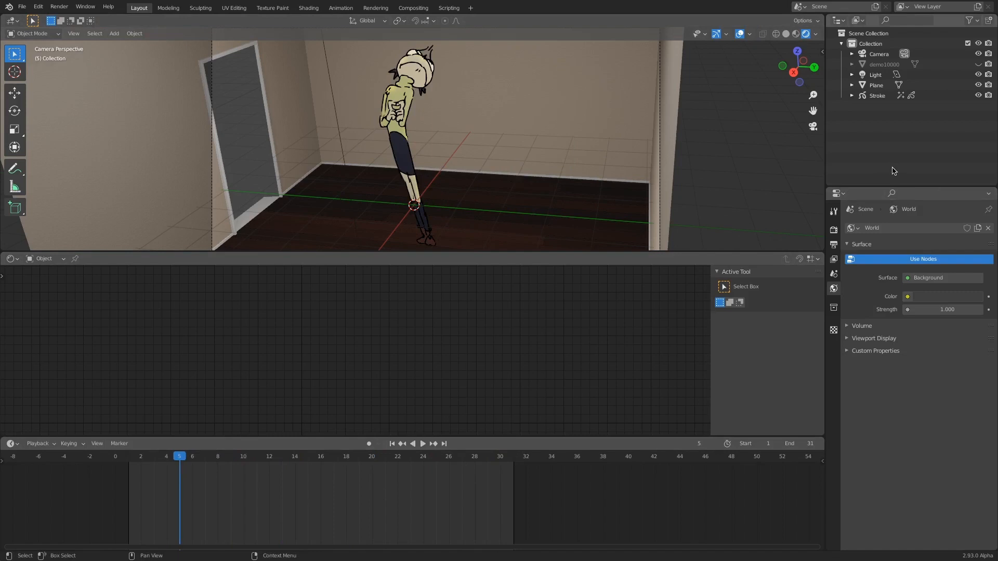
pyautogui.moveTo(887, 185)
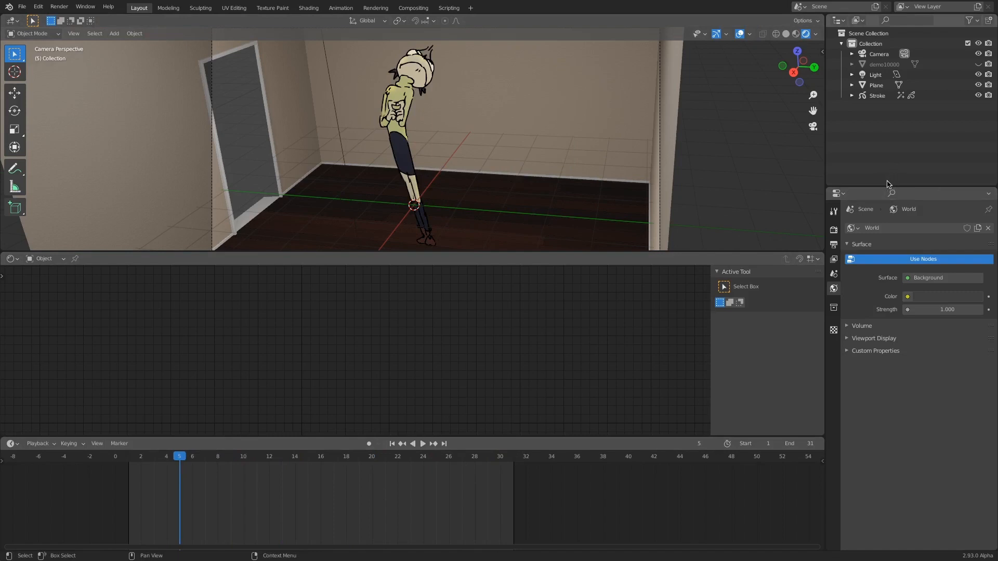
pyautogui.moveTo(885, 186)
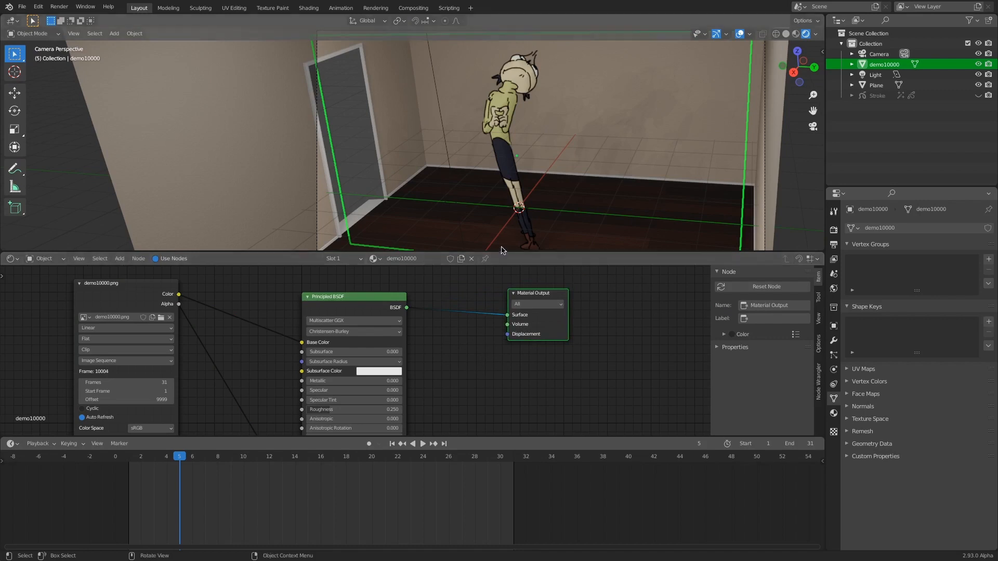
pyautogui.moveTo(498, 303)
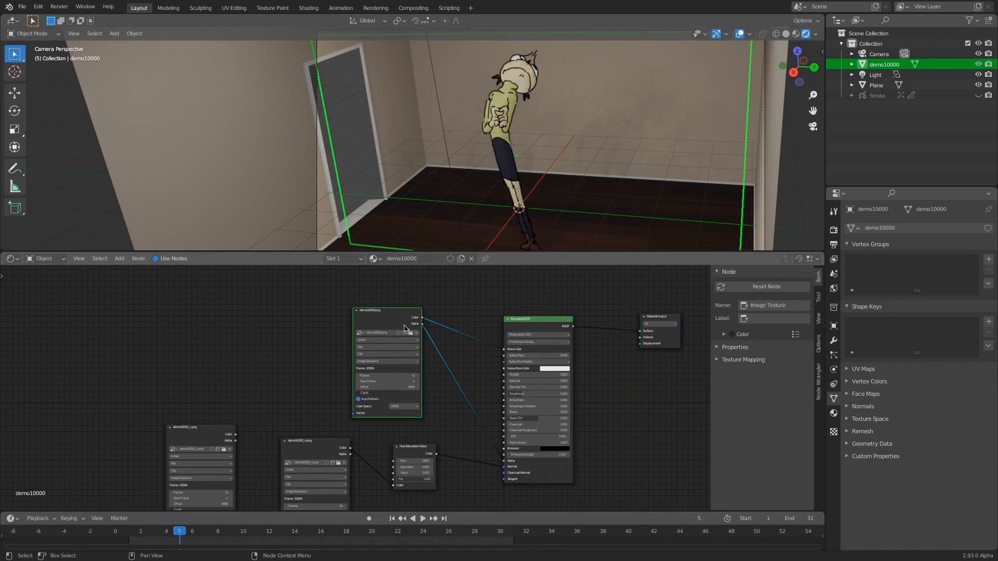
pyautogui.moveTo(537, 210)
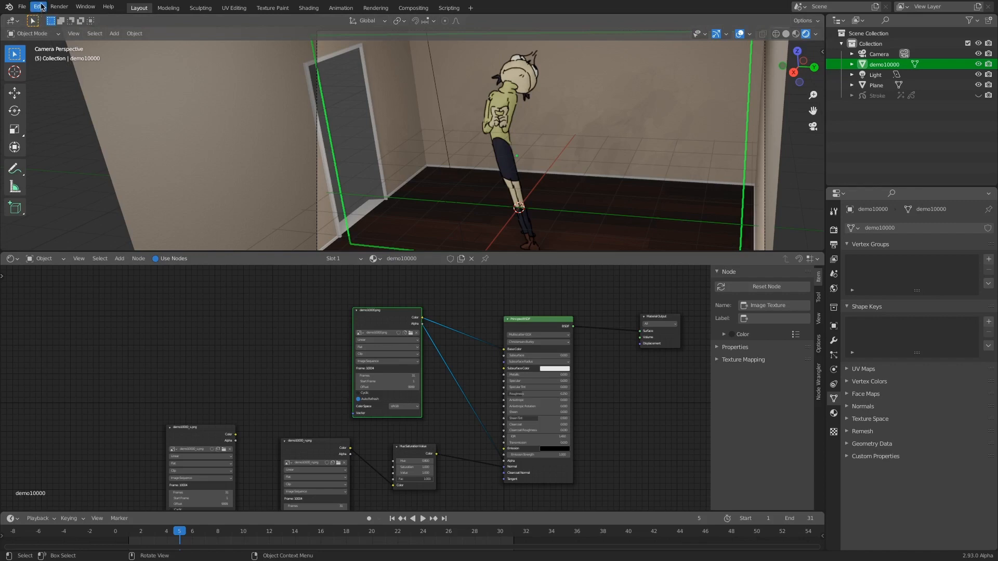
pyautogui.click(38, 6)
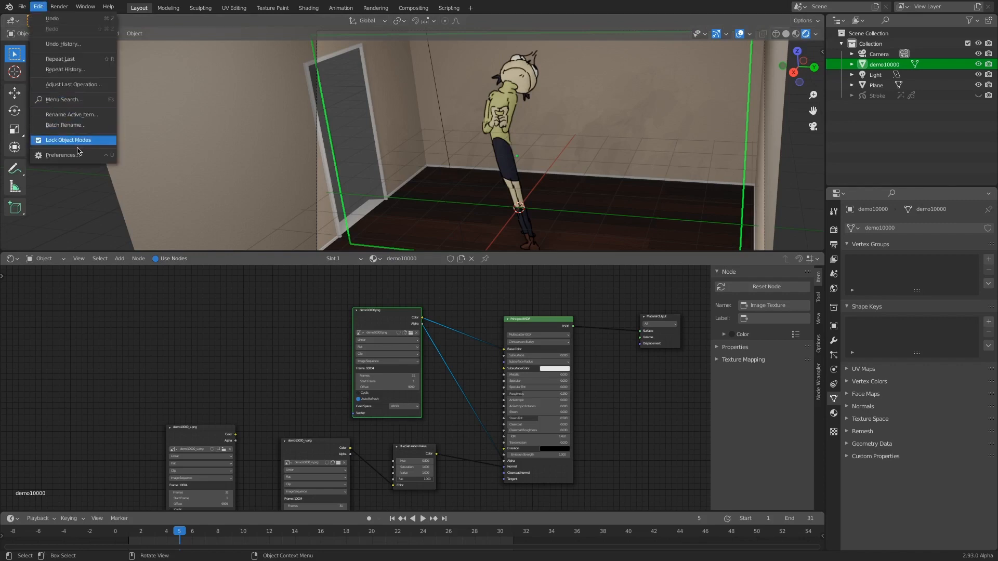
pyautogui.click(60, 155)
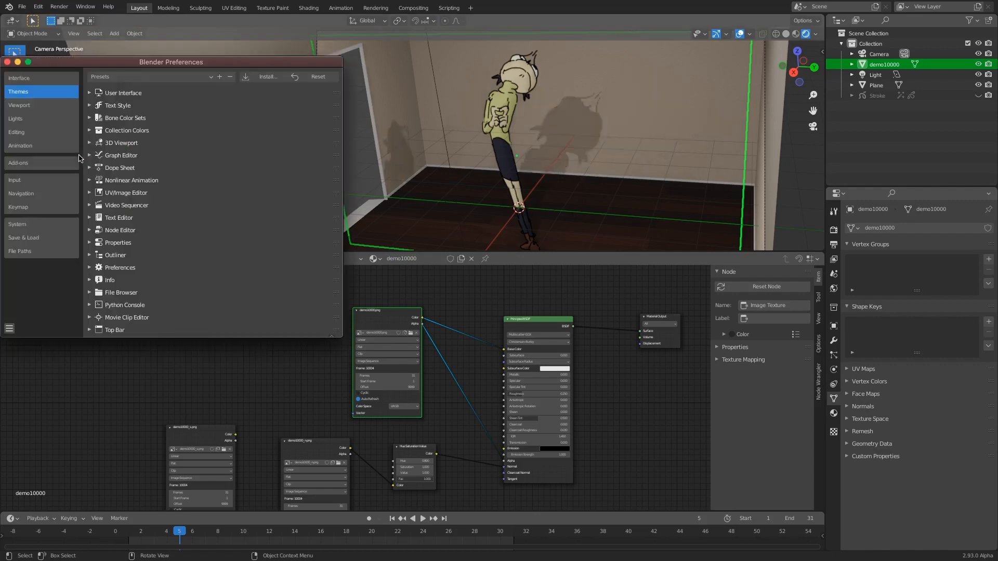
pyautogui.click(19, 163)
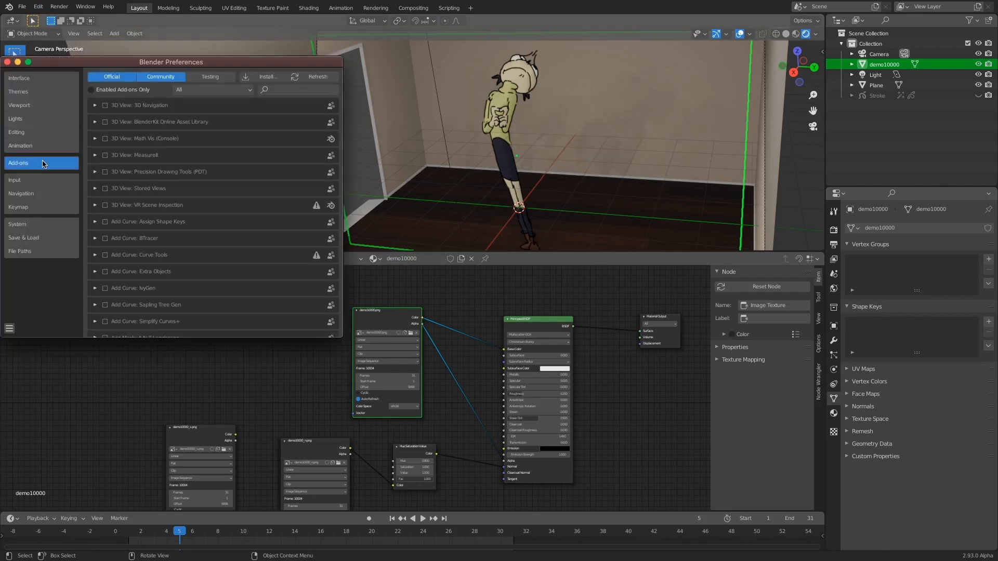
pyautogui.click(297, 89)
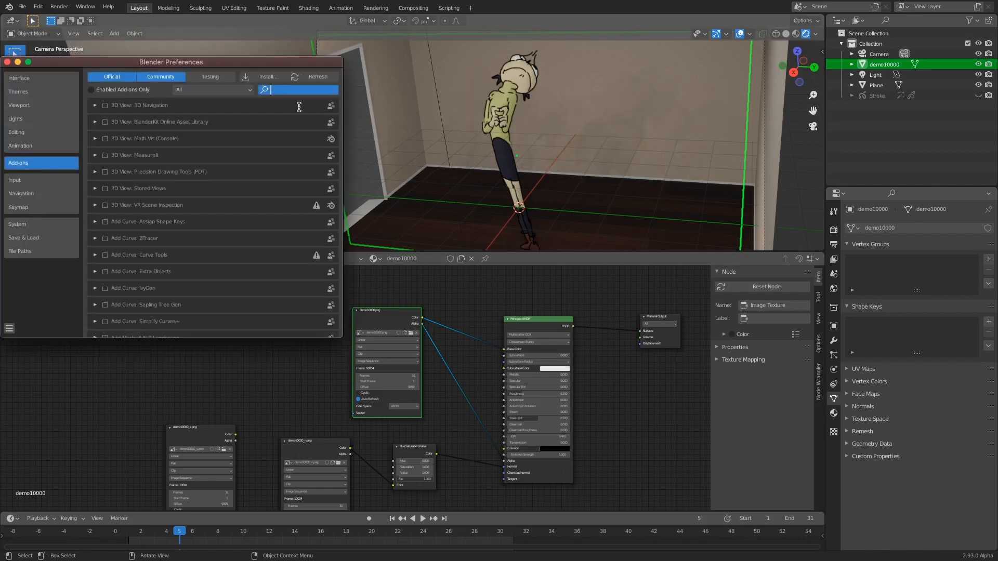
pyautogui.click(298, 89)
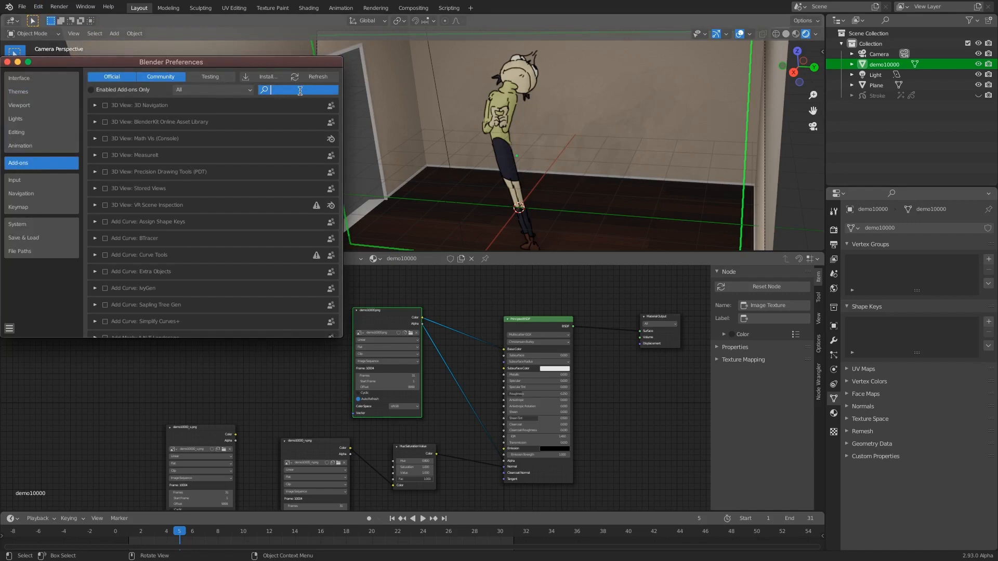
pyautogui.write('in')
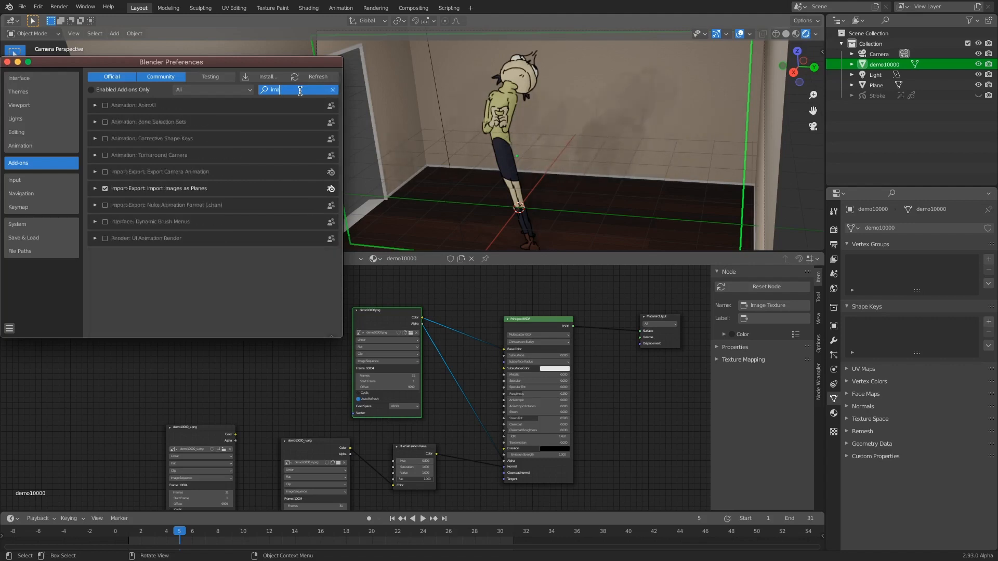
pyautogui.write('Images')
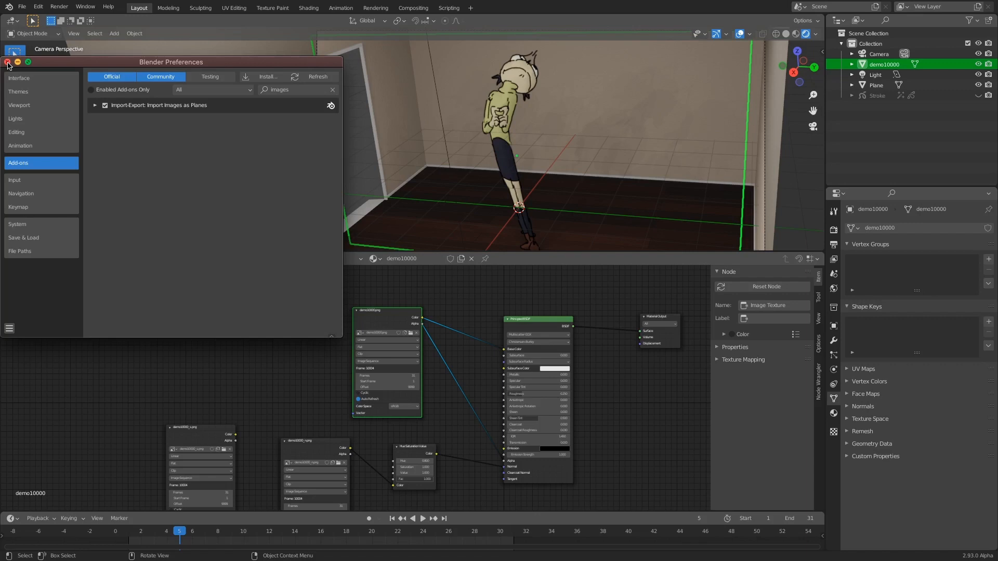
pyautogui.click(7, 62)
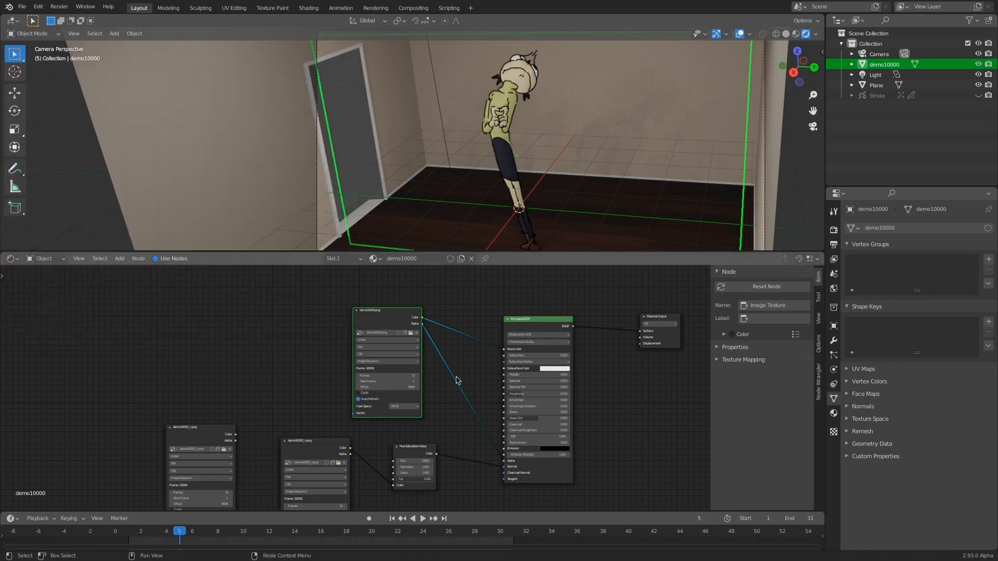
pyautogui.click(114, 33)
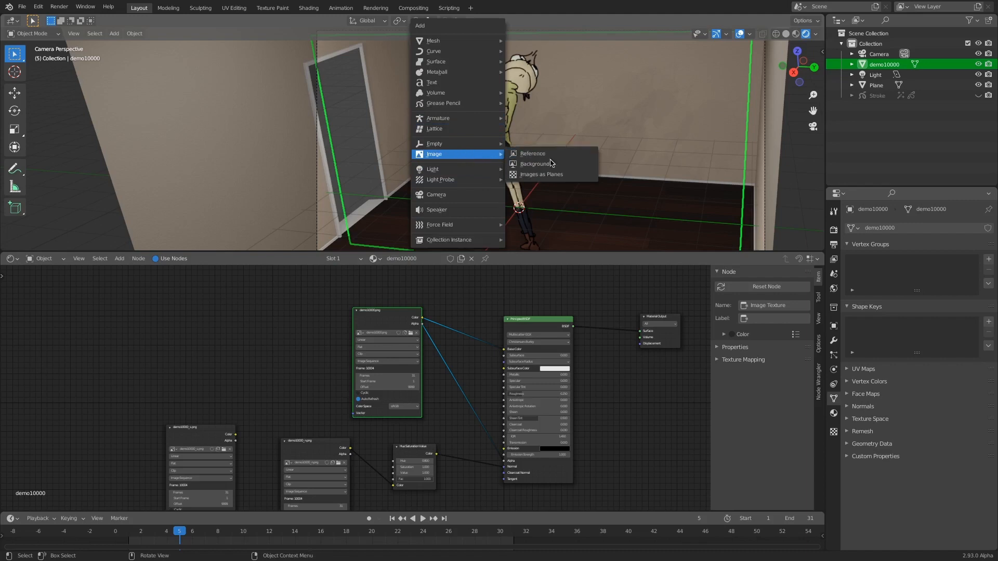
# - Import all demo1 PNG frames from demo10000.png as an animated image-sequence plane
pyautogui.click(541, 174)
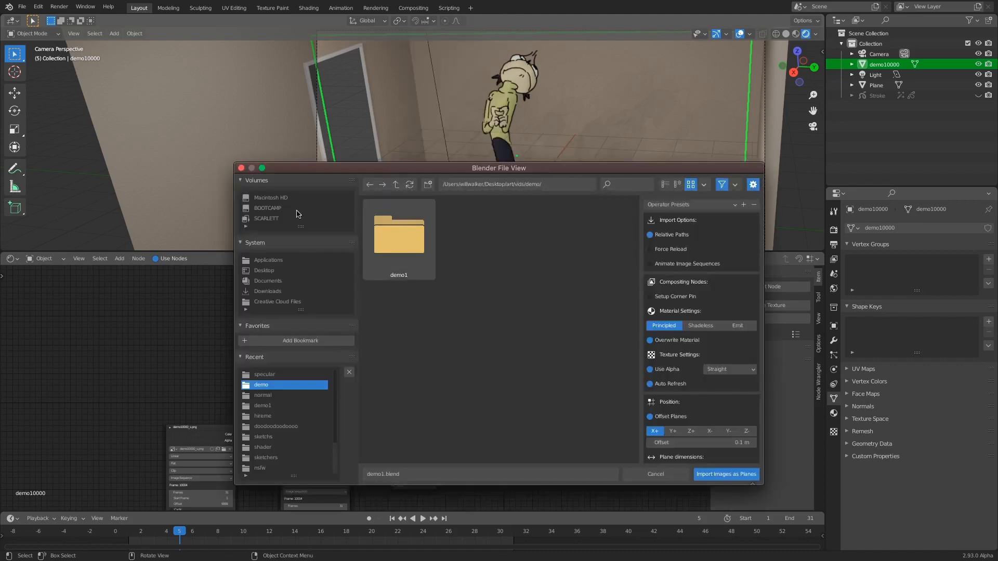
pyautogui.doubleClick(399, 235)
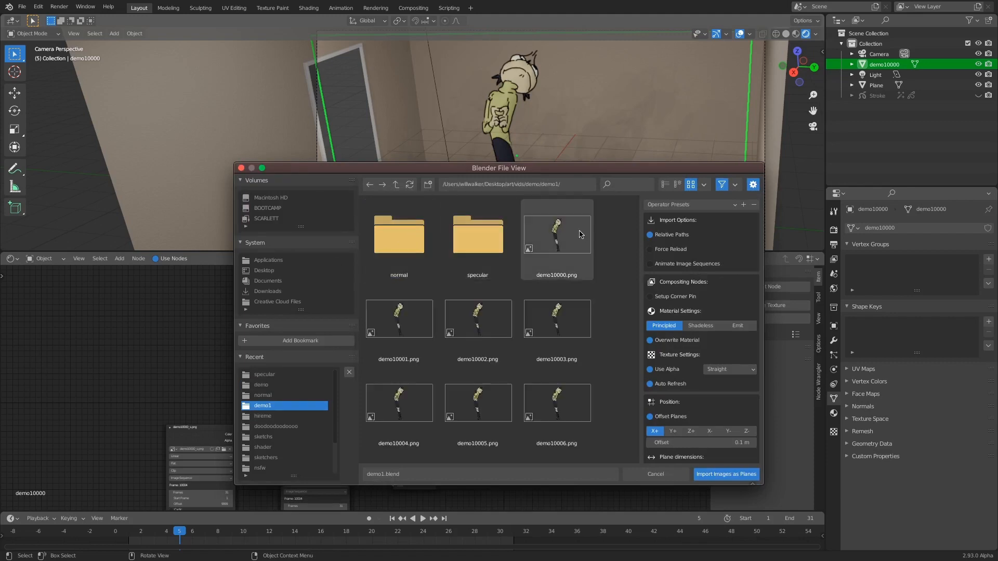
pyautogui.click(556, 237)
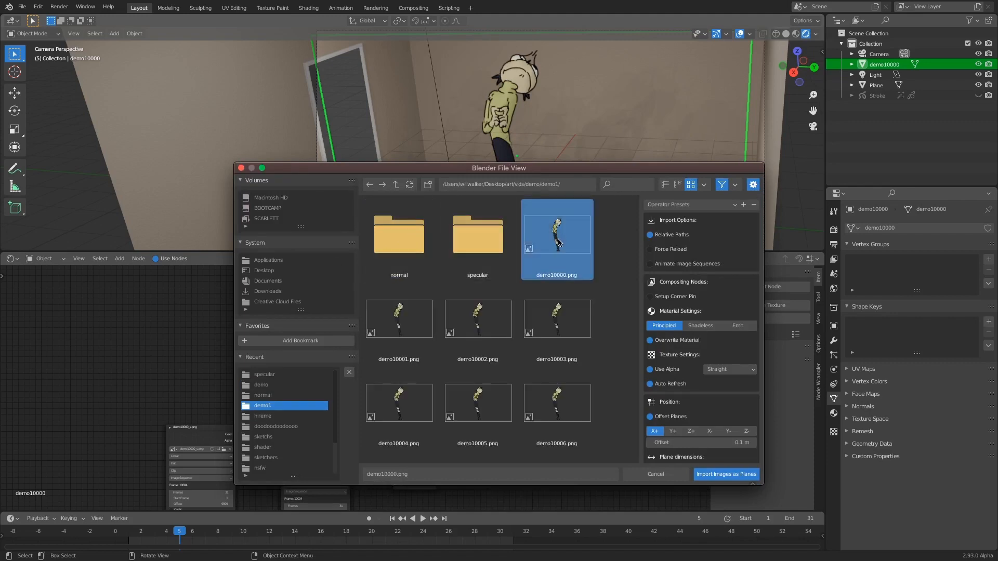
pyautogui.scroll(-3)
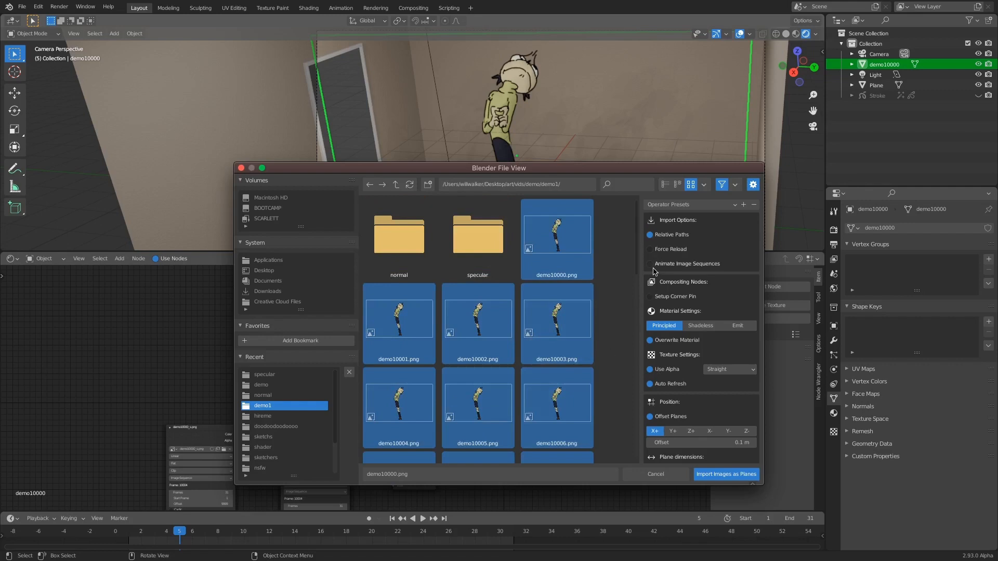
pyautogui.moveTo(651, 269)
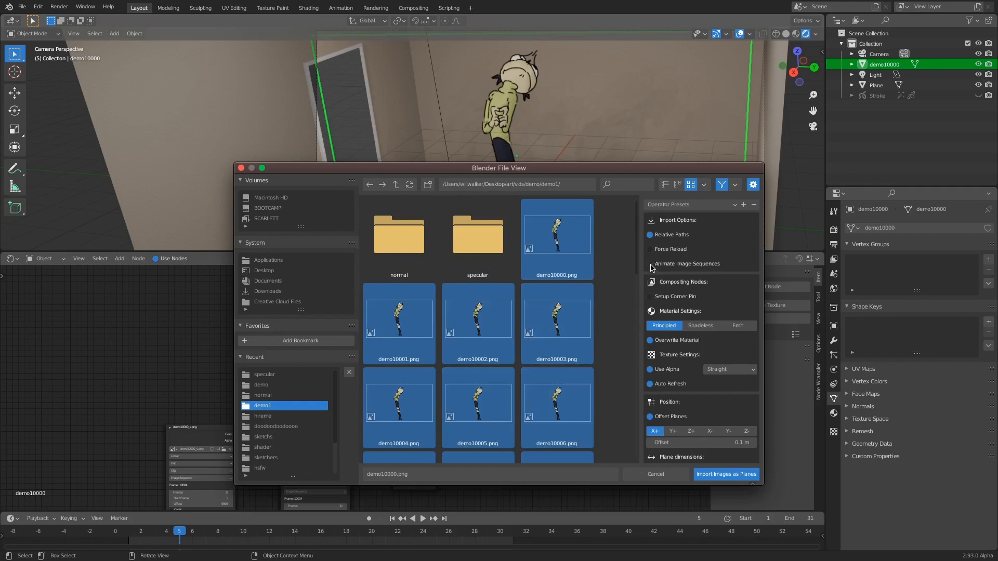
pyautogui.moveTo(650, 267)
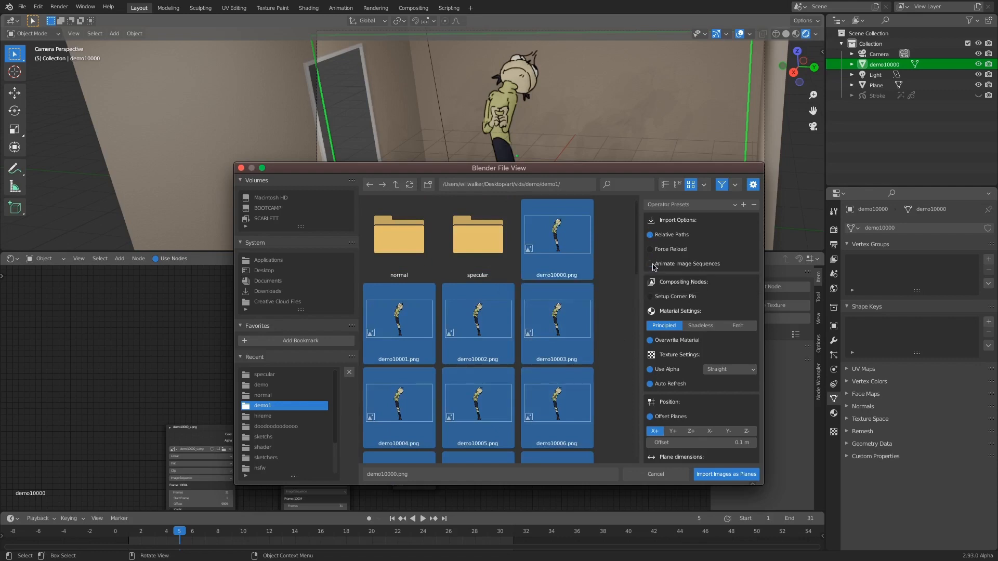
pyautogui.click(649, 264)
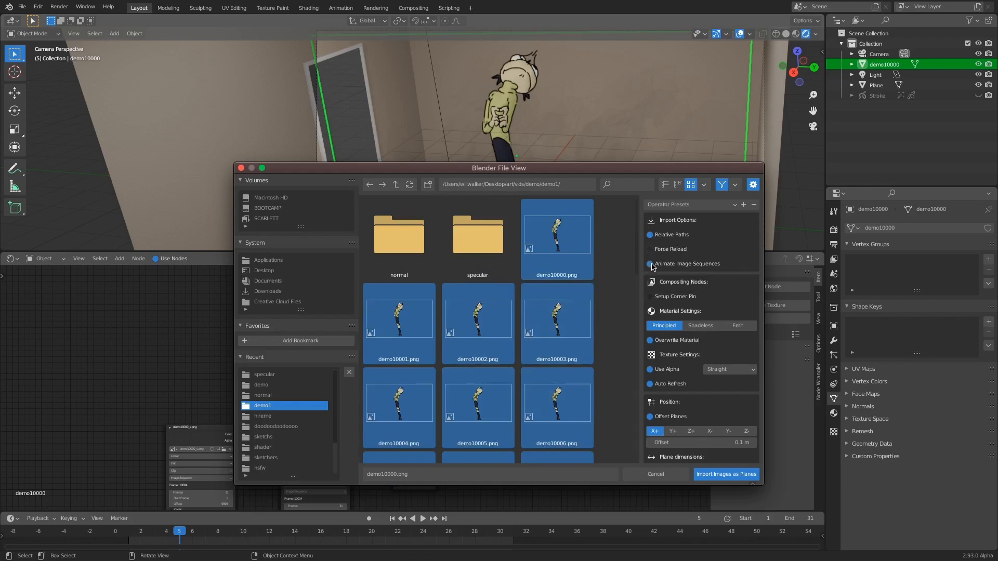
pyautogui.click(650, 264)
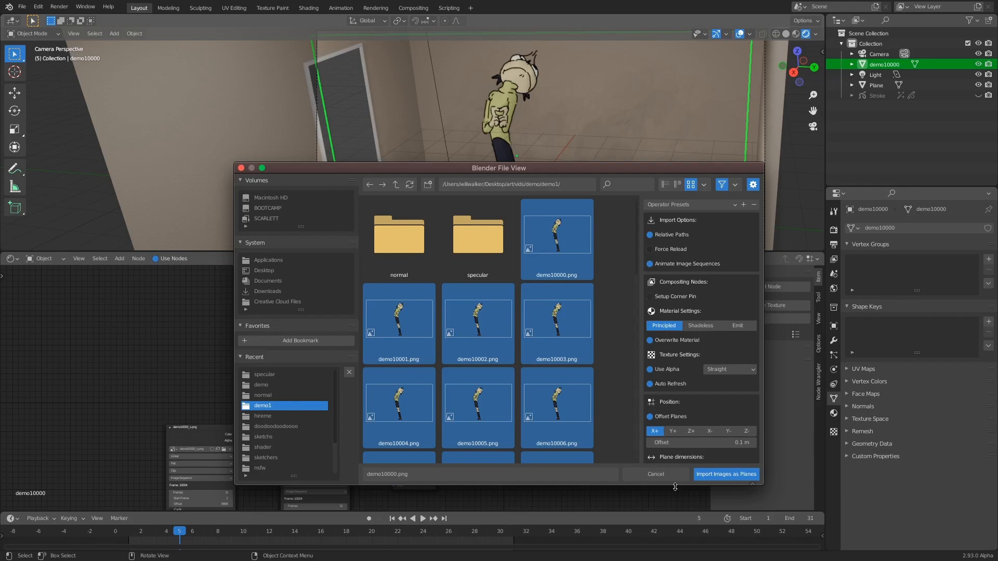
pyautogui.moveTo(725, 474)
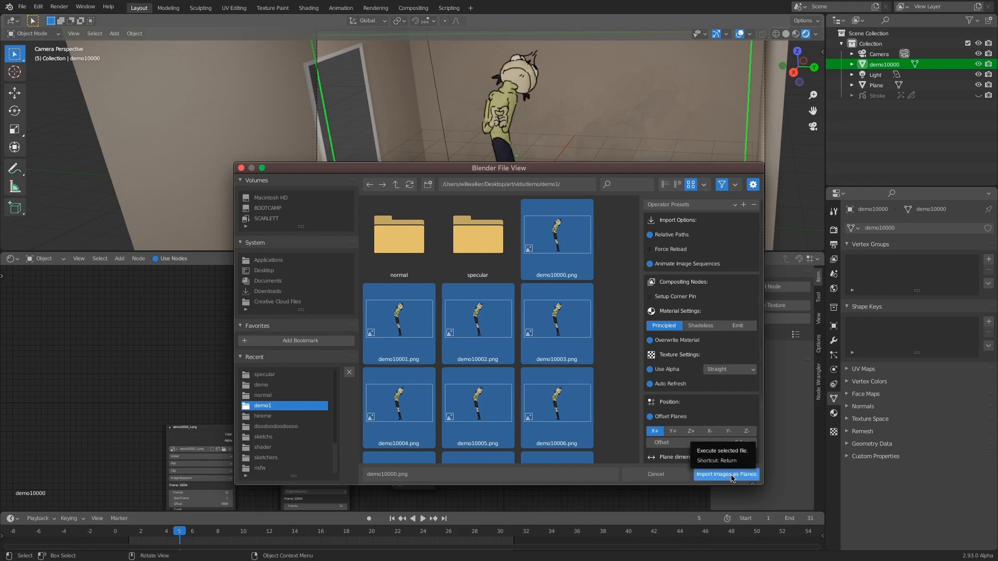
pyautogui.click(726, 474)
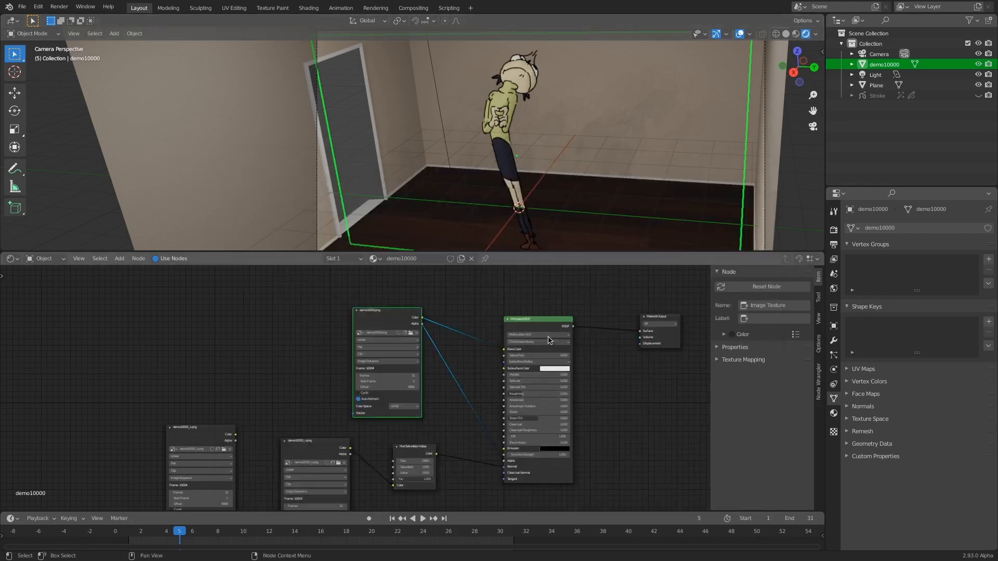
pyautogui.moveTo(509, 127)
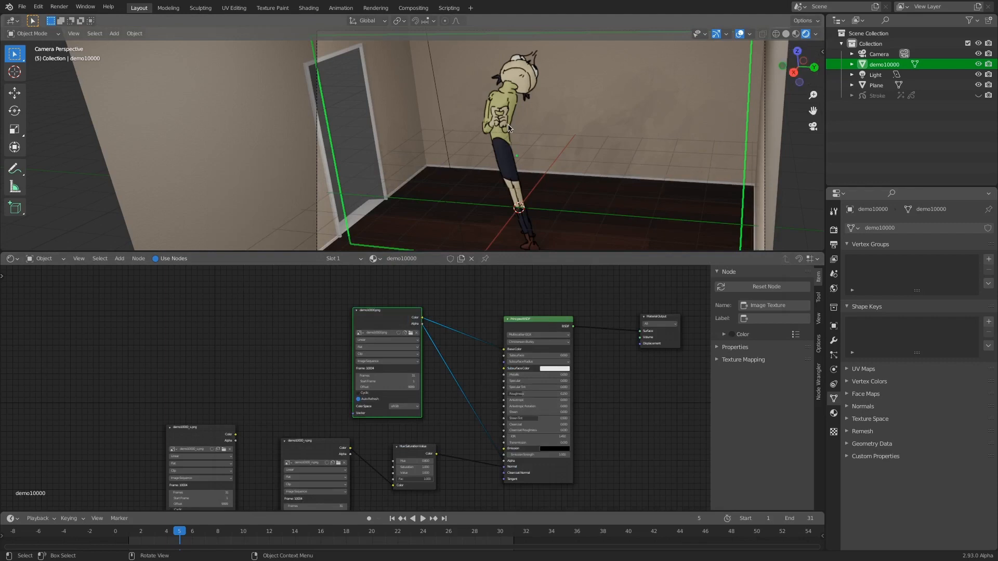
# - Select the Plane and scrub the timeline to frame 21 to see a new pose
pyautogui.click(877, 85)
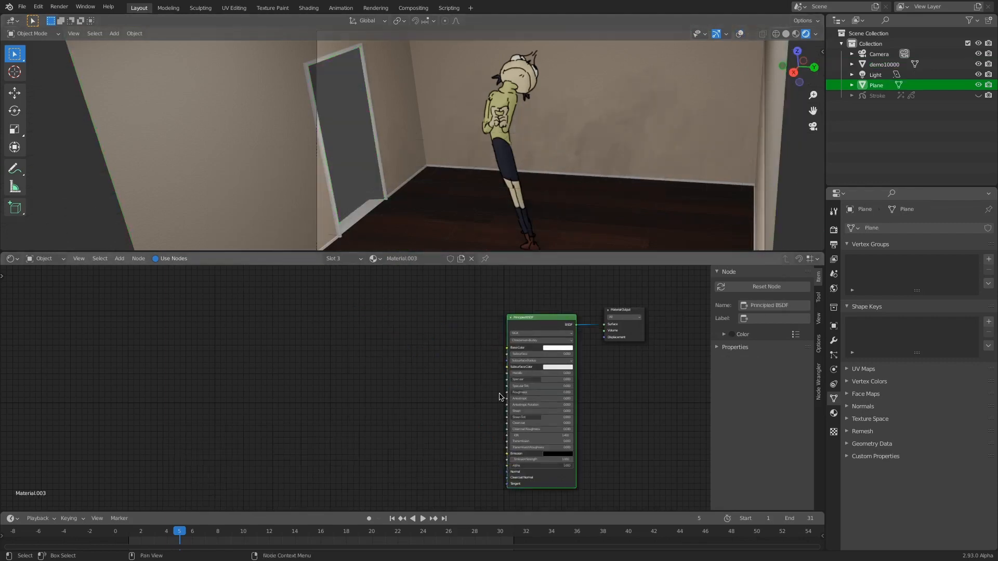
pyautogui.moveTo(360, 506)
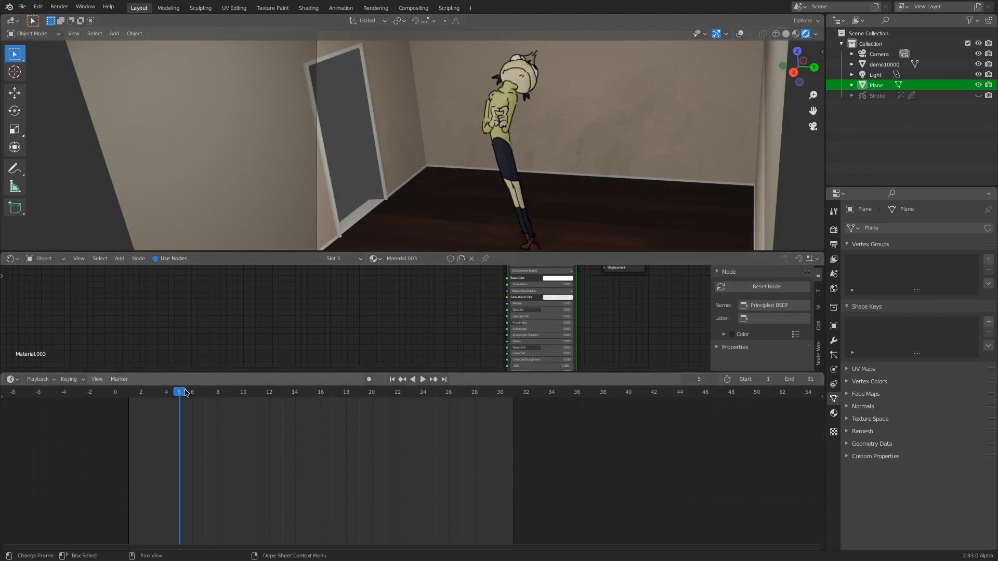
pyautogui.click(422, 379)
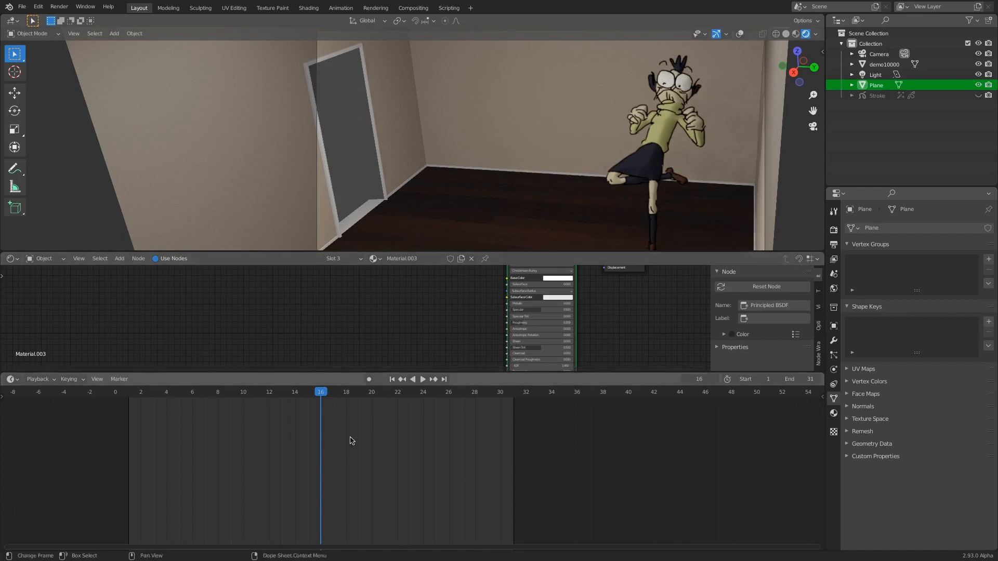
pyautogui.click(422, 380)
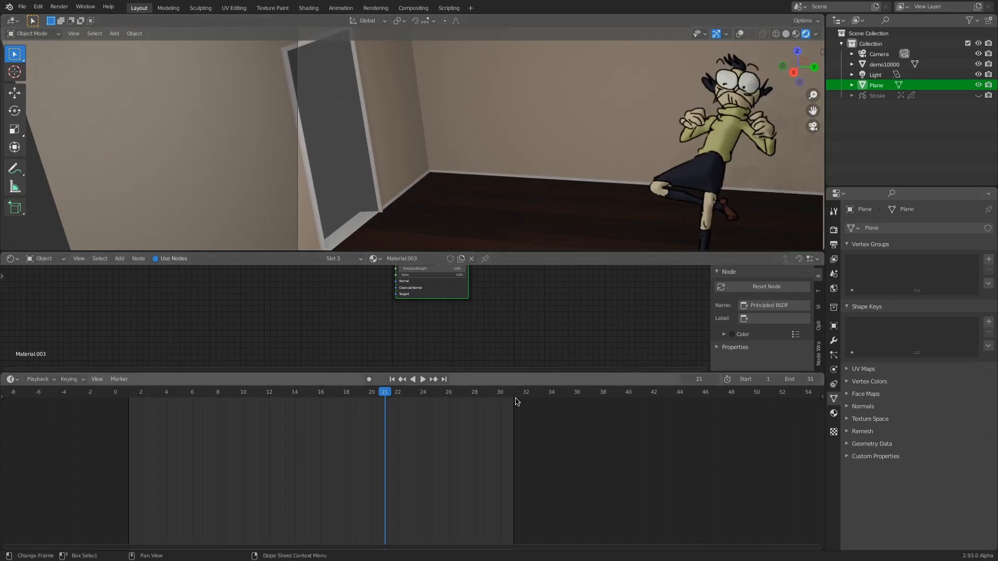
pyautogui.moveTo(515, 372)
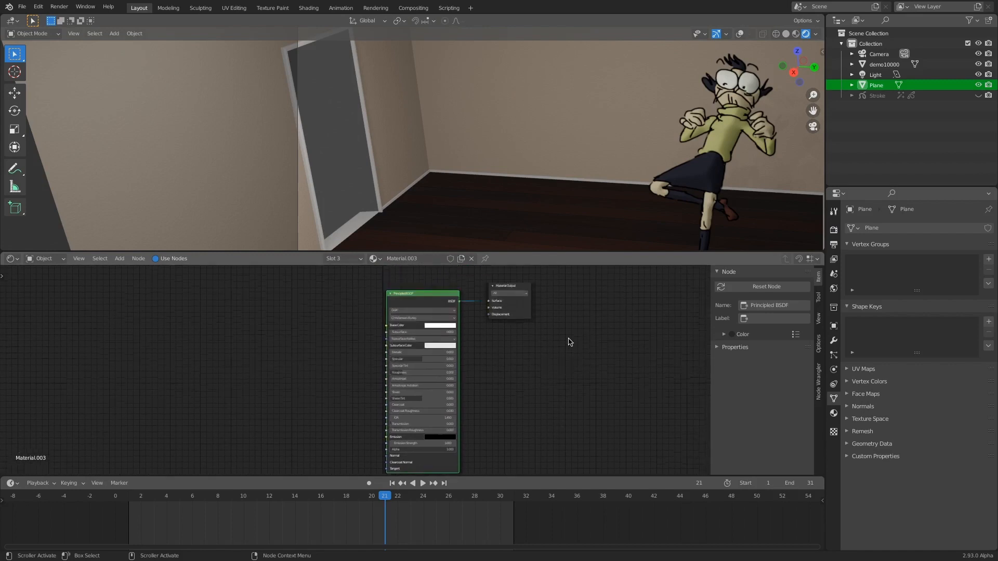
# - Load the demo10000_n.png normal-map sequence into the character material's image node
pyautogui.click(883, 65)
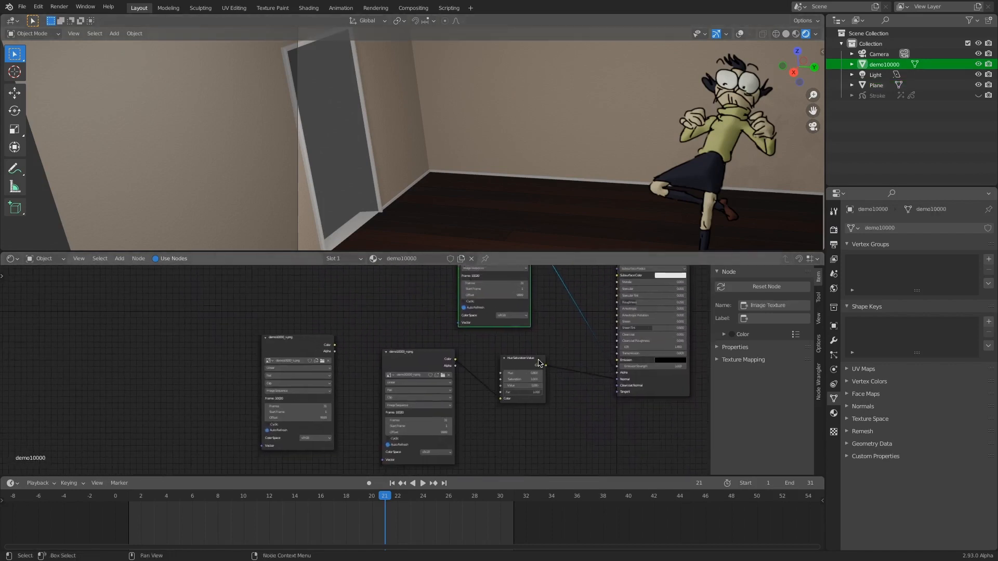
pyautogui.click(522, 358)
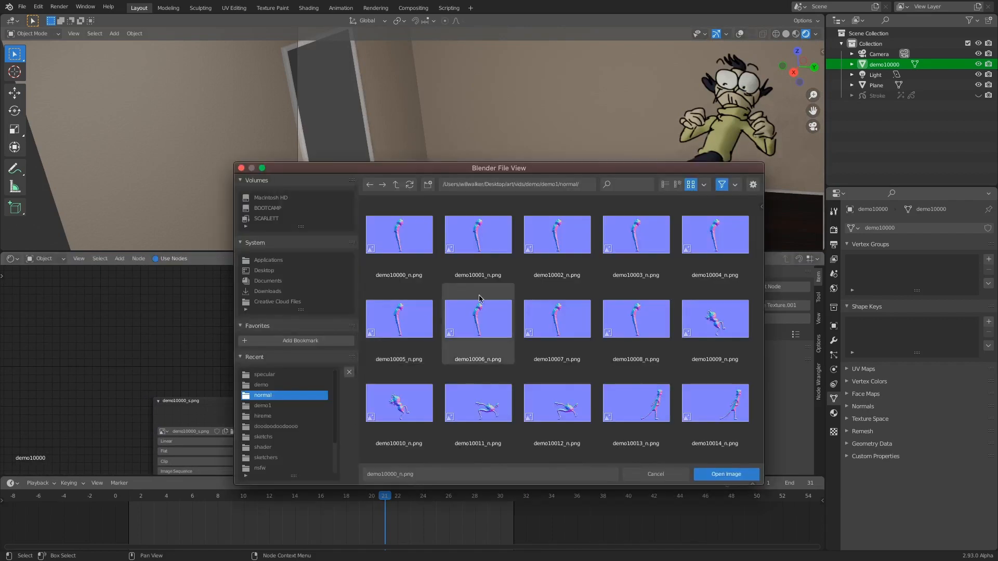
pyautogui.scroll(-3)
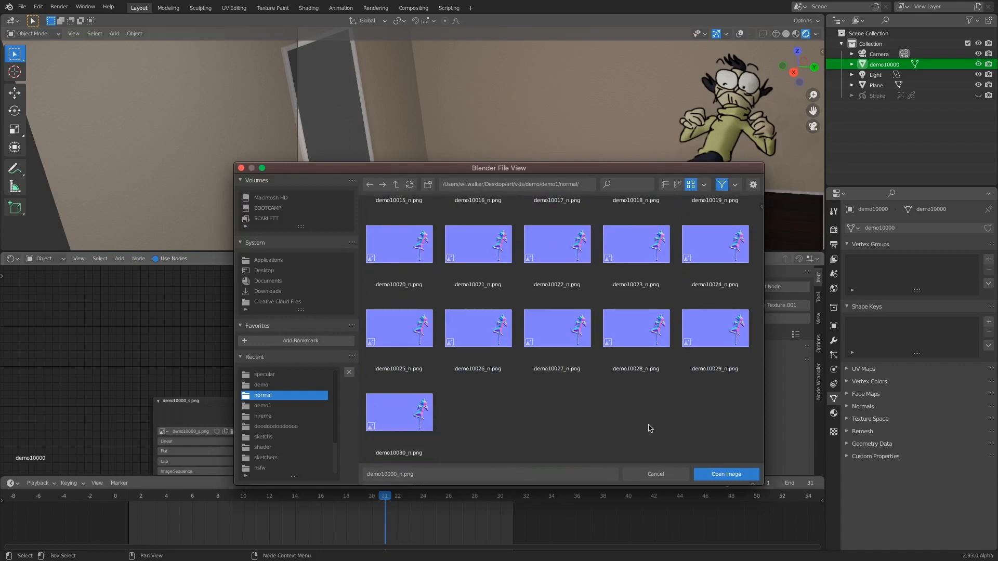
pyautogui.click(726, 474)
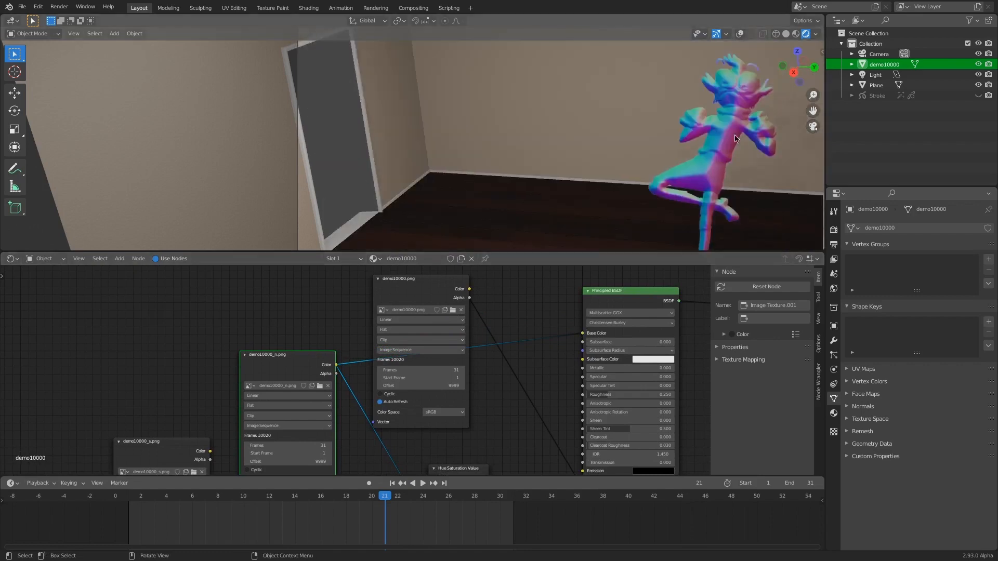
pyautogui.moveTo(731, 150)
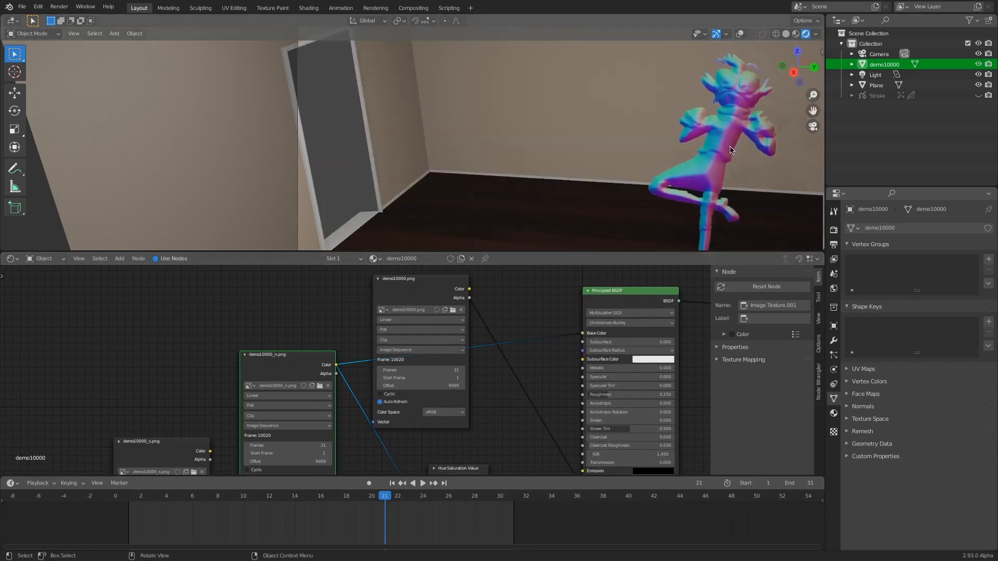
pyautogui.moveTo(728, 157)
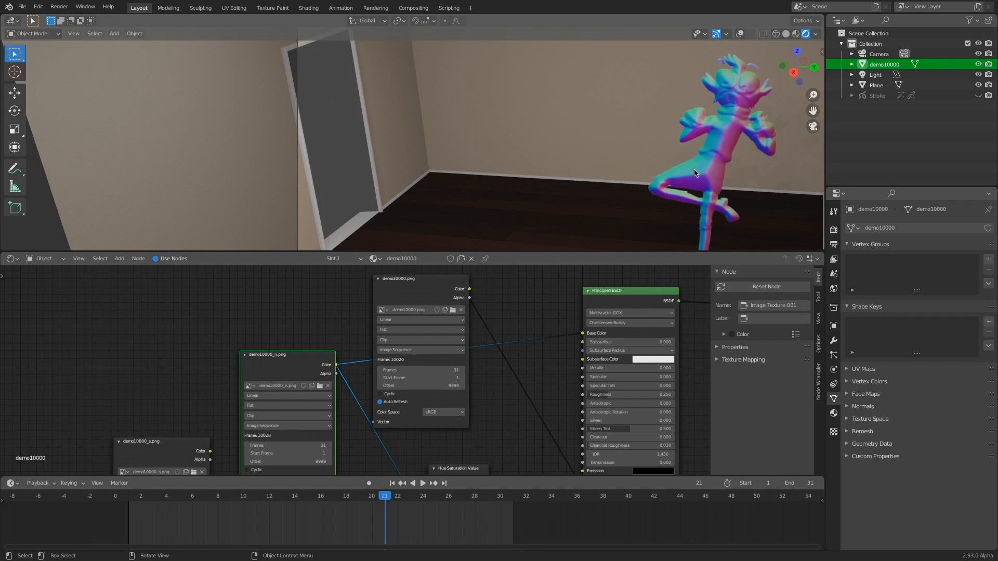
pyautogui.moveTo(694, 167)
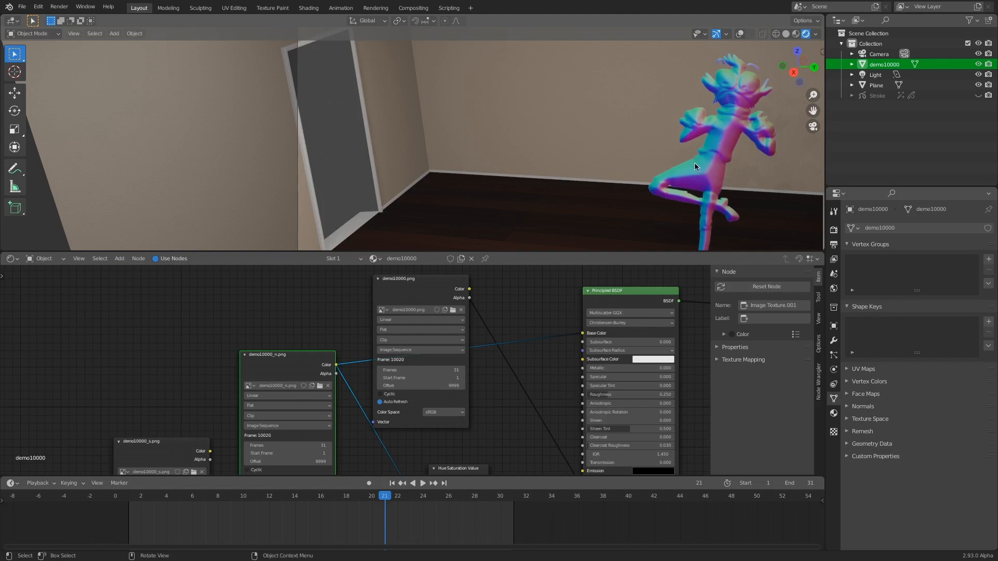
pyautogui.moveTo(692, 177)
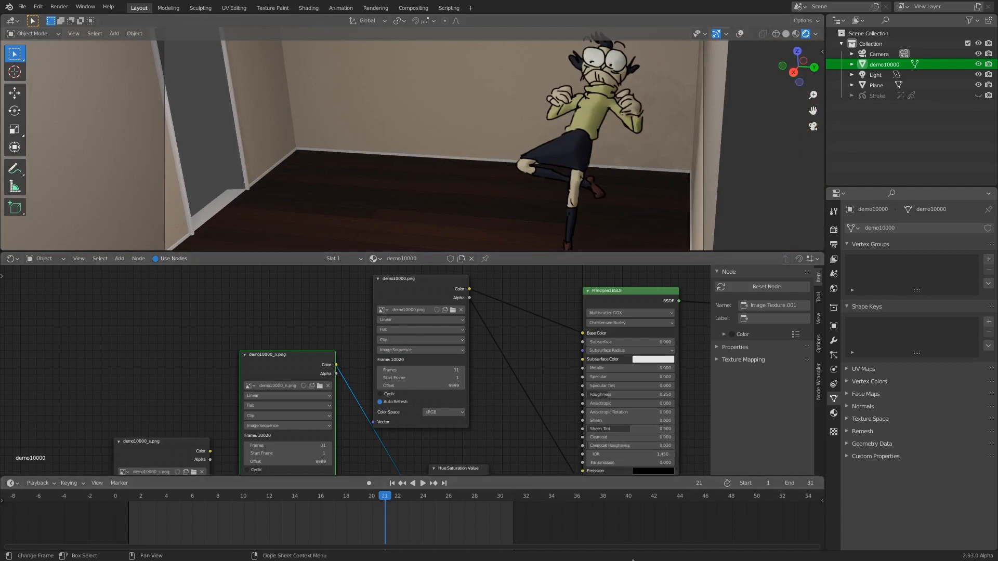
pyautogui.moveTo(849, 542)
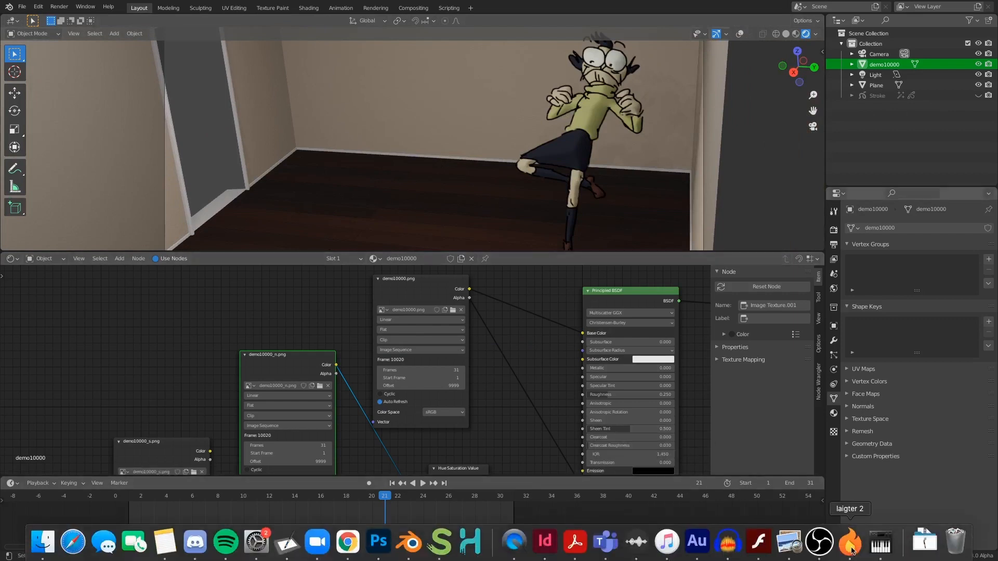
# - Switch to the Laigter window previewing the character sprite frames
pyautogui.click(850, 542)
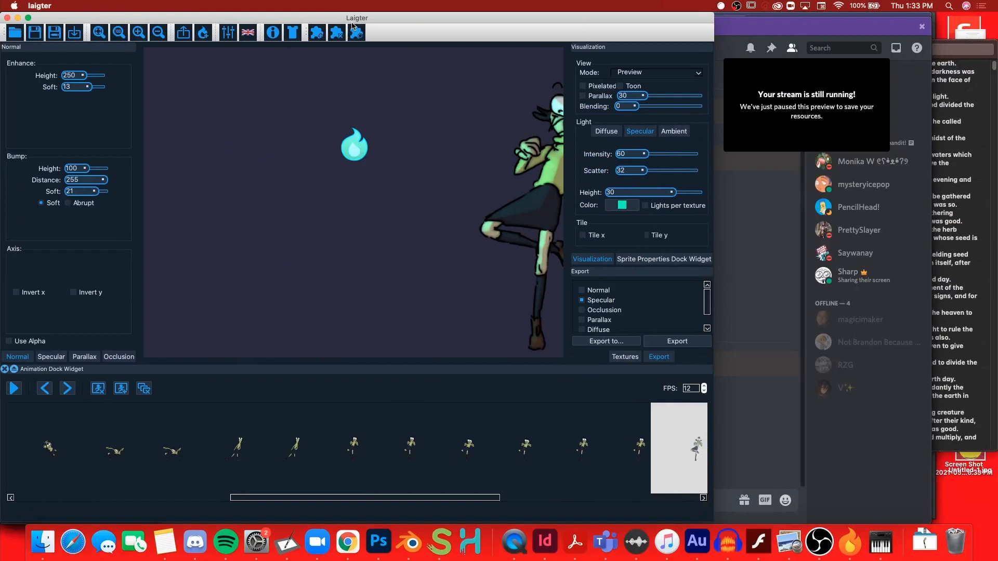
pyautogui.moveTo(372, 23)
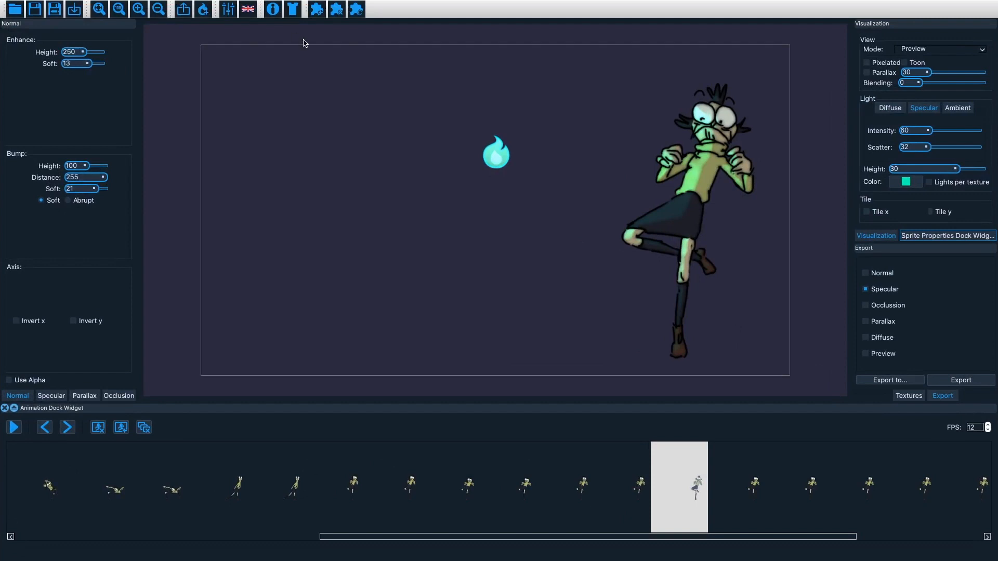
pyautogui.moveTo(323, 5)
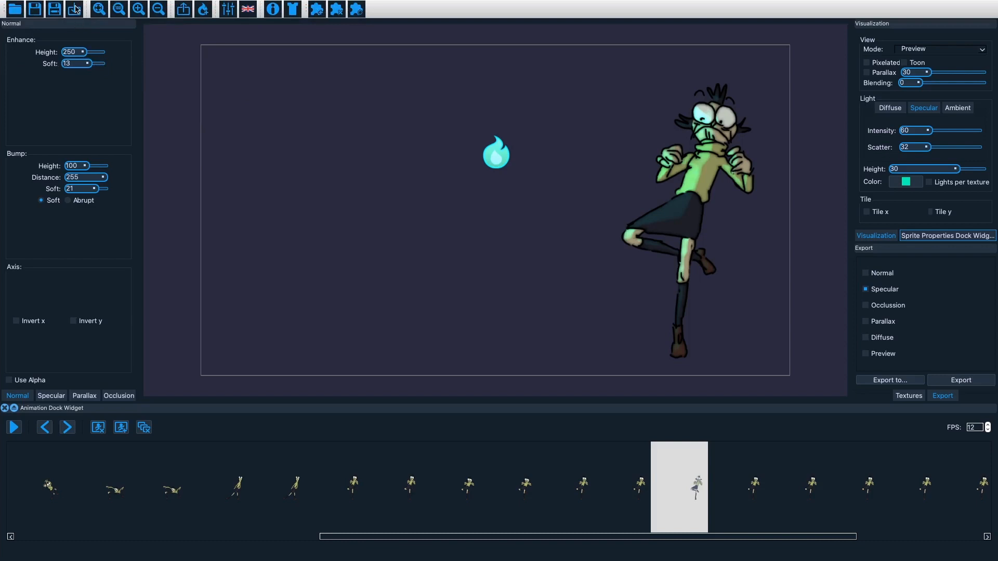
pyautogui.moveTo(74, 9)
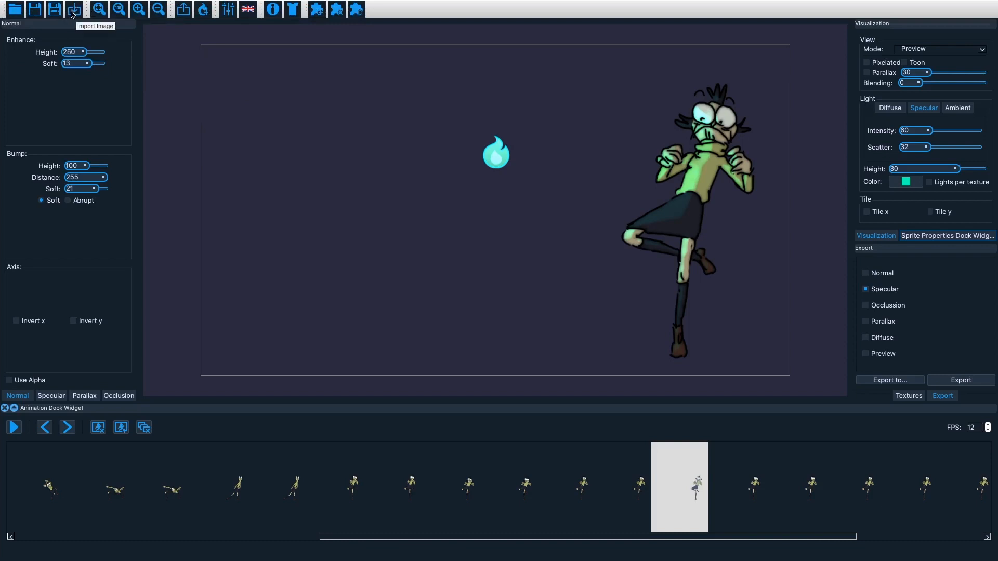
# - Import demo10000_s.png from the specular folder as the first specular frame
pyautogui.click(74, 9)
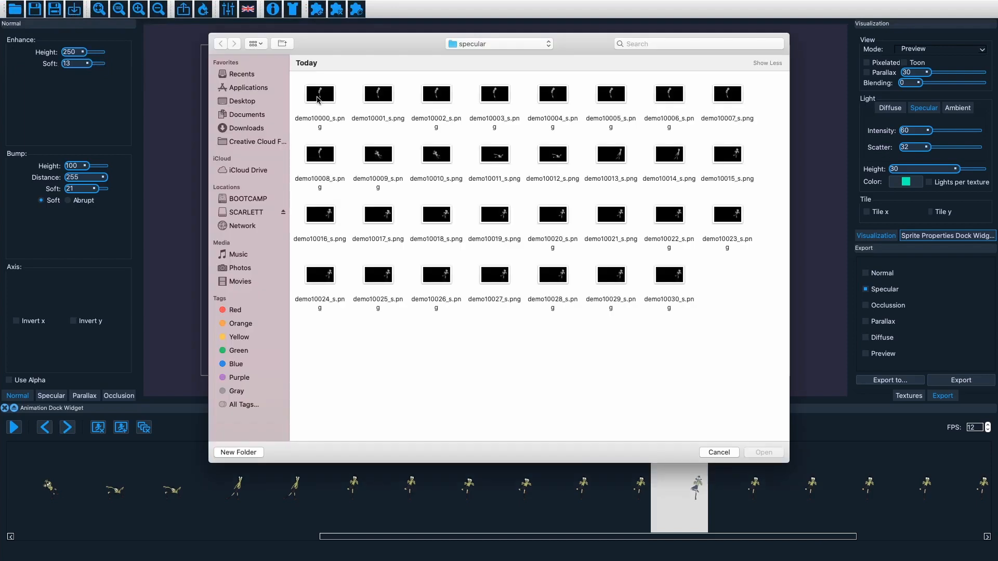
pyautogui.click(319, 94)
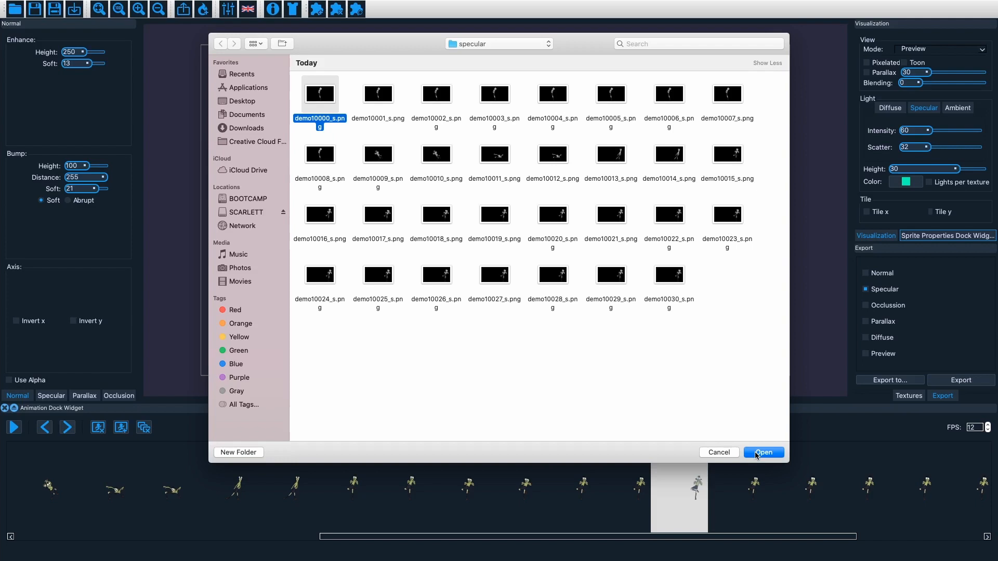
pyautogui.moveTo(761, 426)
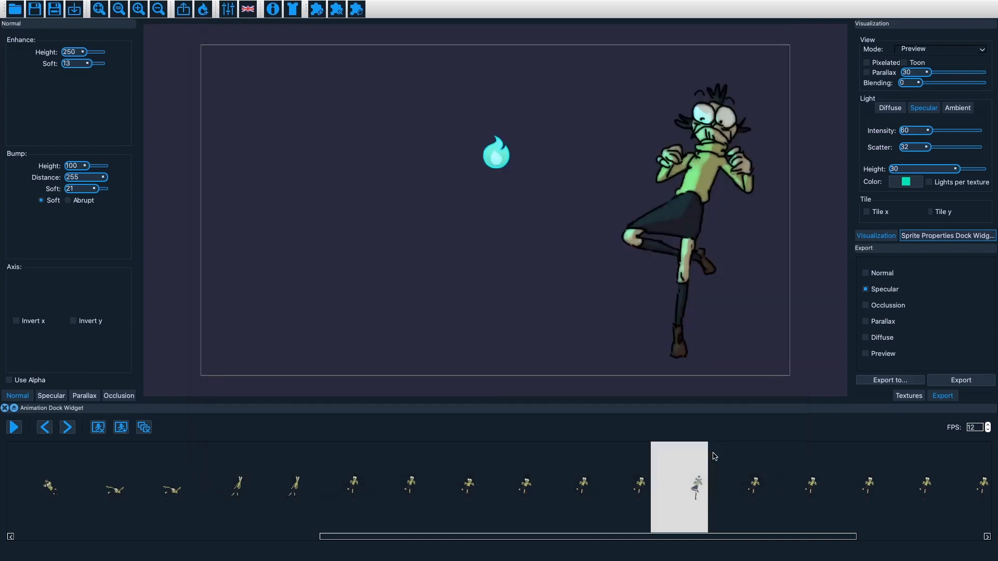
pyautogui.moveTo(480, 476)
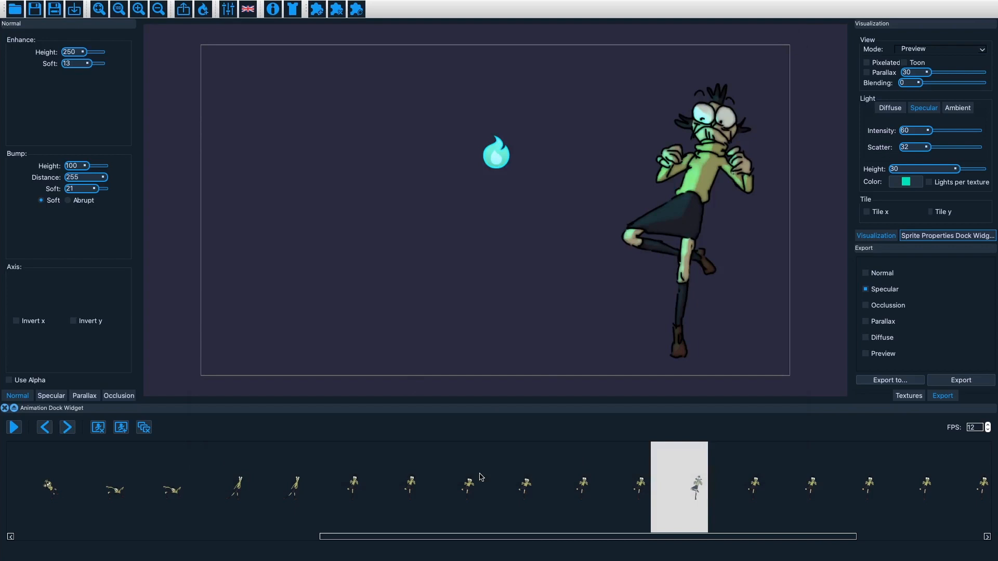
# - Step through the sprite animation frames in Laigter's Animation dock, back to the first frame
pyautogui.click(221, 487)
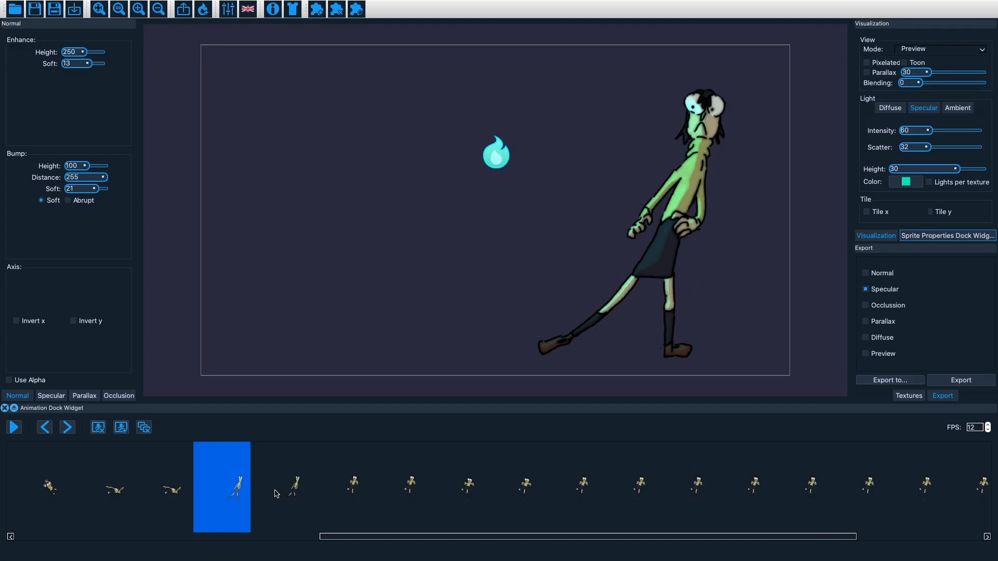
pyautogui.click(43, 428)
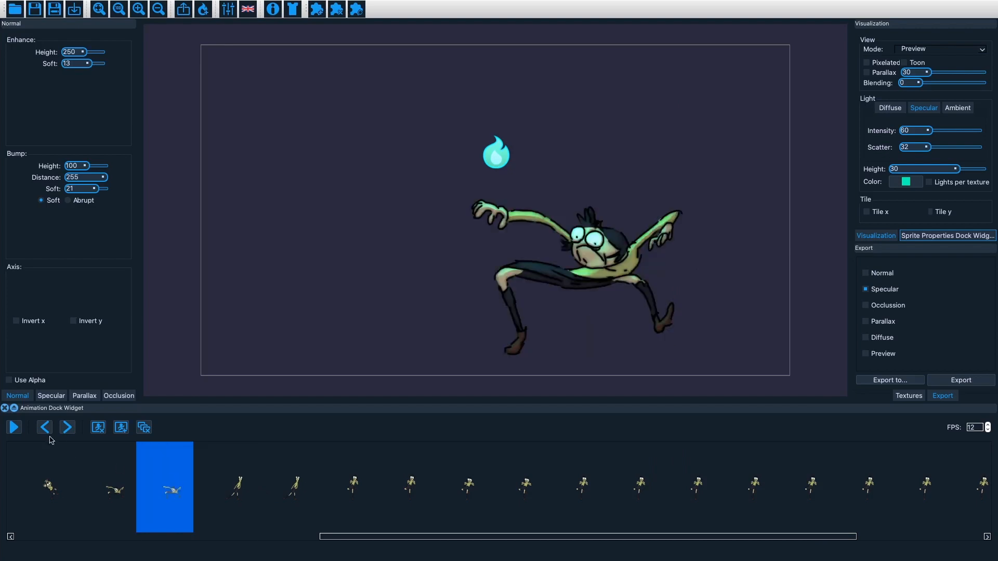
pyautogui.click(44, 427)
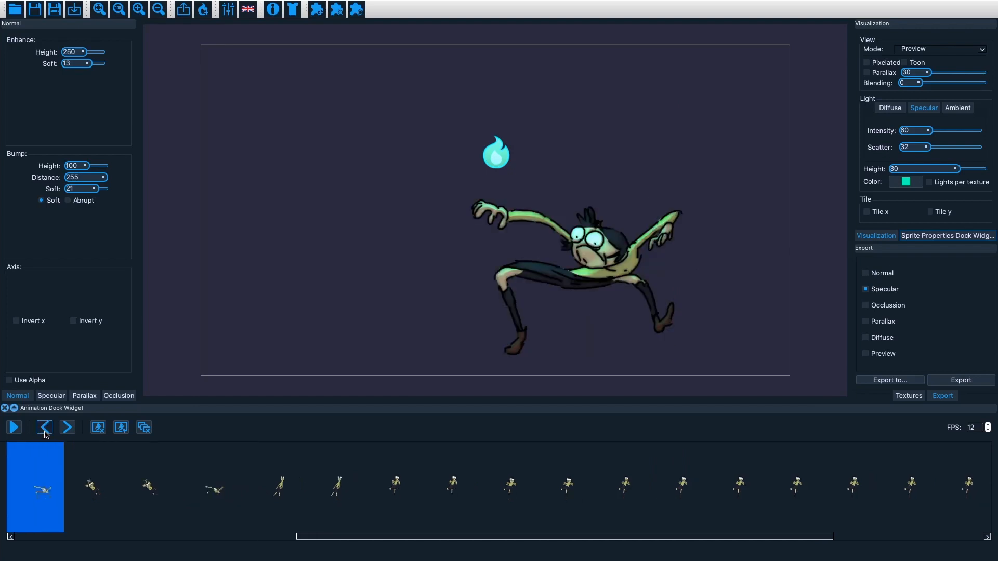
pyautogui.hscroll(3)
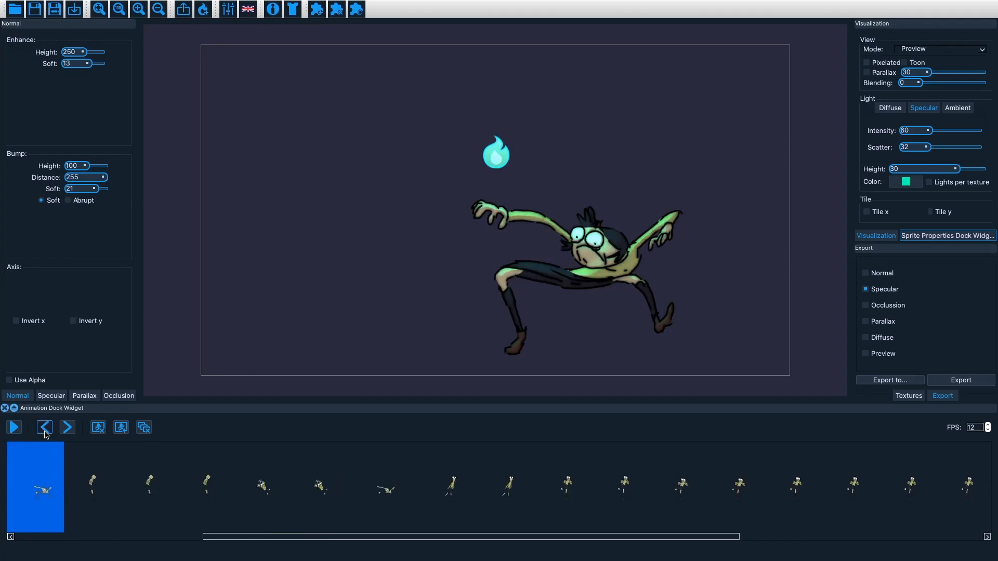
# - Play and stop the animation, pick a later frame, and reposition the preview light
pyautogui.click(44, 428)
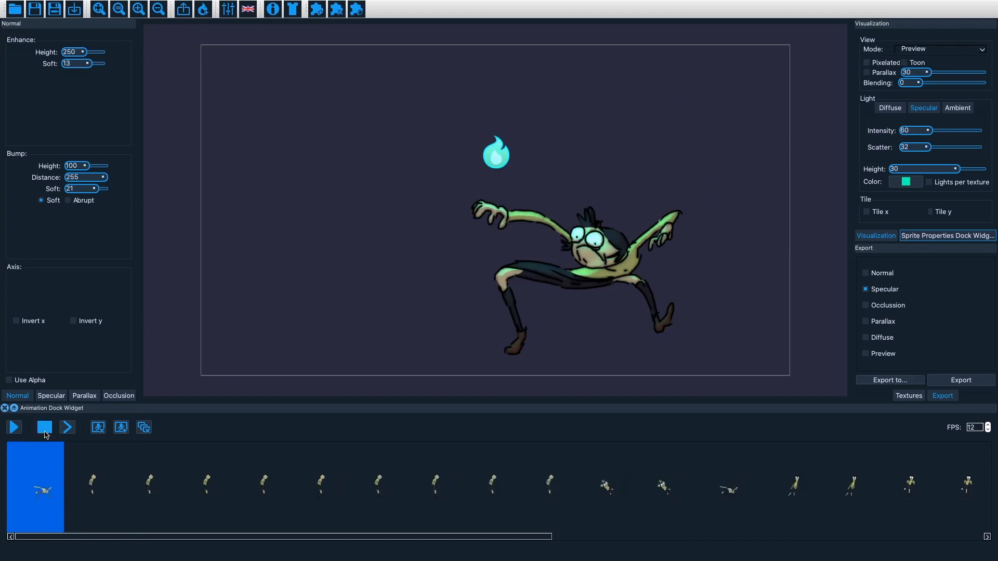
pyautogui.click(67, 427)
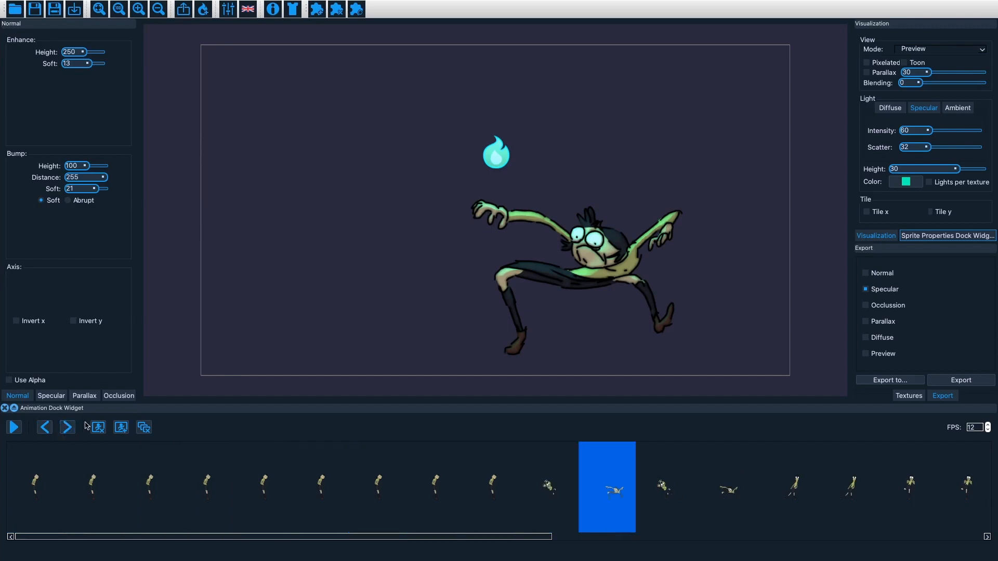
pyautogui.click(43, 427)
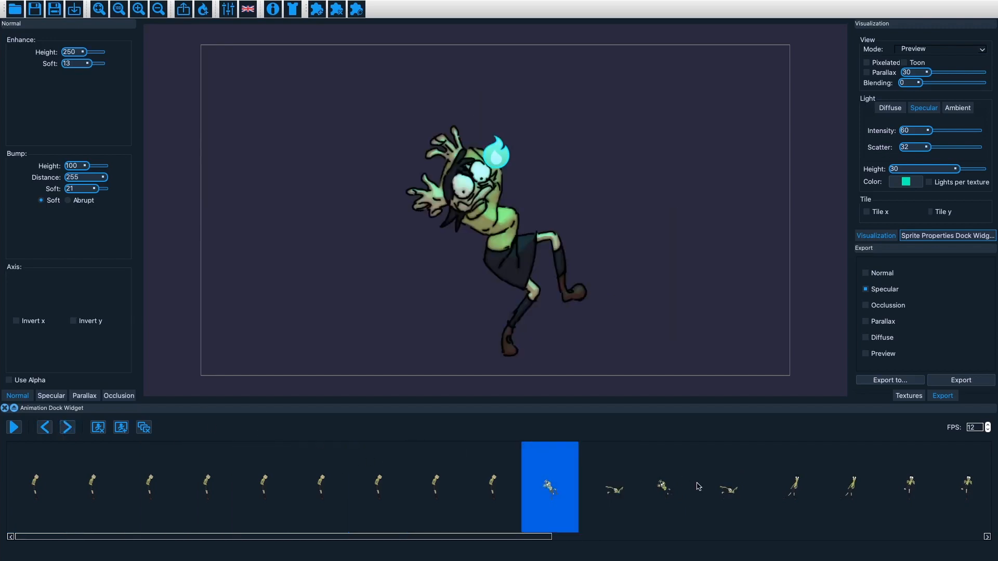
pyautogui.click(893, 487)
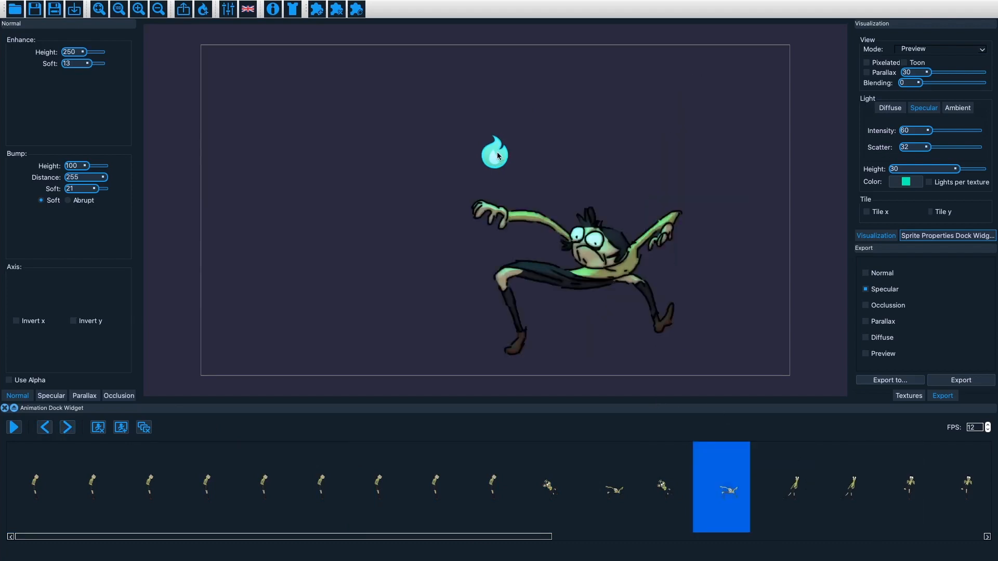
pyautogui.click(434, 487)
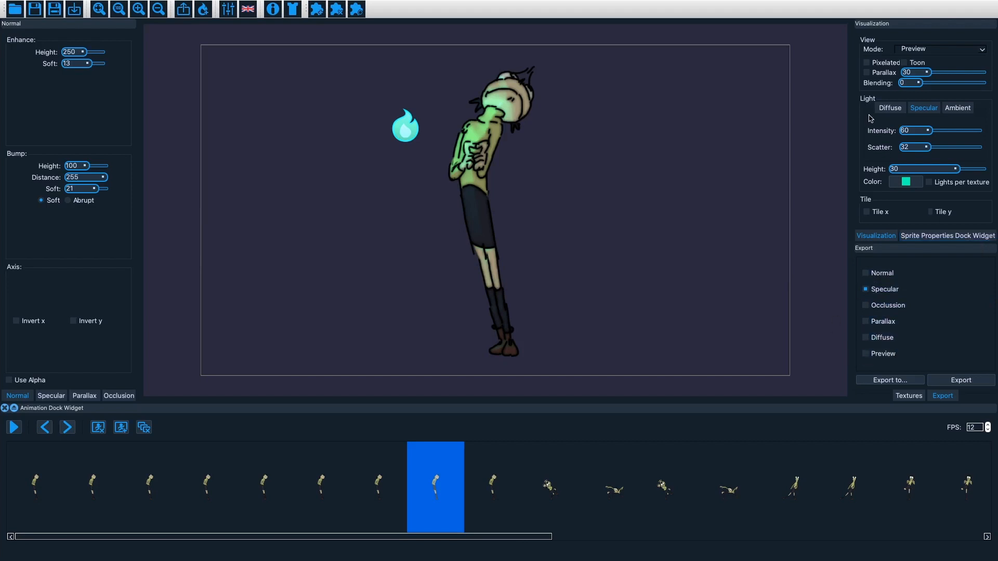
pyautogui.moveTo(726, 113)
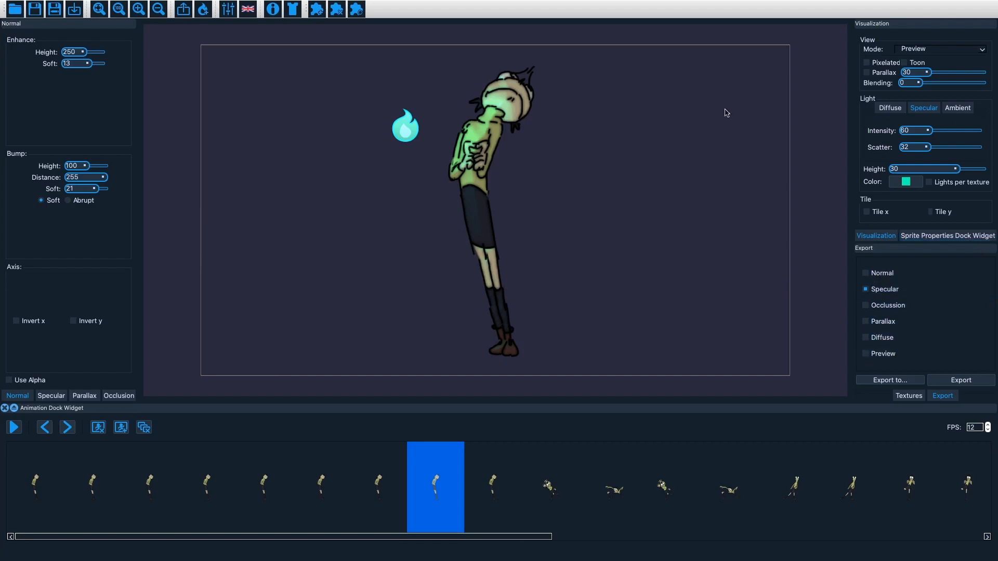
pyautogui.moveTo(842, 187)
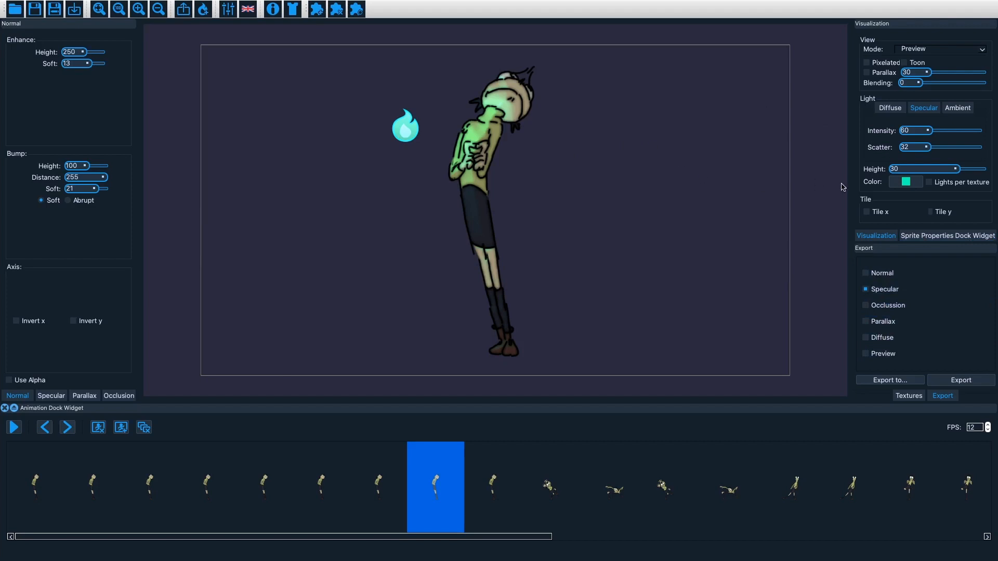
pyautogui.moveTo(836, 197)
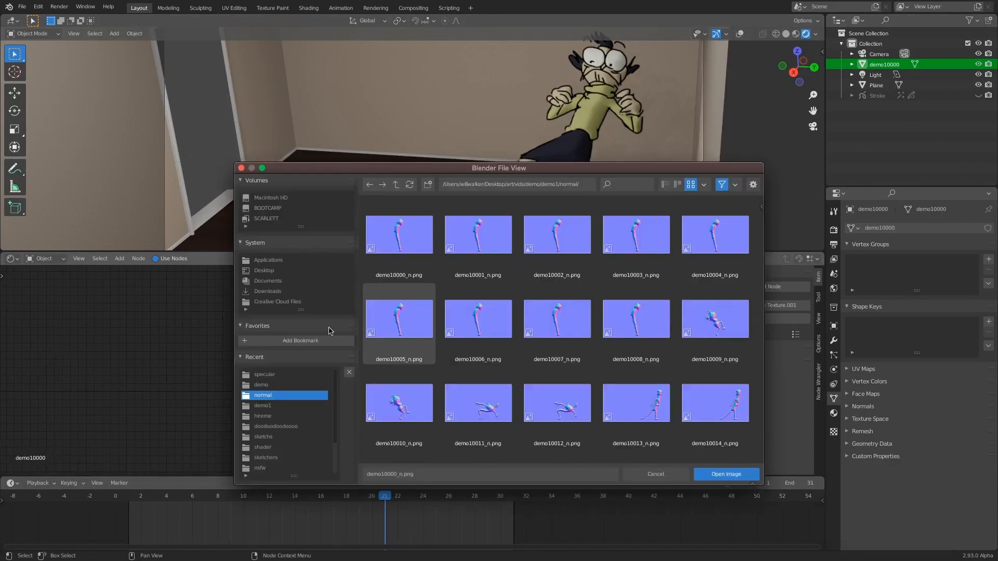
pyautogui.click(725, 473)
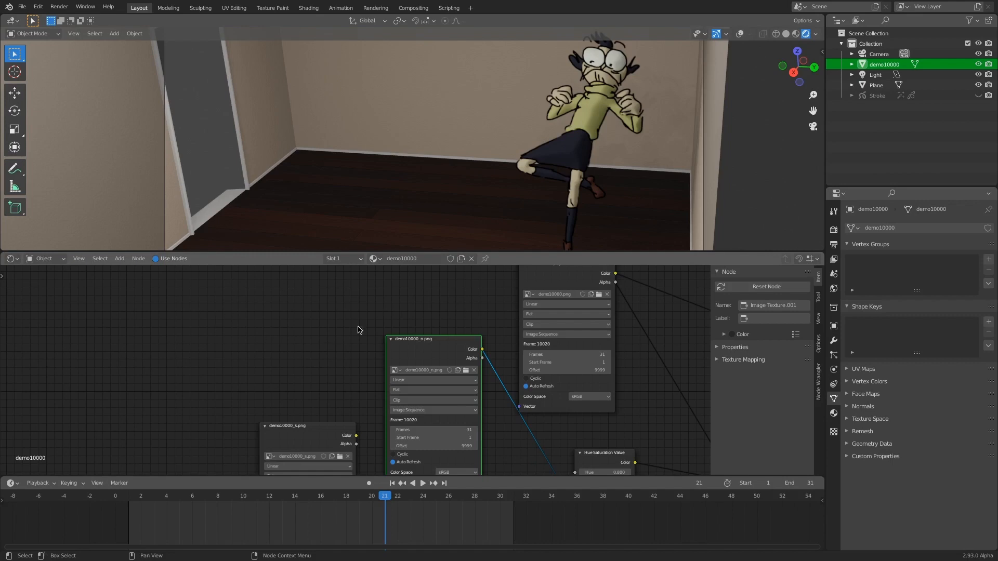
pyautogui.click(119, 258)
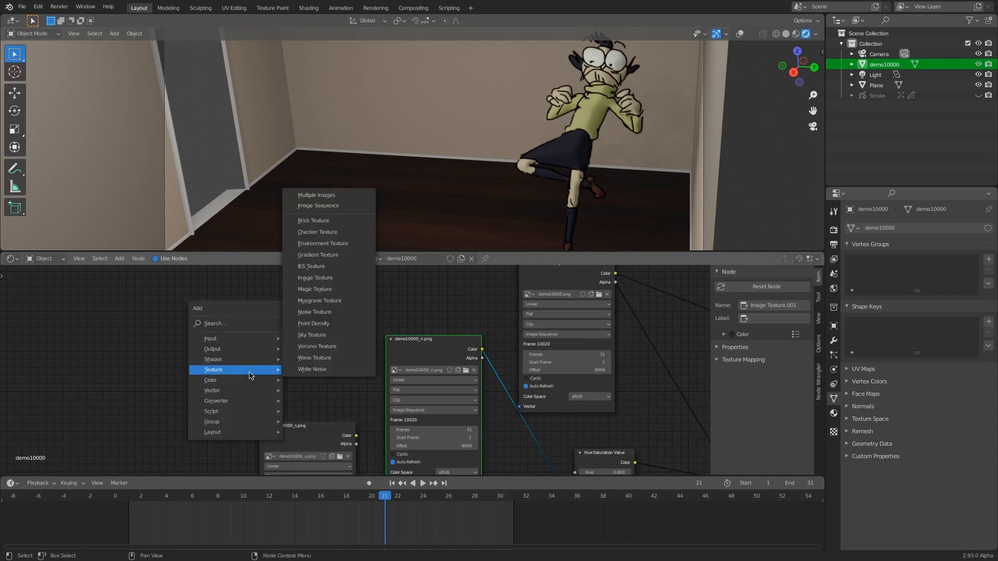
pyautogui.moveTo(324, 289)
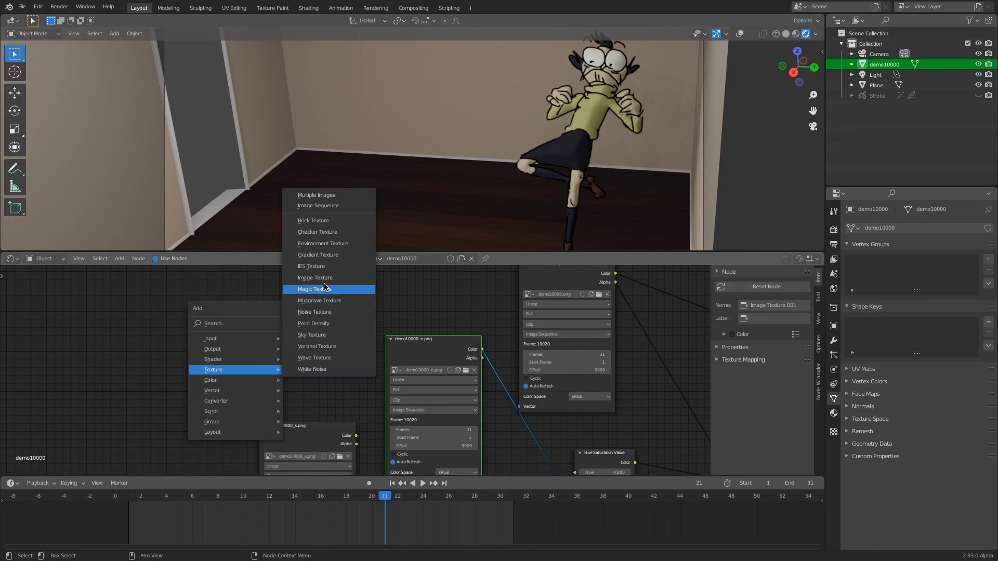
pyautogui.moveTo(325, 204)
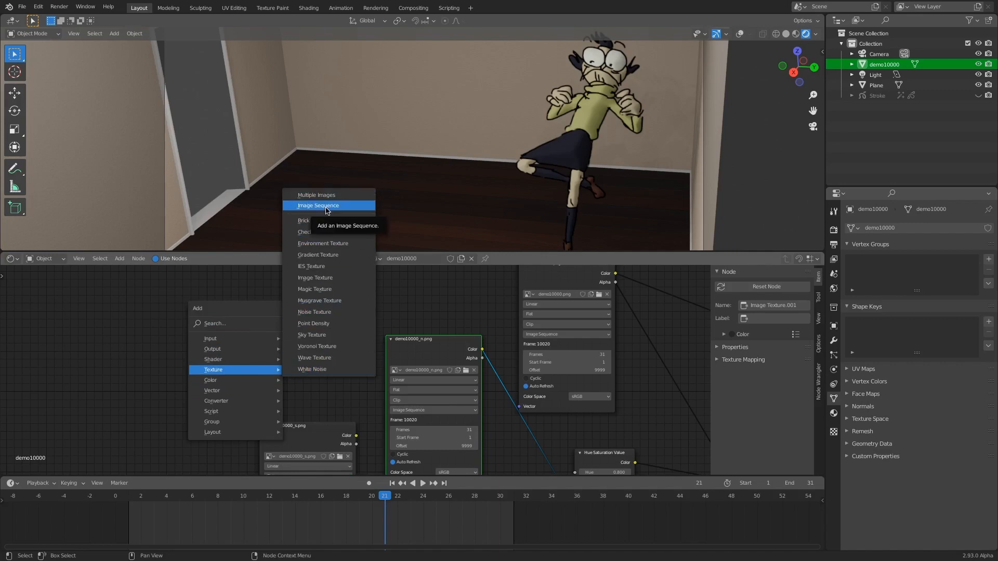
pyautogui.click(318, 205)
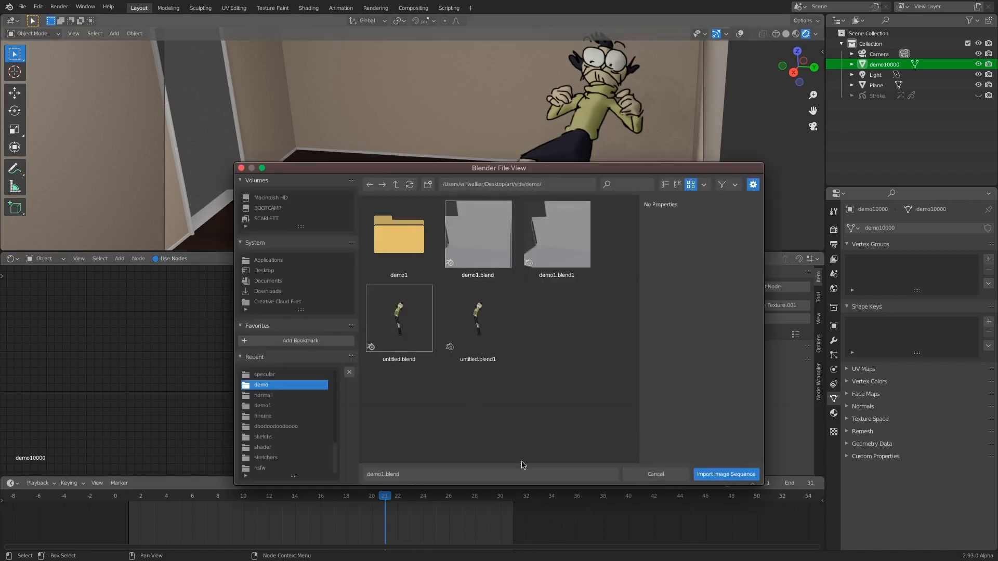
pyautogui.click(725, 474)
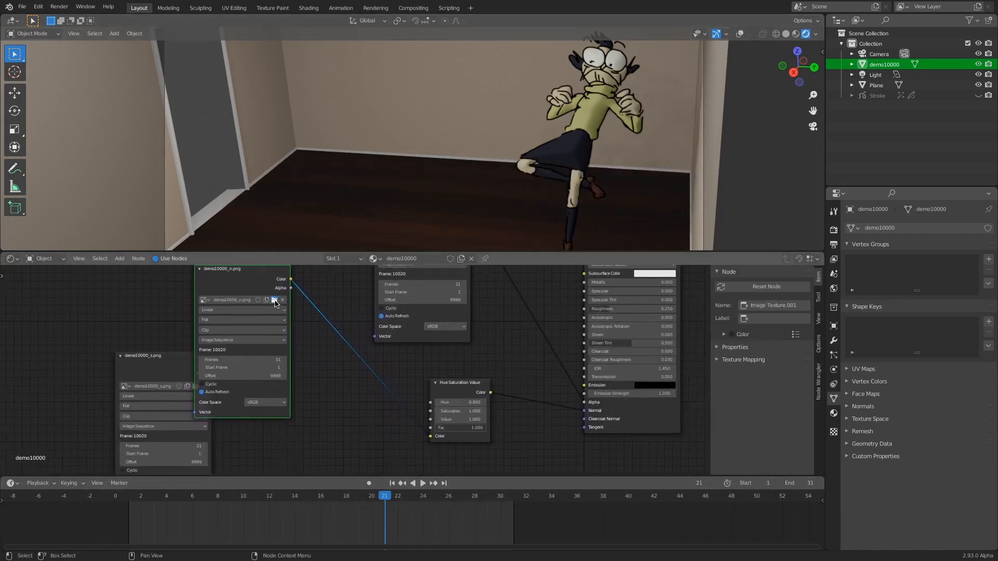
pyautogui.click(275, 300)
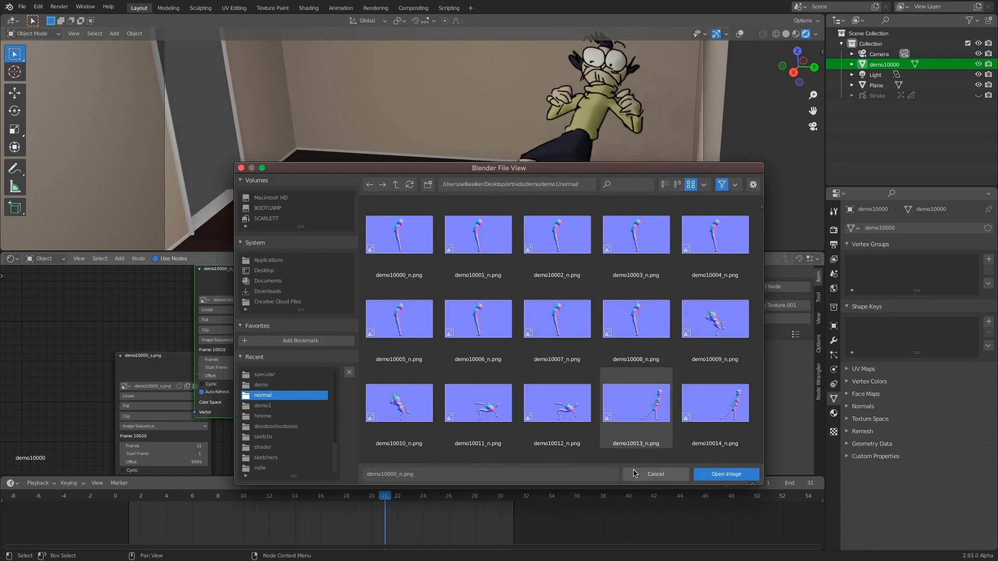
pyautogui.click(725, 474)
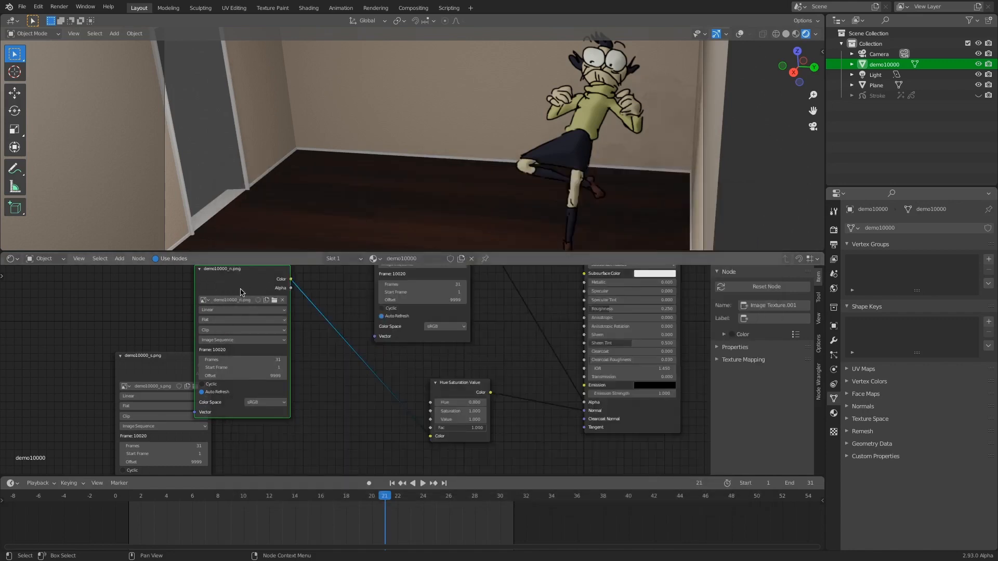
pyautogui.moveTo(325, 311)
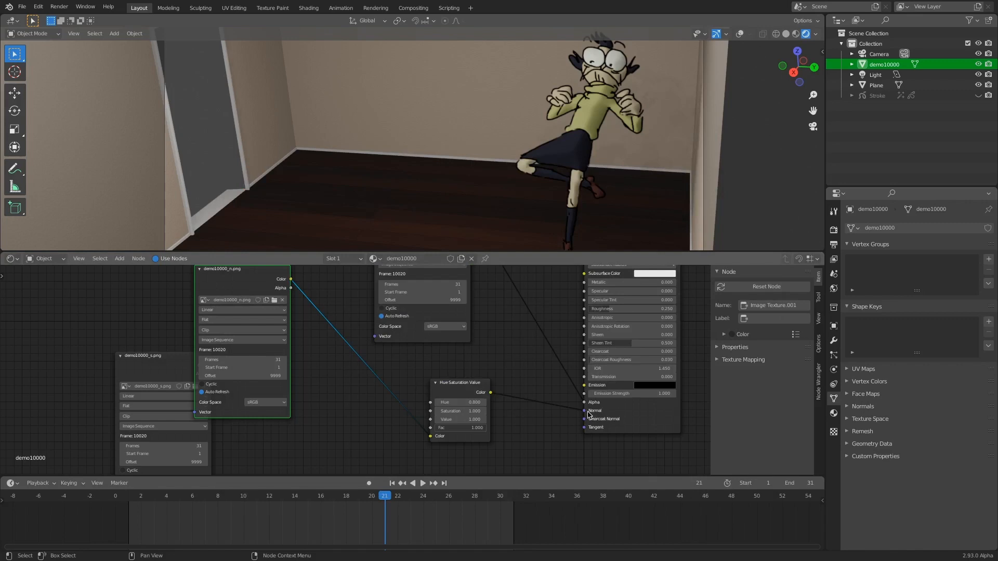
# - Set Hue/Saturation saturation to 0.8, select the ground Plane, and start a new file
pyautogui.click(456, 383)
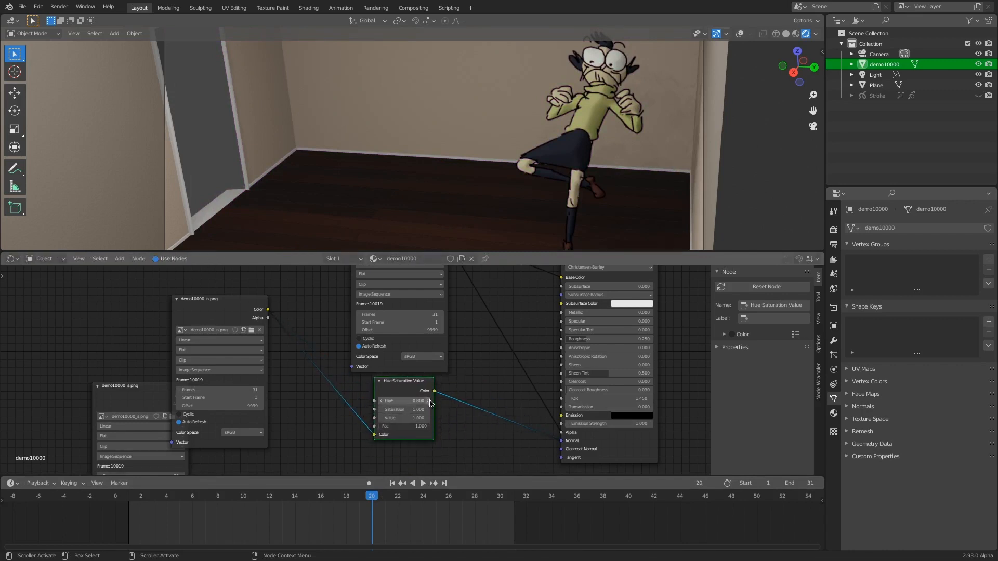
pyautogui.moveTo(383, 409)
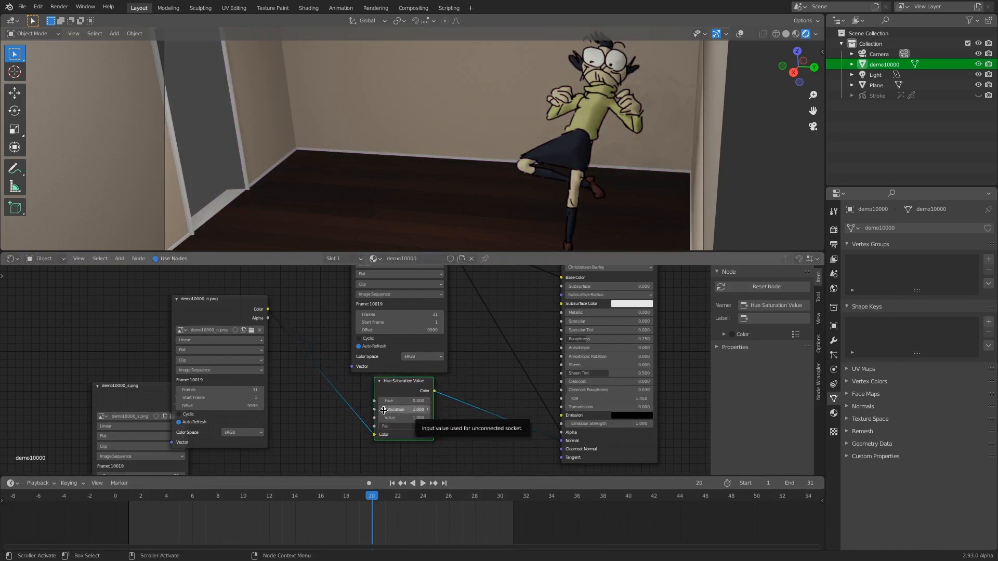
pyautogui.moveTo(322, 441)
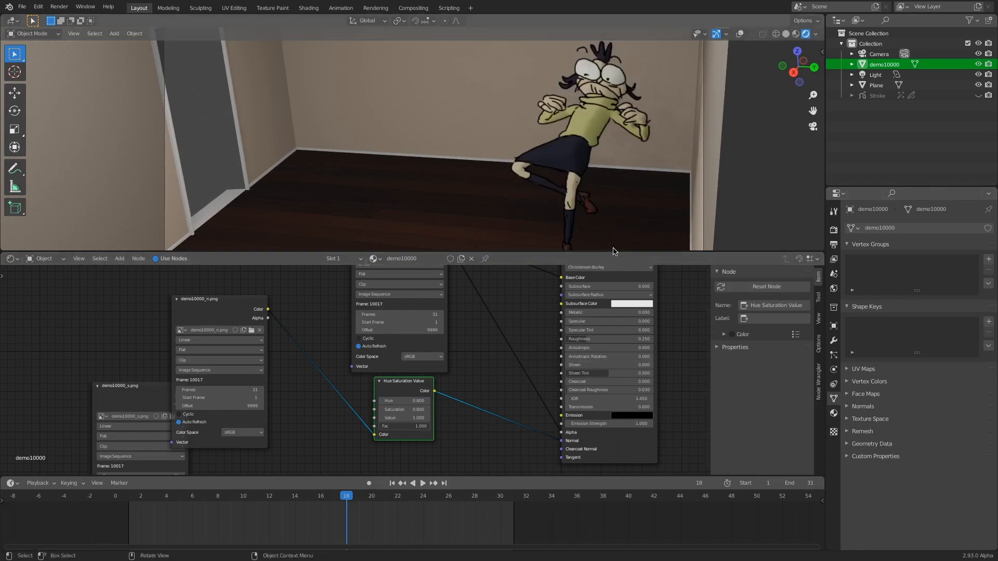
pyautogui.click(876, 85)
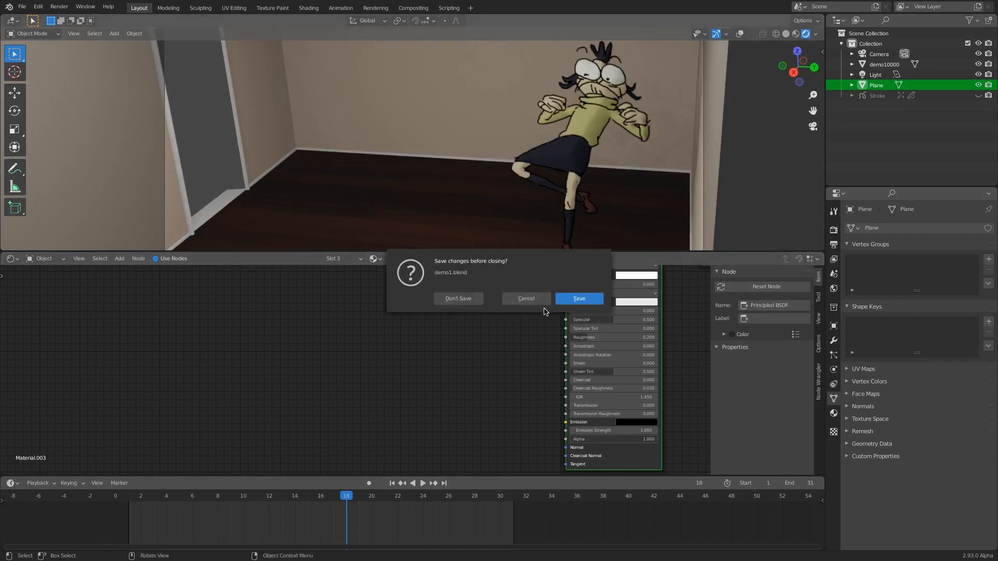
pyautogui.click(457, 299)
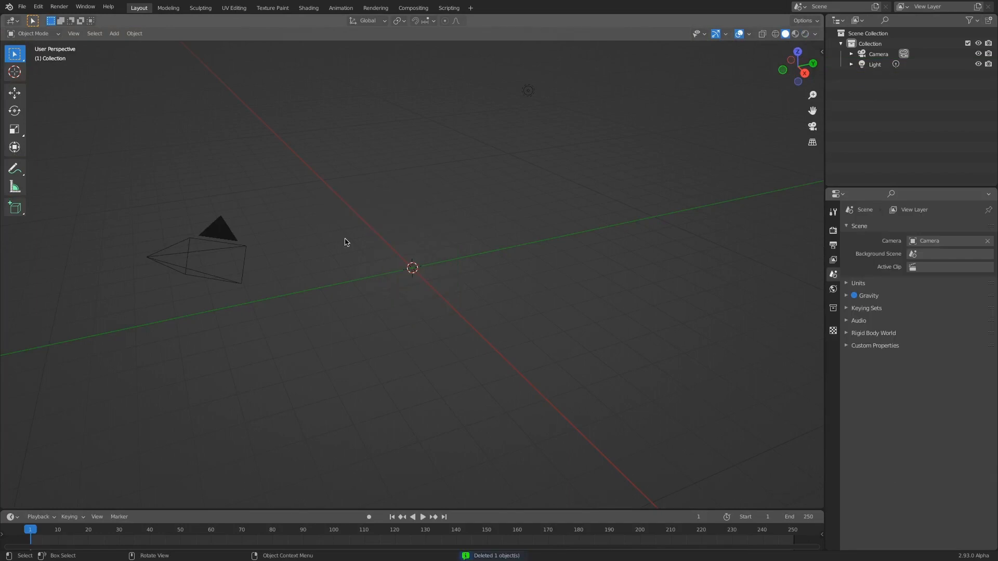
pyautogui.moveTo(445, 205)
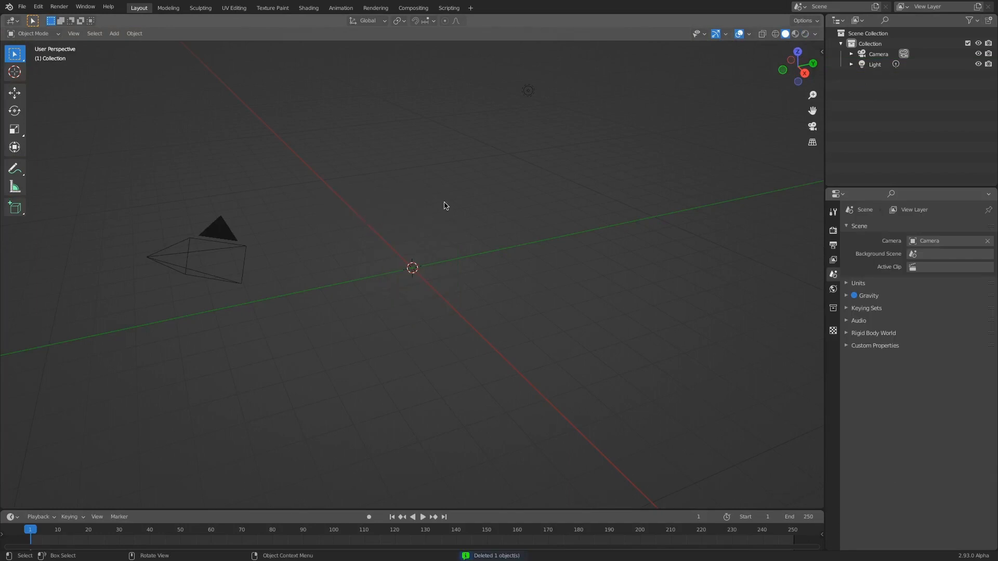
# - Import the PNG frame sequence from the art folder as an animated image plane
pyautogui.click(114, 33)
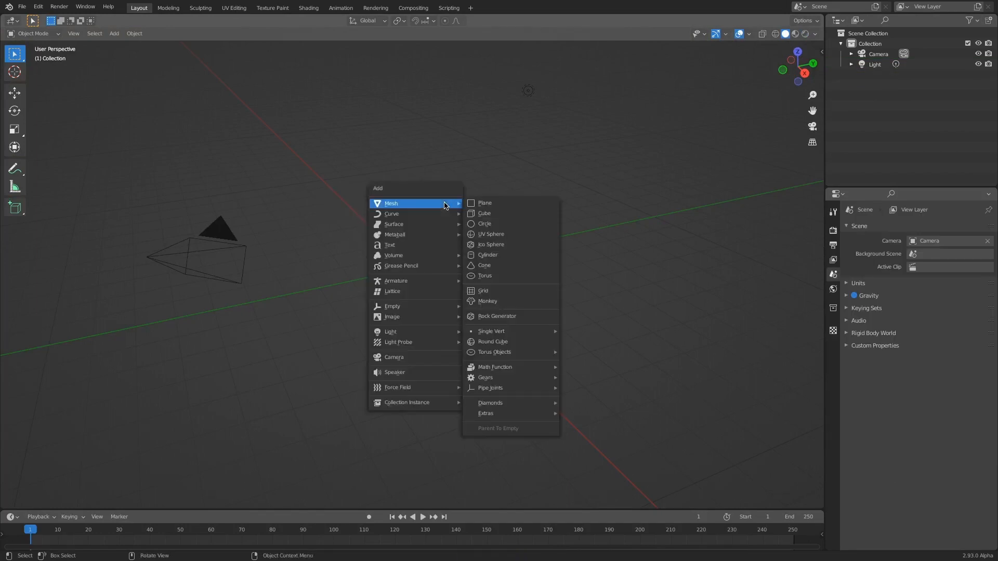
pyautogui.moveTo(398, 343)
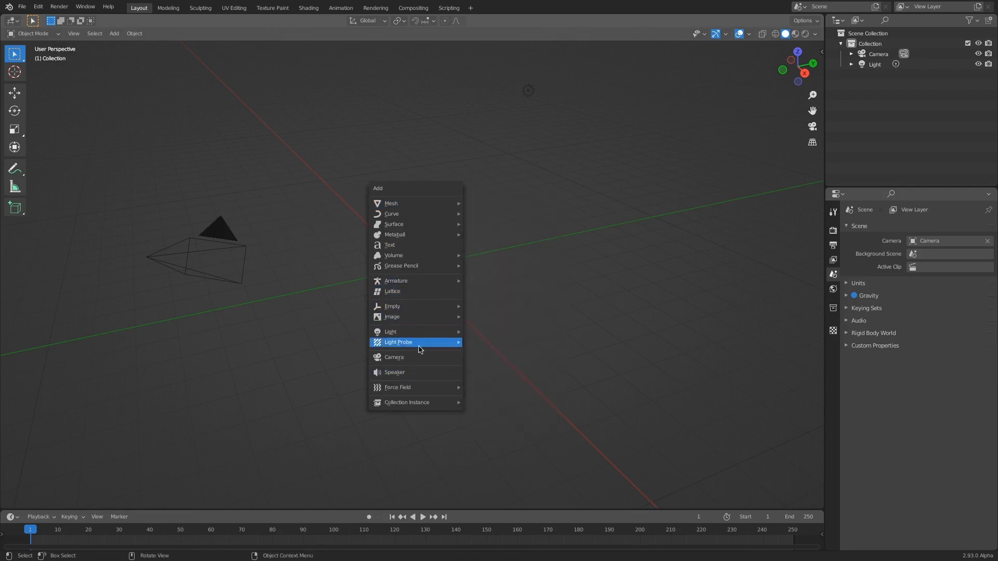
pyautogui.moveTo(417, 266)
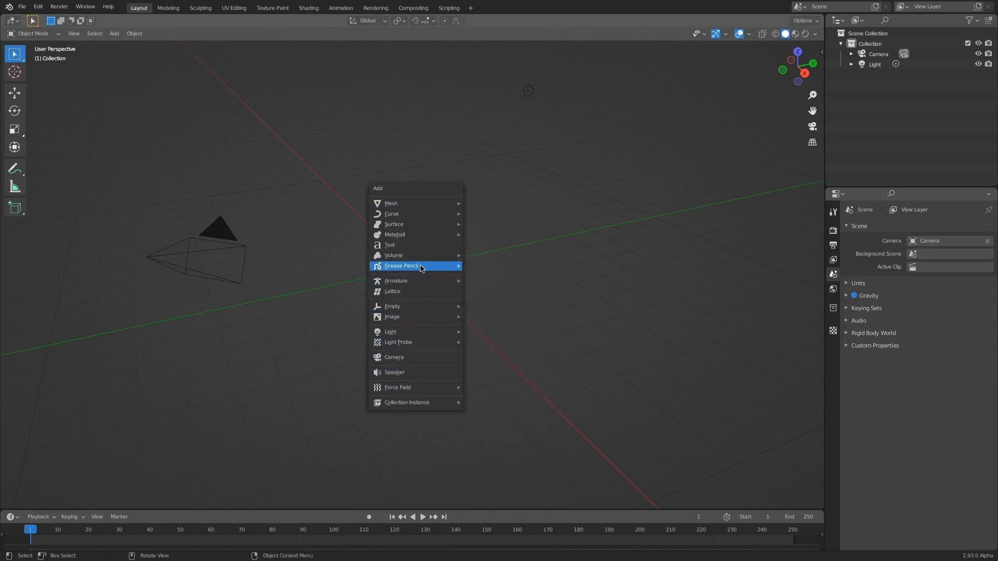
pyautogui.moveTo(392, 317)
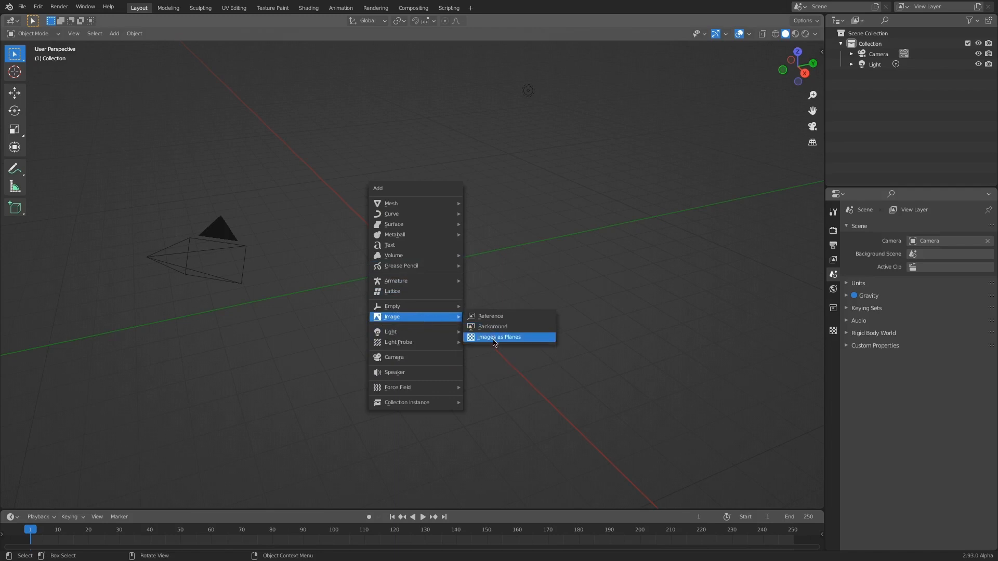
pyautogui.click(498, 337)
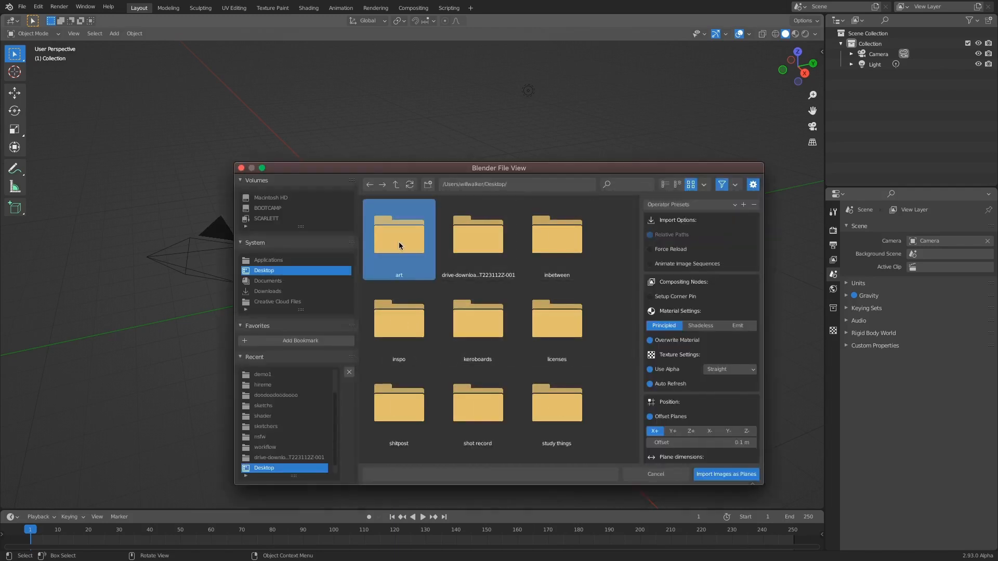
pyautogui.doubleClick(399, 234)
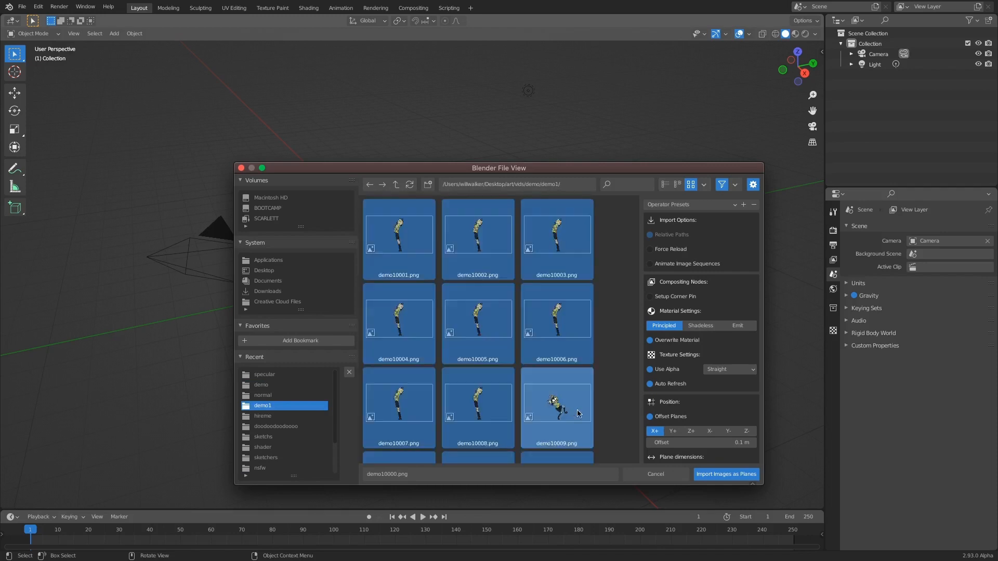
pyautogui.scroll(-3)
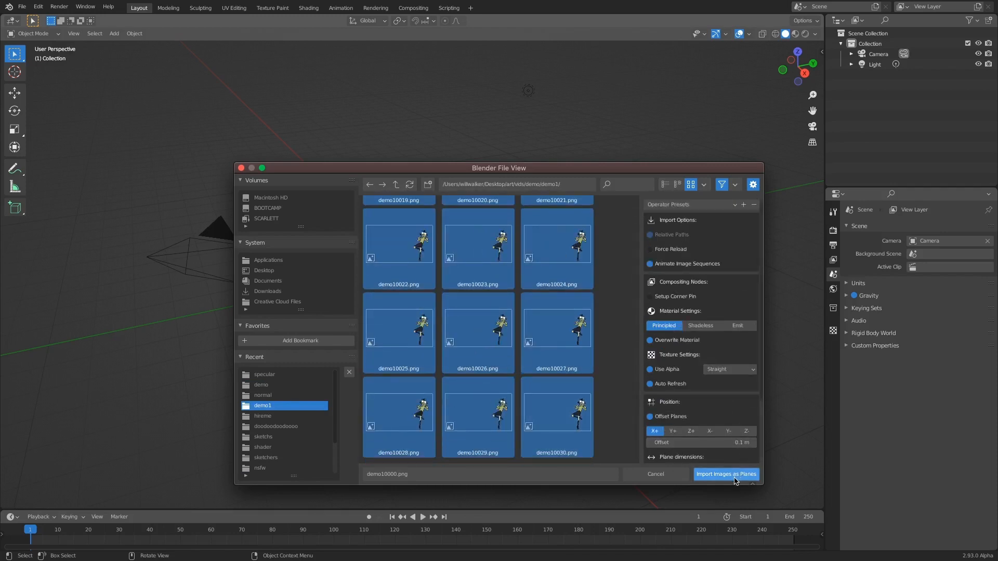
pyautogui.click(725, 474)
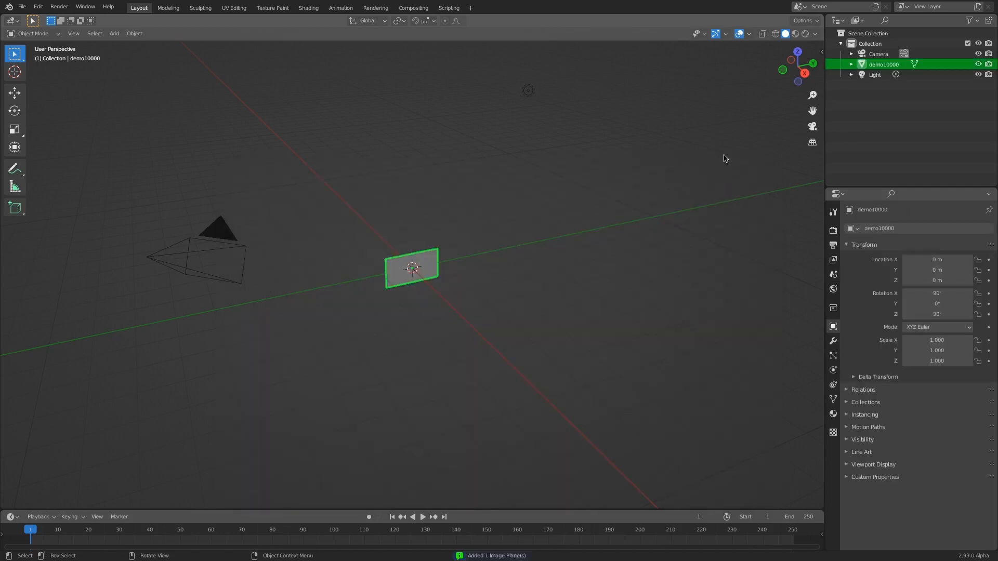
pyautogui.moveTo(750, 114)
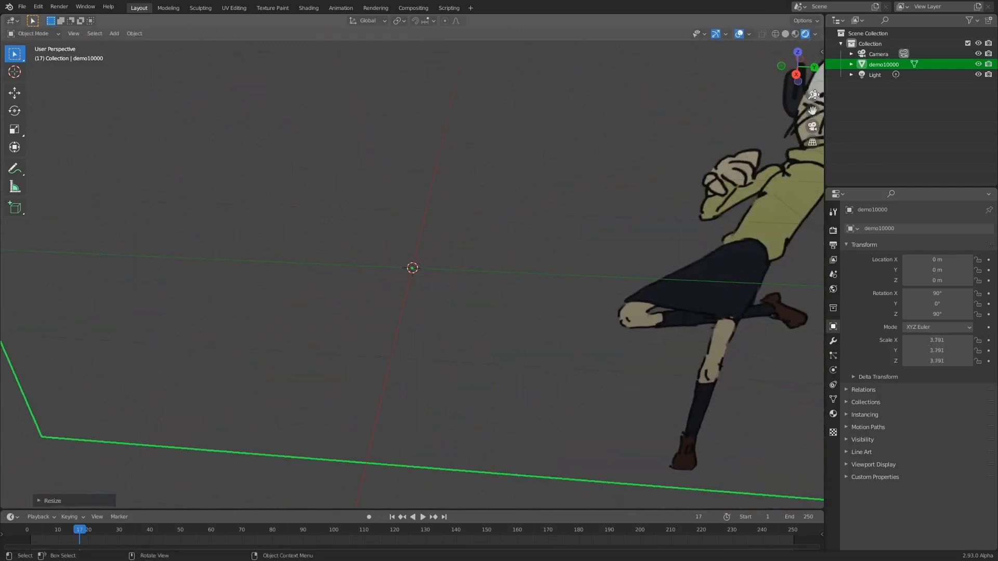
# - Scroll the view to inspect the 3.791-scaled character plane and its image-sequence nodes
pyautogui.scroll(-3)
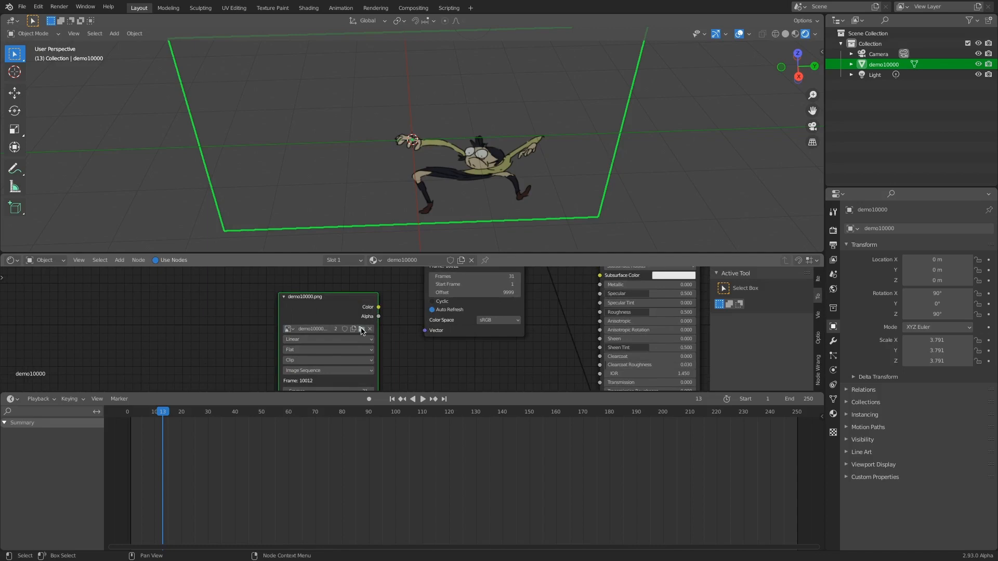
# - Load the demo10000_n.png normal-map sequence from the normal folder into an image node
pyautogui.click(360, 328)
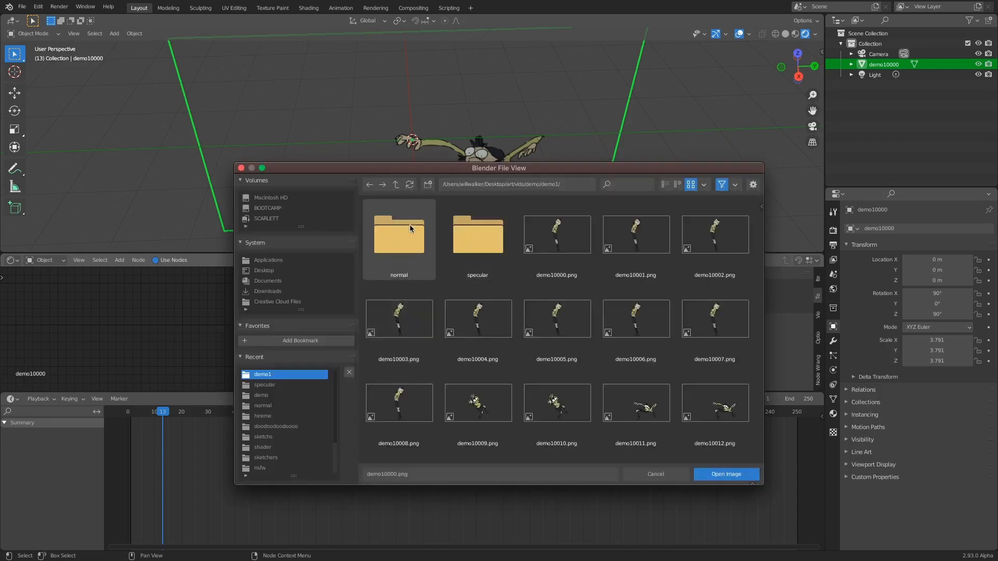
pyautogui.doubleClick(399, 234)
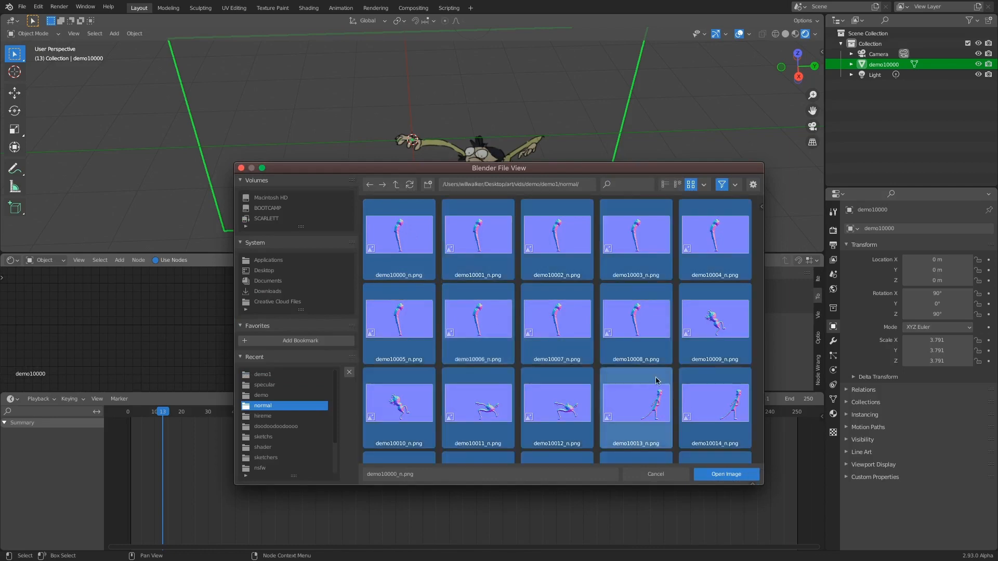
pyautogui.click(725, 473)
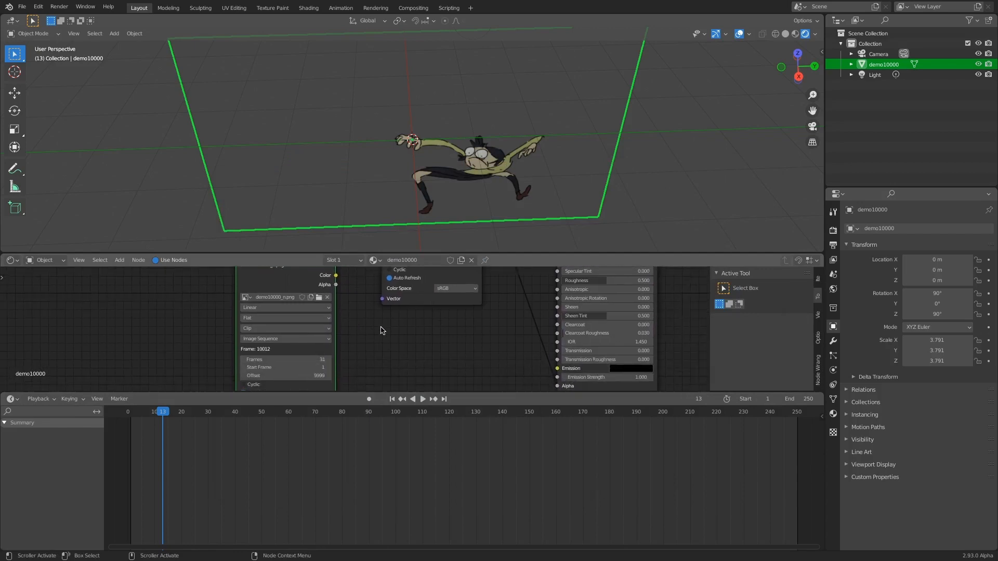
# - Search node types for 'satu' and add a Hue/Saturation/Value node to the material
pyautogui.click(119, 260)
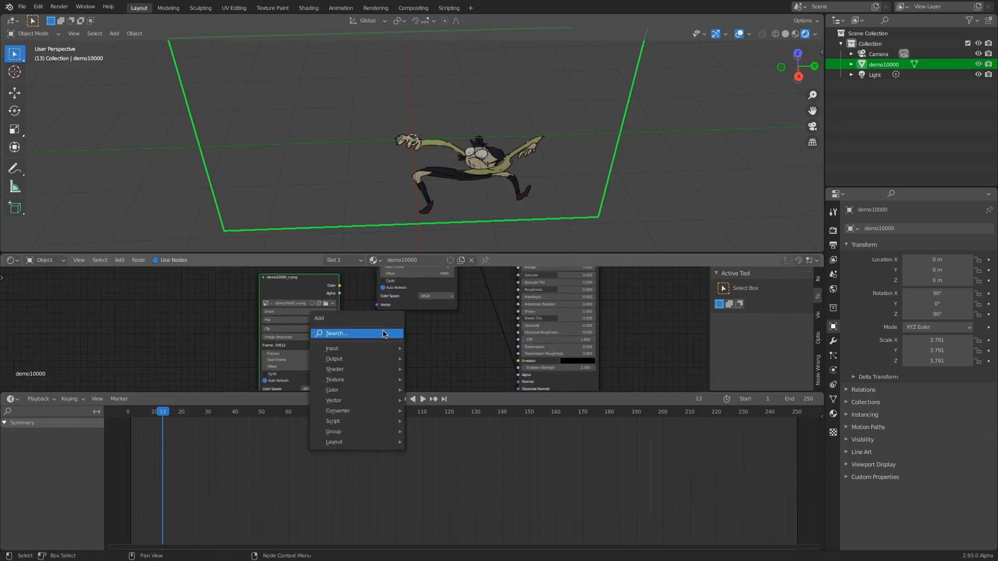
pyautogui.click(336, 332)
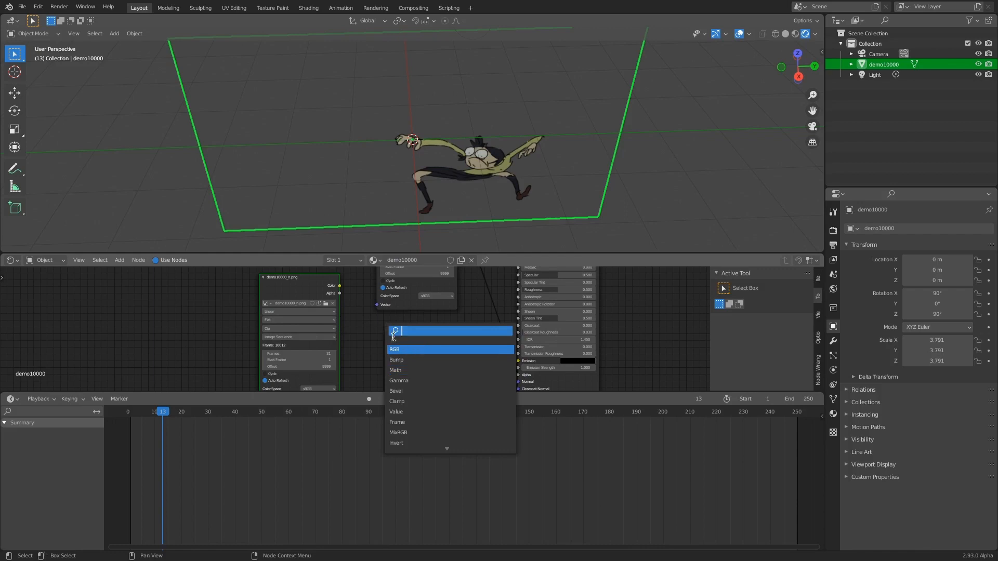
pyautogui.write('sat')
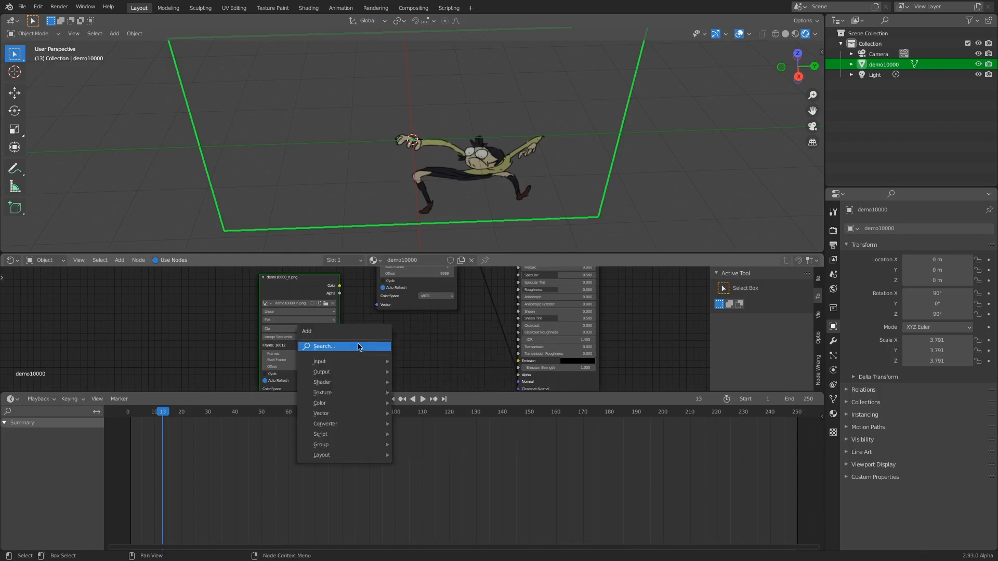
pyautogui.click(324, 347)
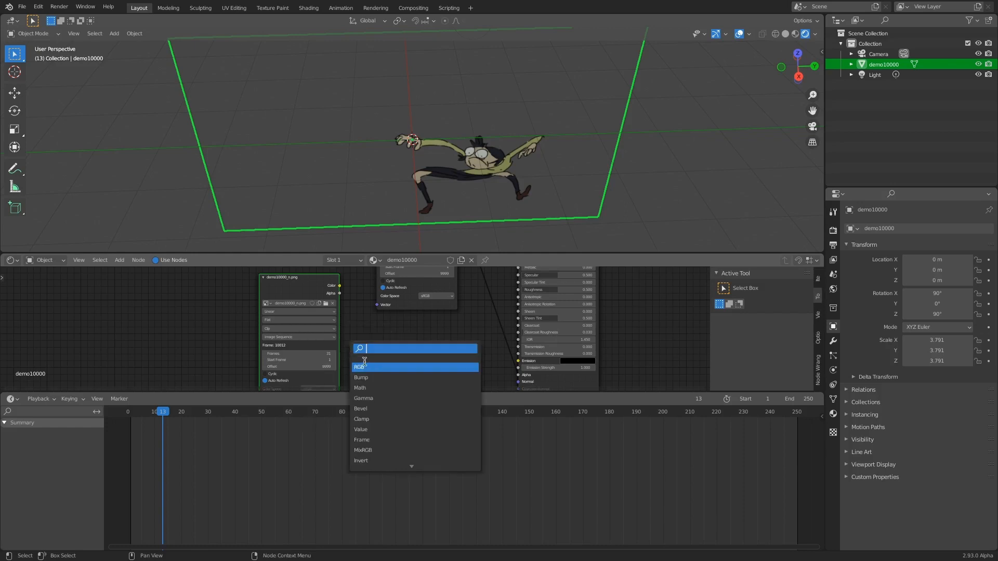
pyautogui.write('satu')
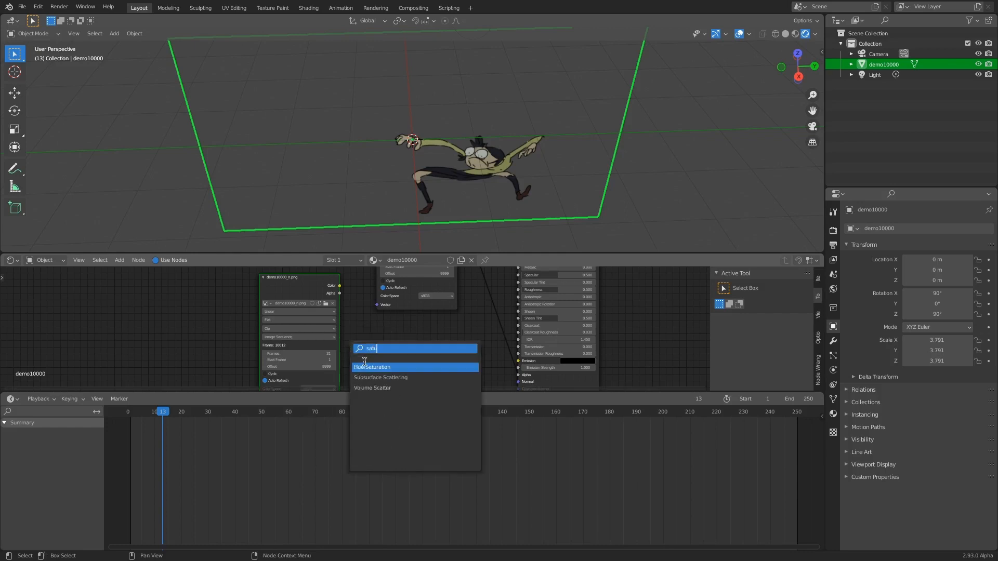
pyautogui.click(371, 367)
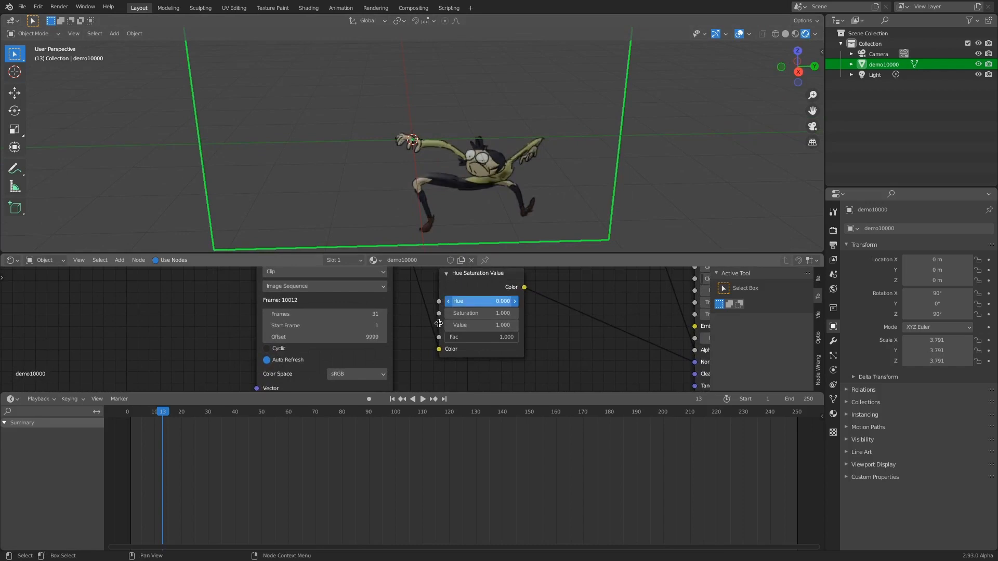
pyautogui.moveTo(474, 312)
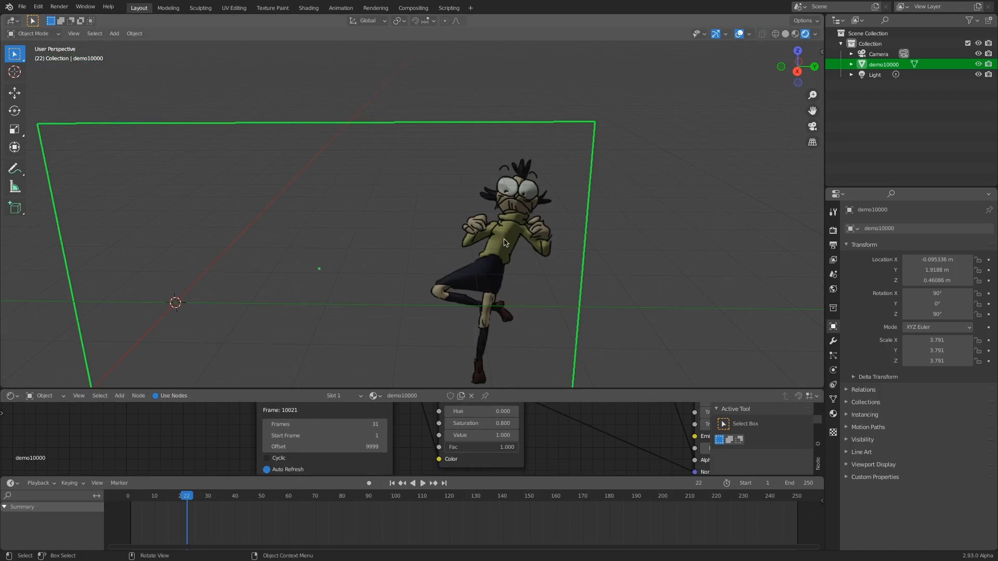
pyautogui.moveTo(524, 331)
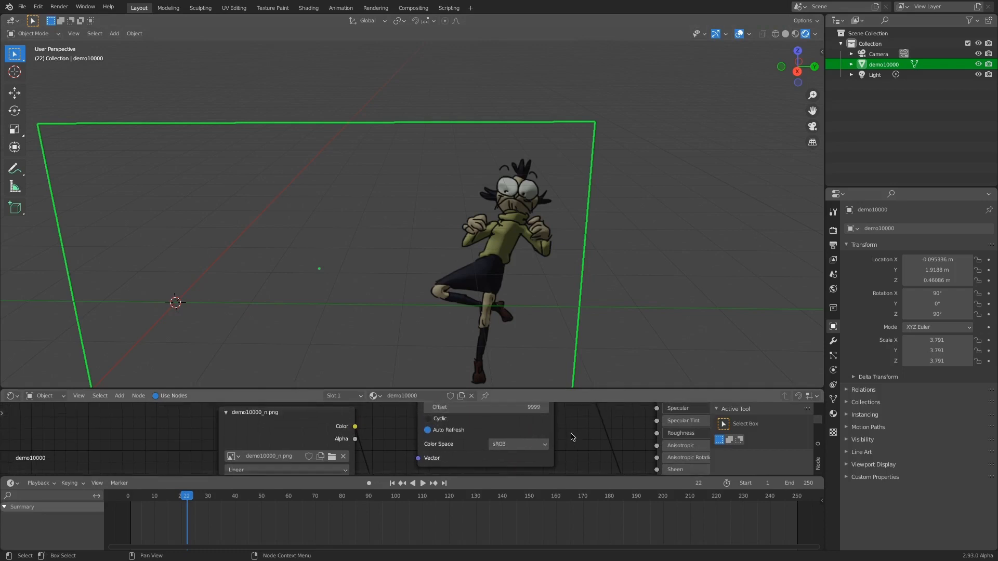
pyautogui.moveTo(628, 386)
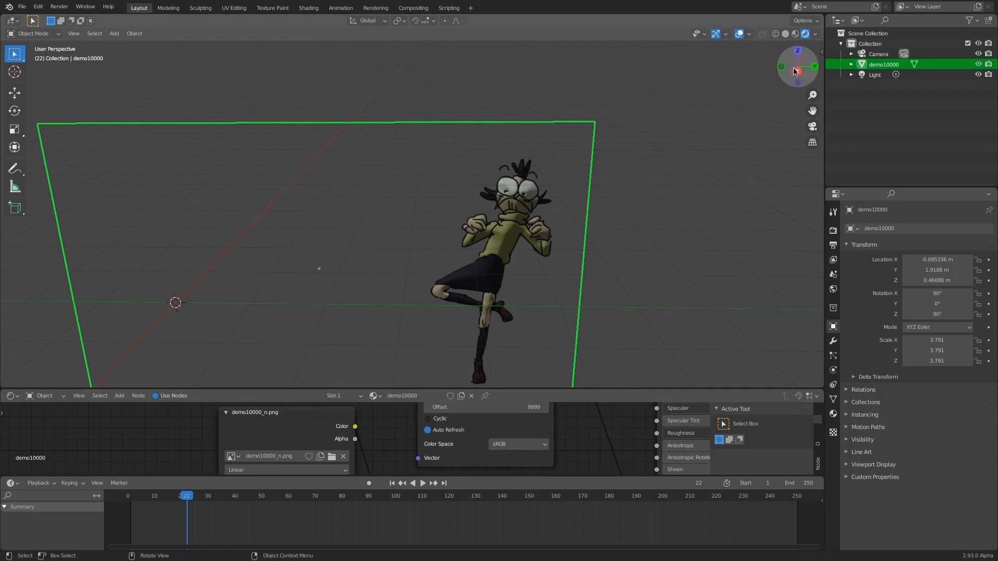
pyautogui.moveTo(795, 70)
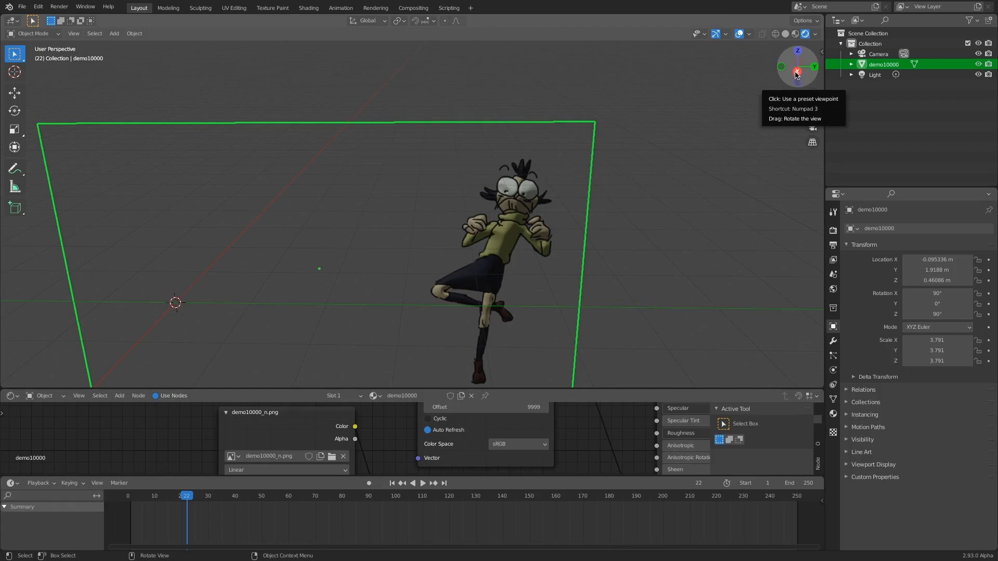
pyautogui.moveTo(794, 77)
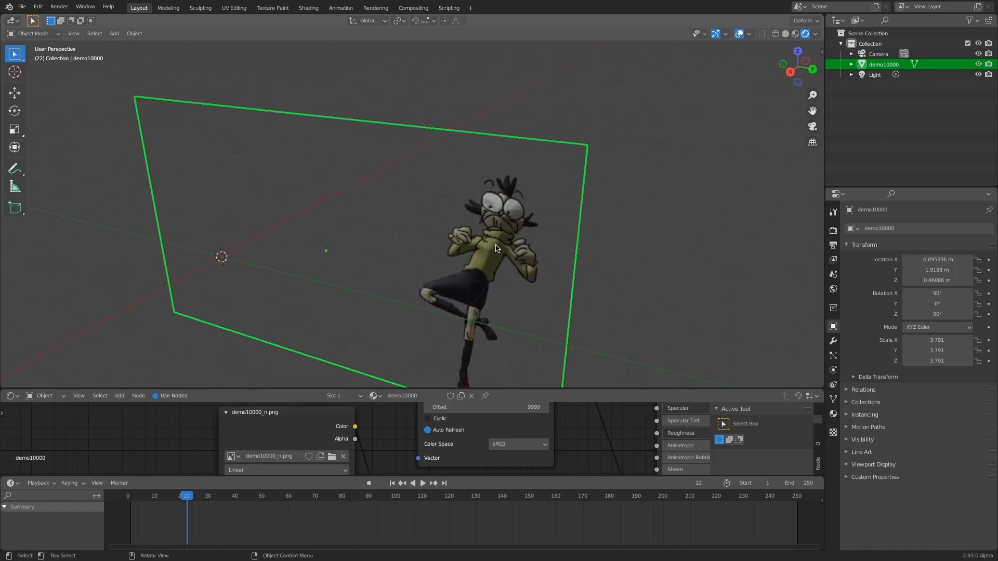
pyautogui.moveTo(789, 70)
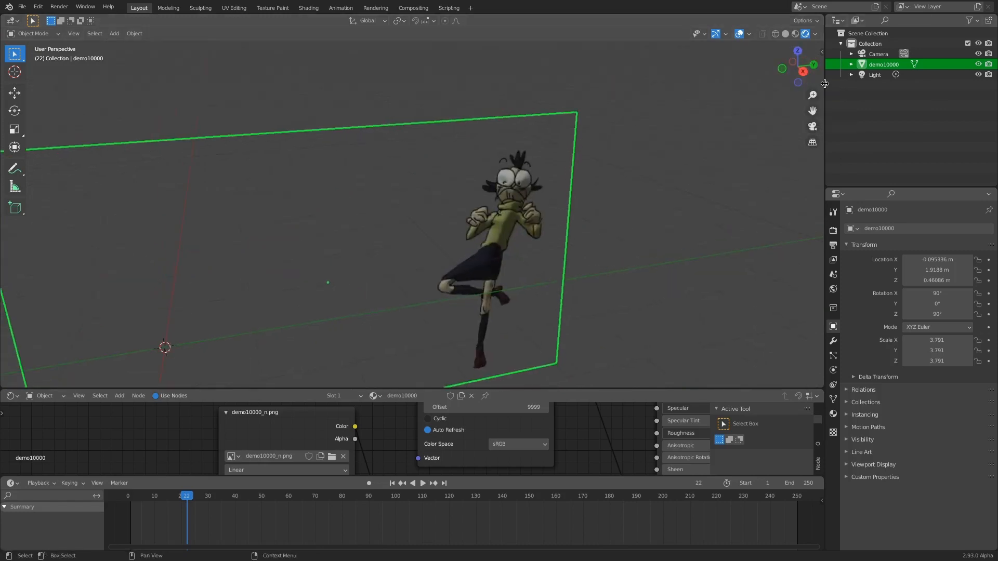
pyautogui.moveTo(803, 69)
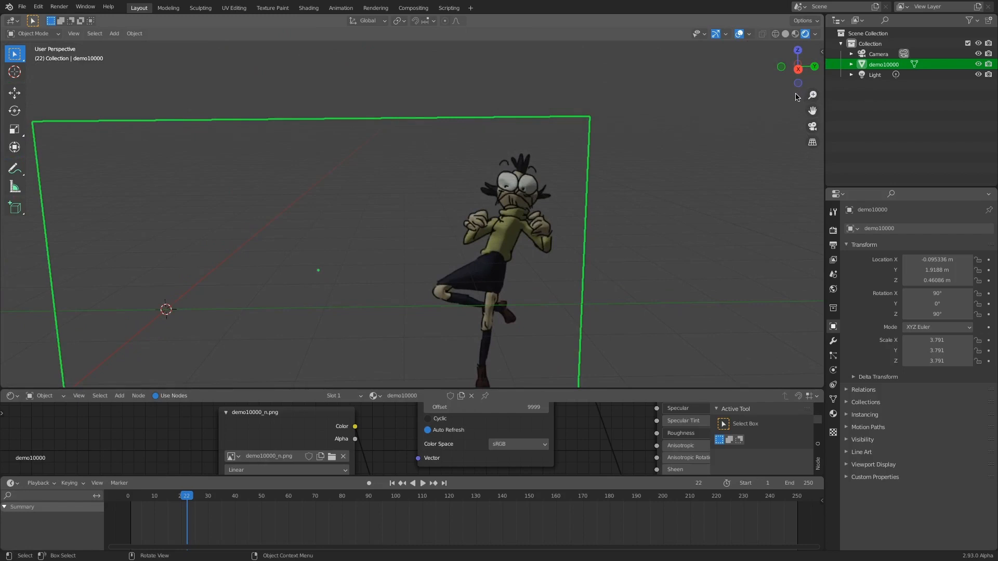
pyautogui.moveTo(774, 141)
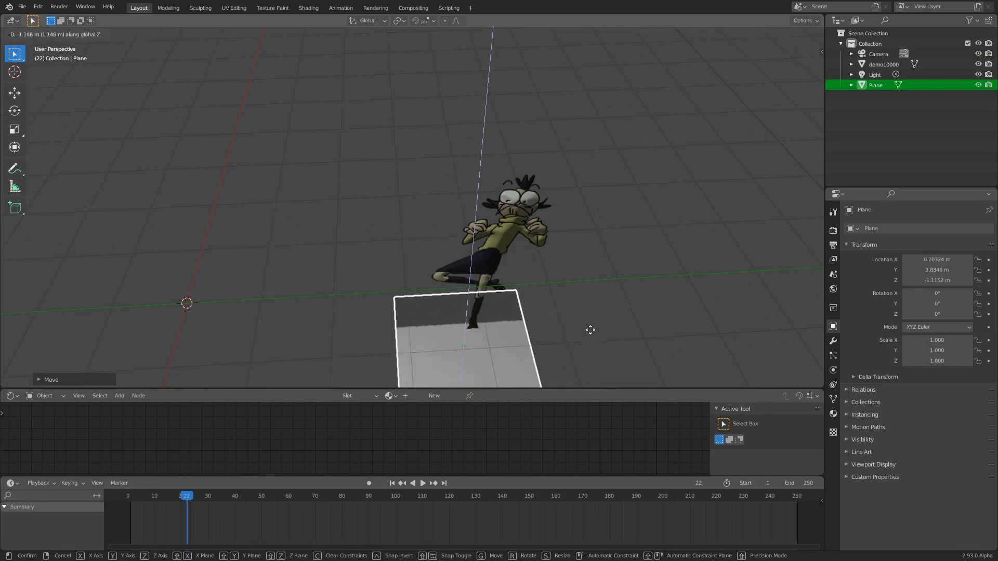
pyautogui.moveTo(783, 255)
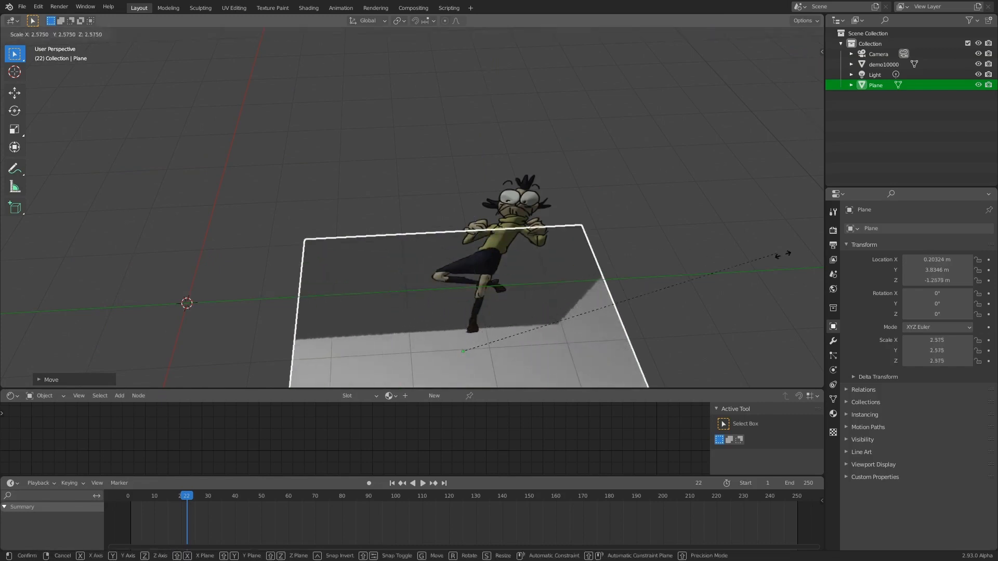
# - Confirm the ground plane's 7.741 scale and reselect the demo10000 character plane
pyautogui.click(703, 258)
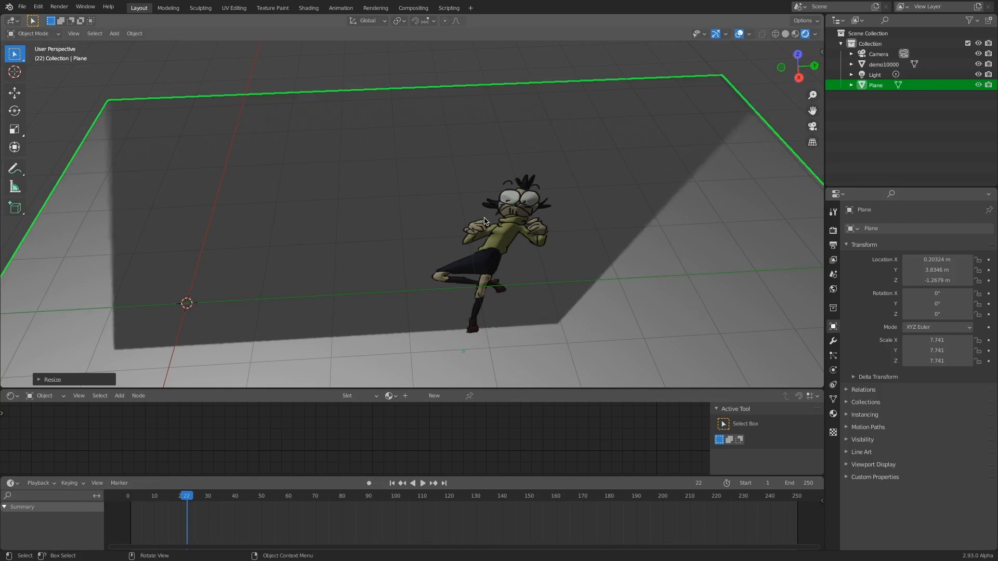
pyautogui.moveTo(511, 250)
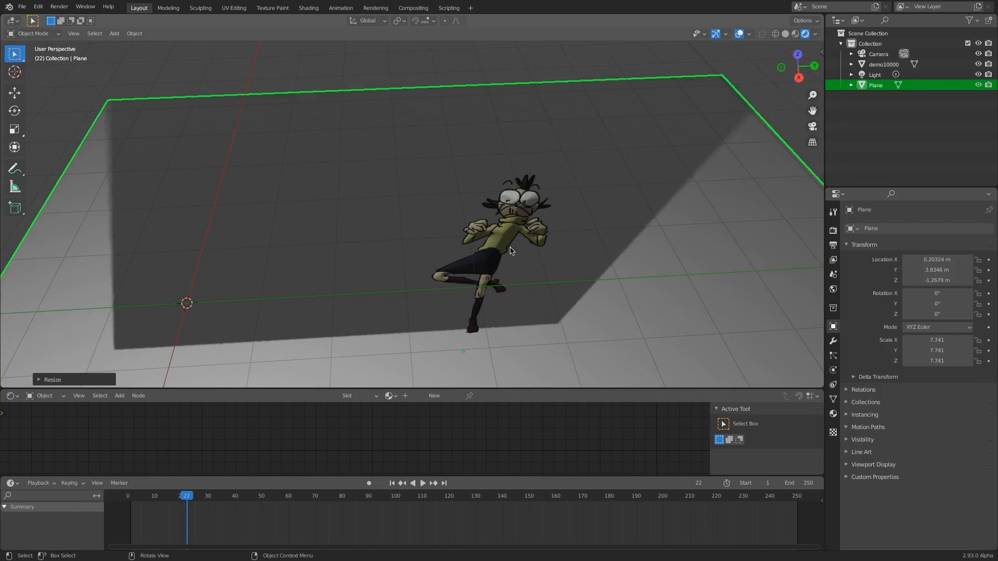
pyautogui.moveTo(493, 242)
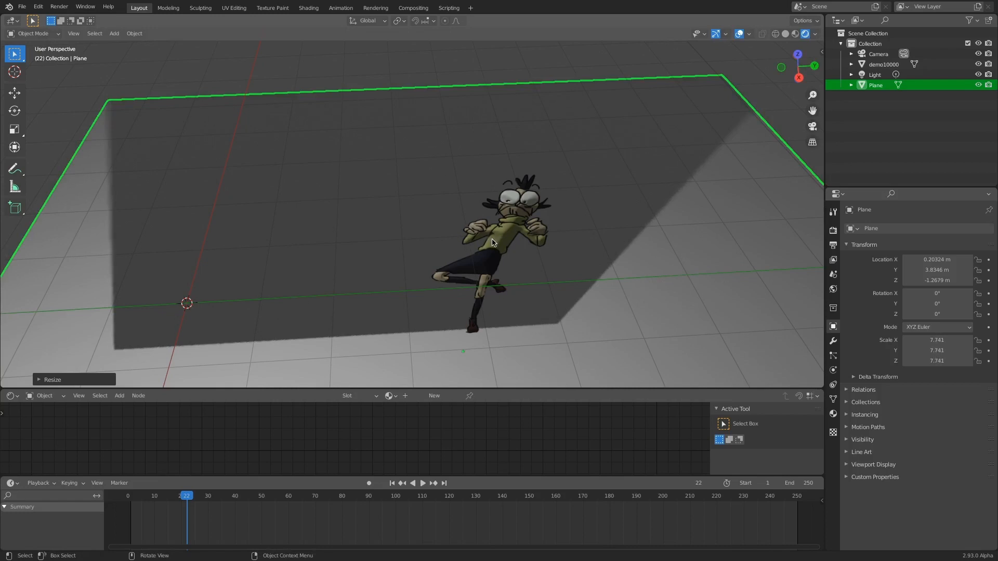
pyautogui.click(883, 64)
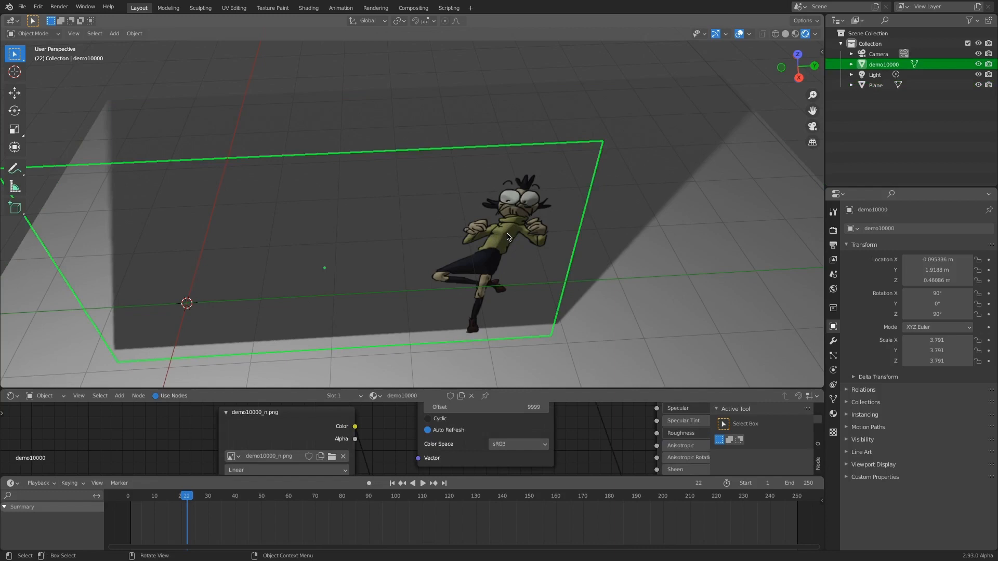
pyautogui.moveTo(507, 238)
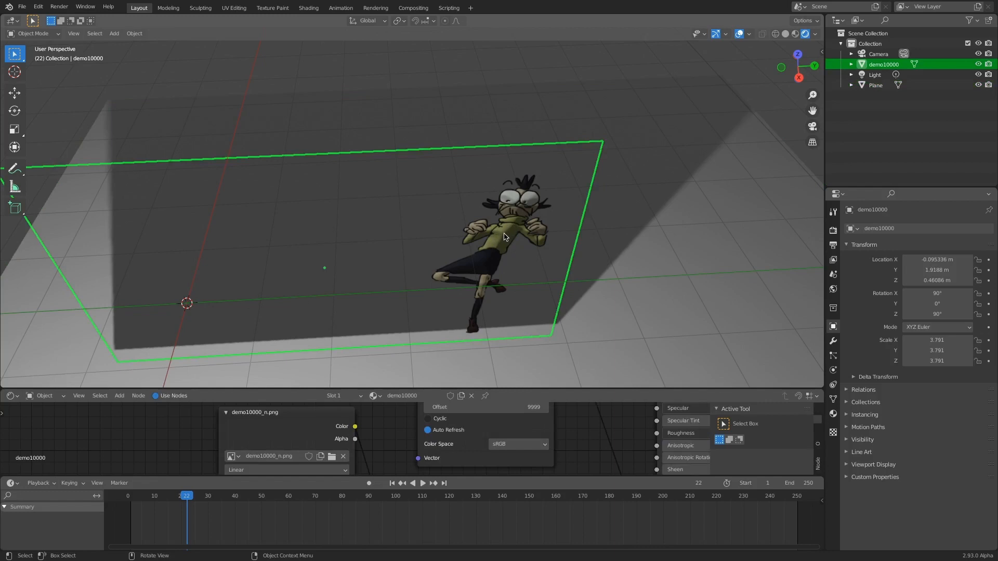
pyautogui.moveTo(503, 247)
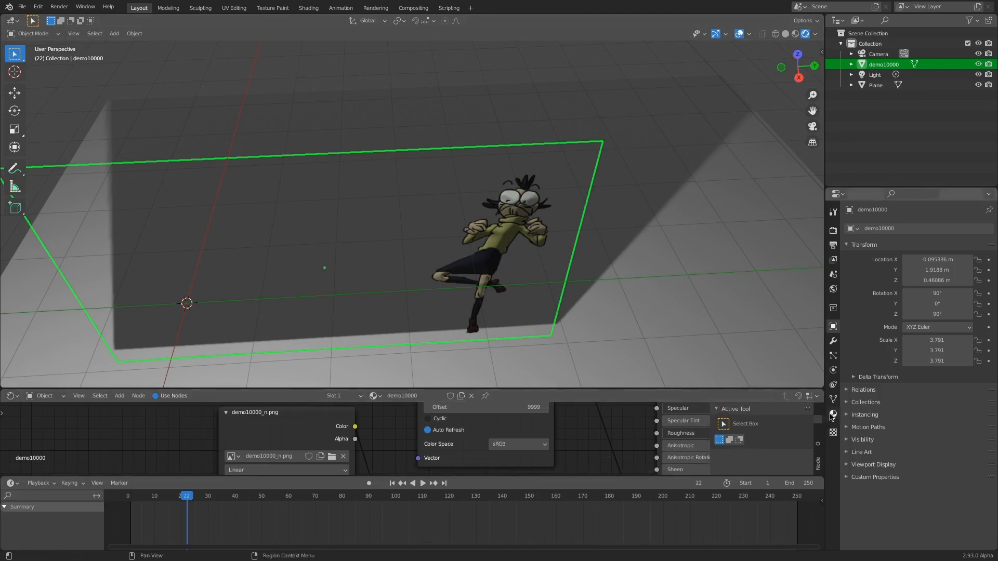
# - Set the character material's Shadow Mode to Alpha Clip under Settings
pyautogui.click(832, 414)
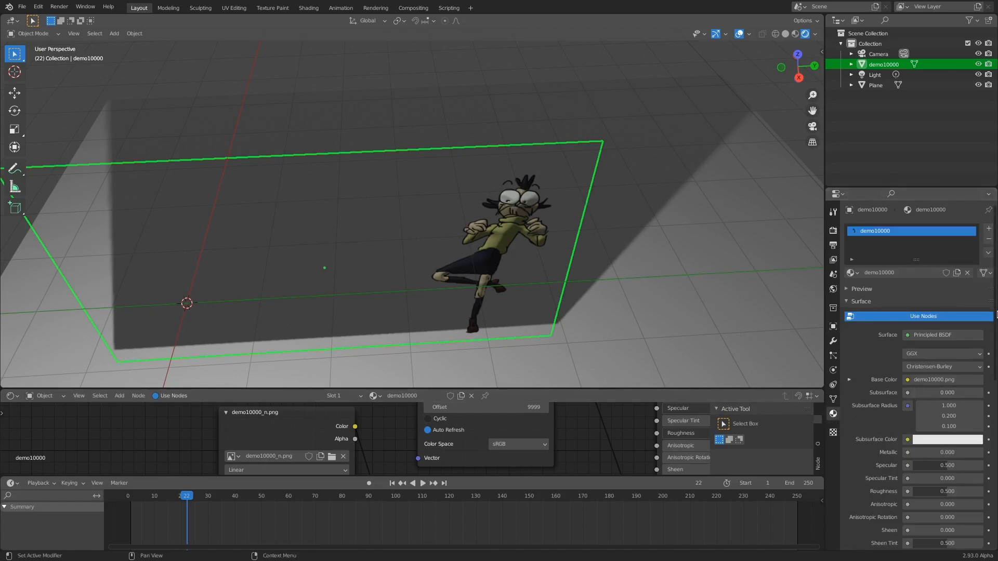
pyautogui.scroll(-3)
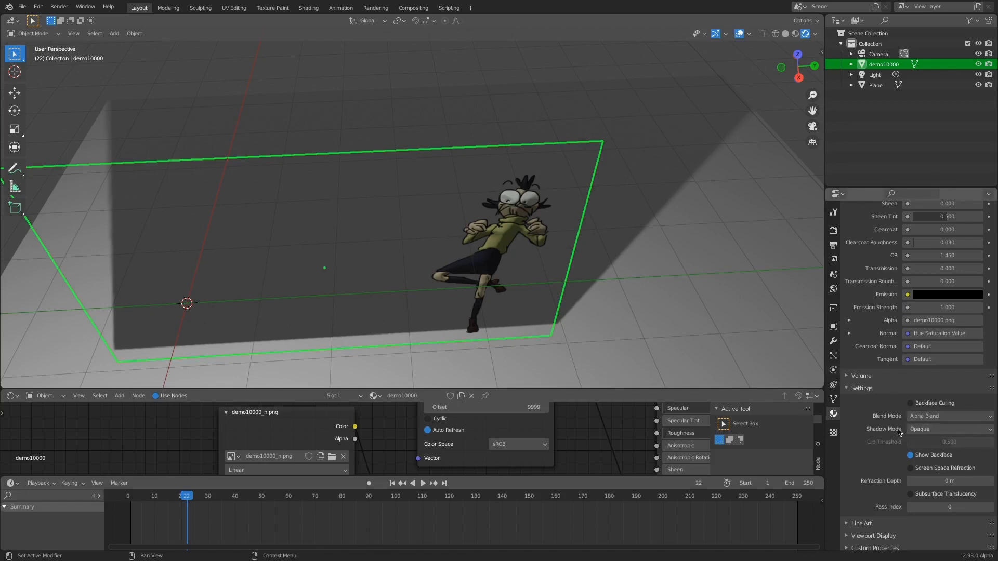
pyautogui.click(948, 428)
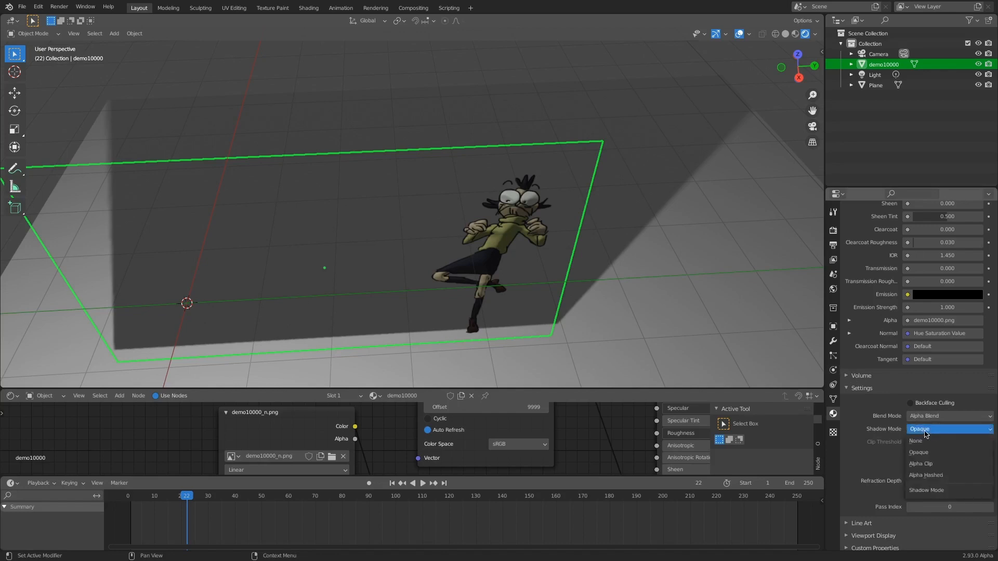
pyautogui.moveTo(921, 463)
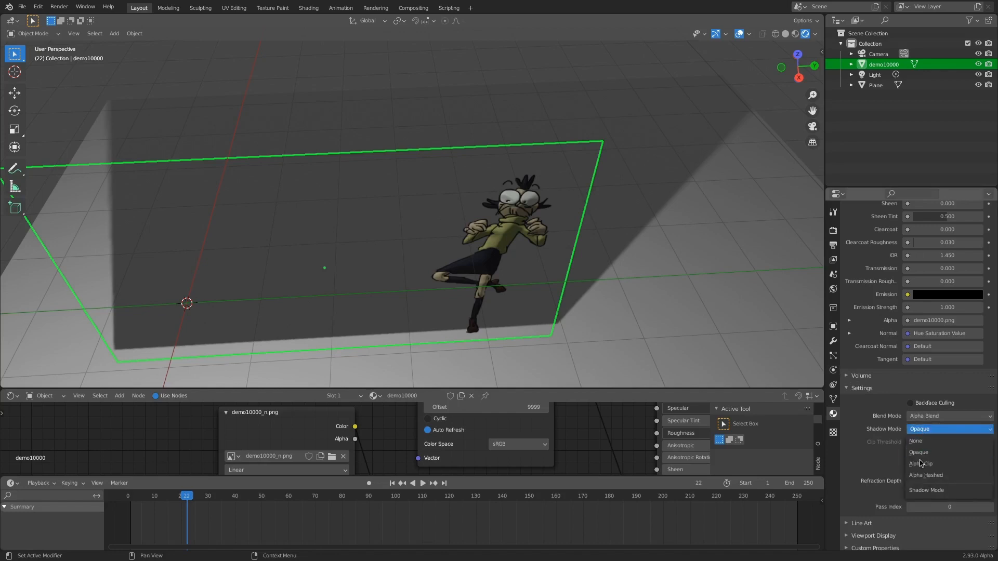
pyautogui.moveTo(924, 463)
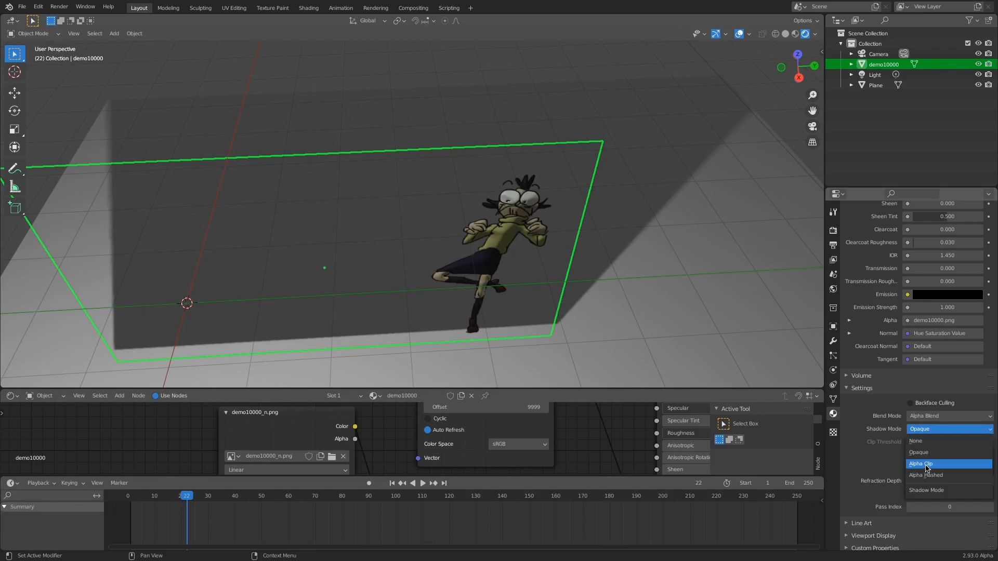
pyautogui.click(925, 463)
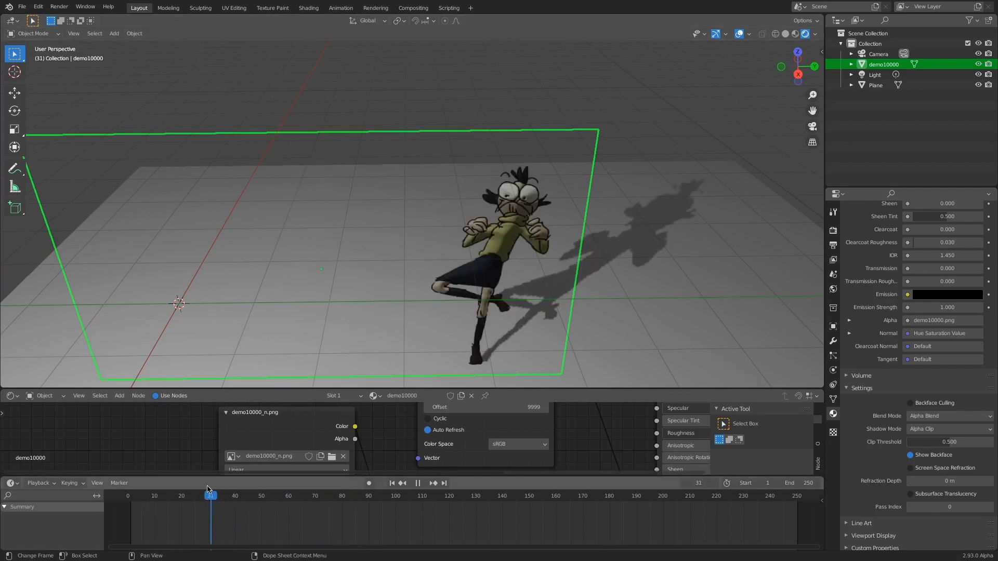
# - Scrub the timeline to frame 17 to check the character-shaped shadow
pyautogui.click(173, 496)
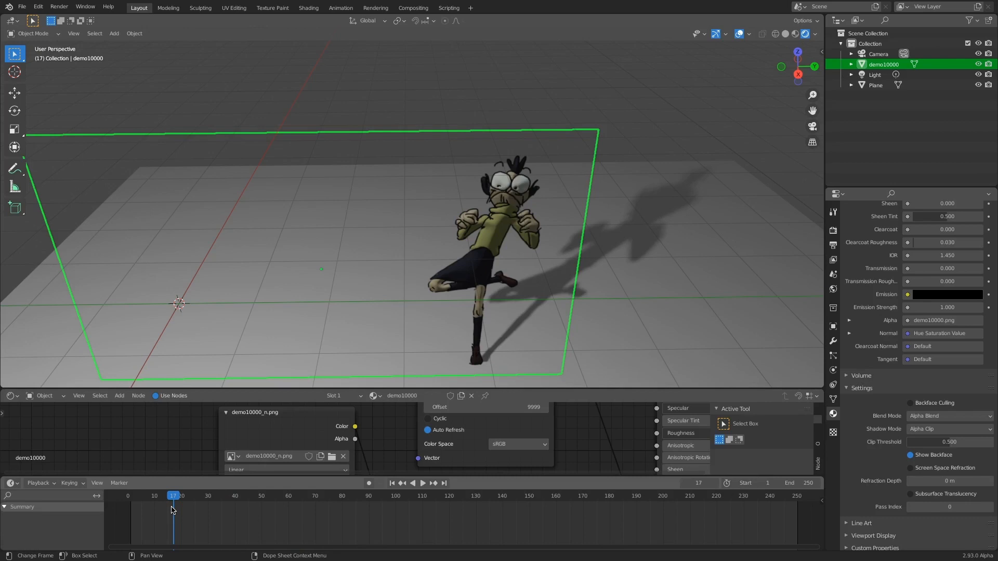
pyautogui.moveTo(623, 546)
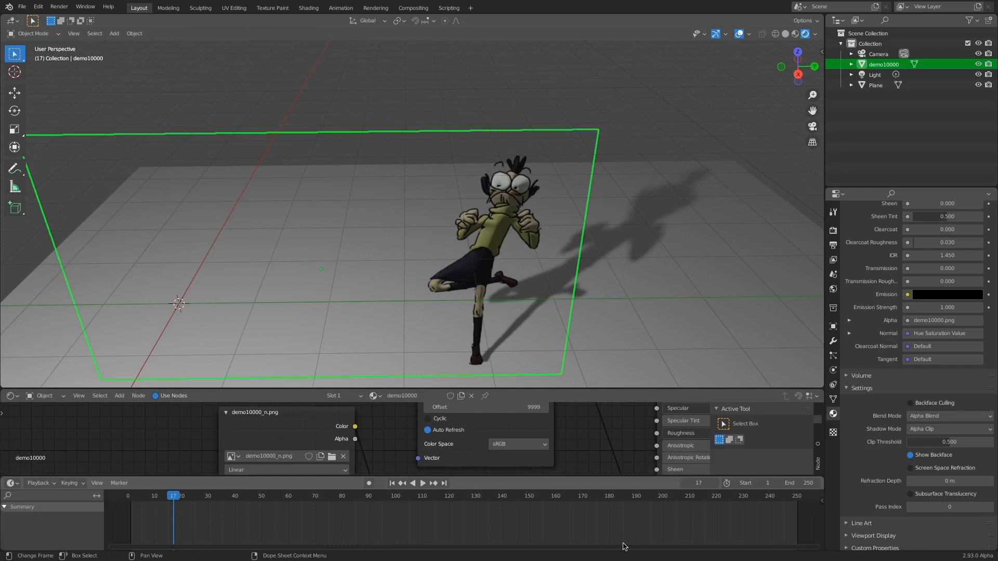